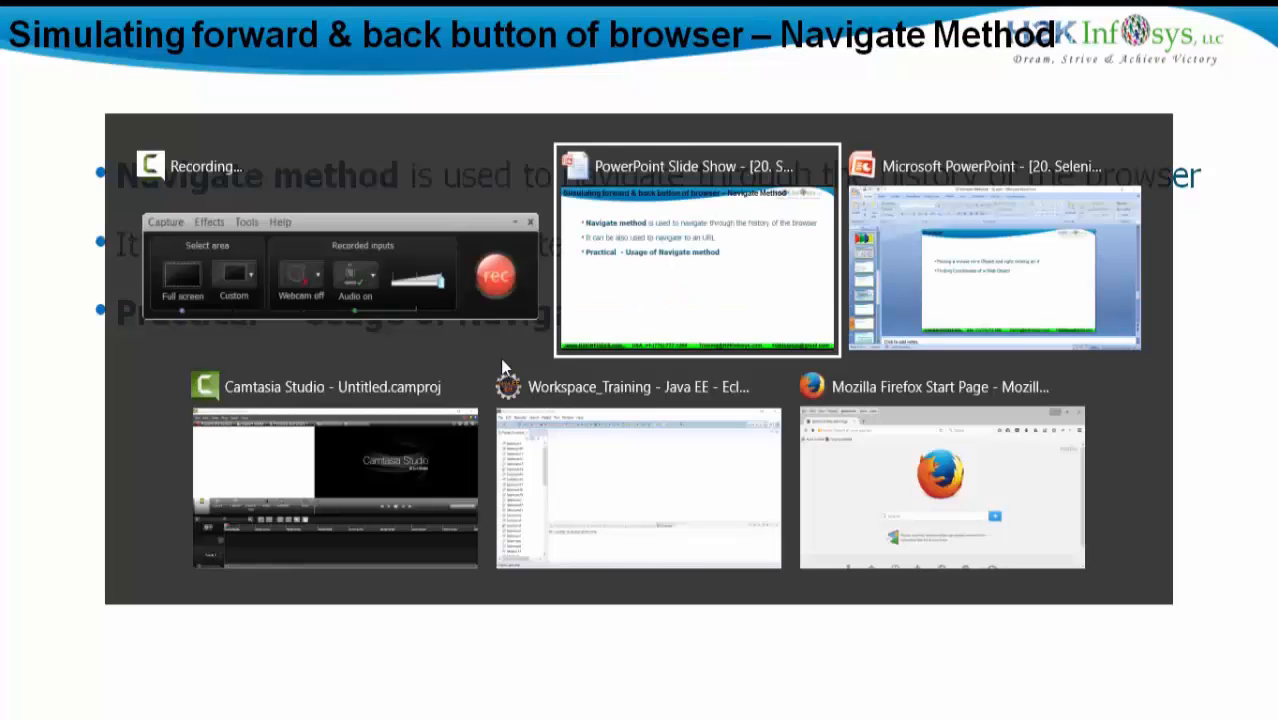
# Bring Eclipse forward and expand the Selenium21 project to show its src packages.
pyautogui.click(638, 486)
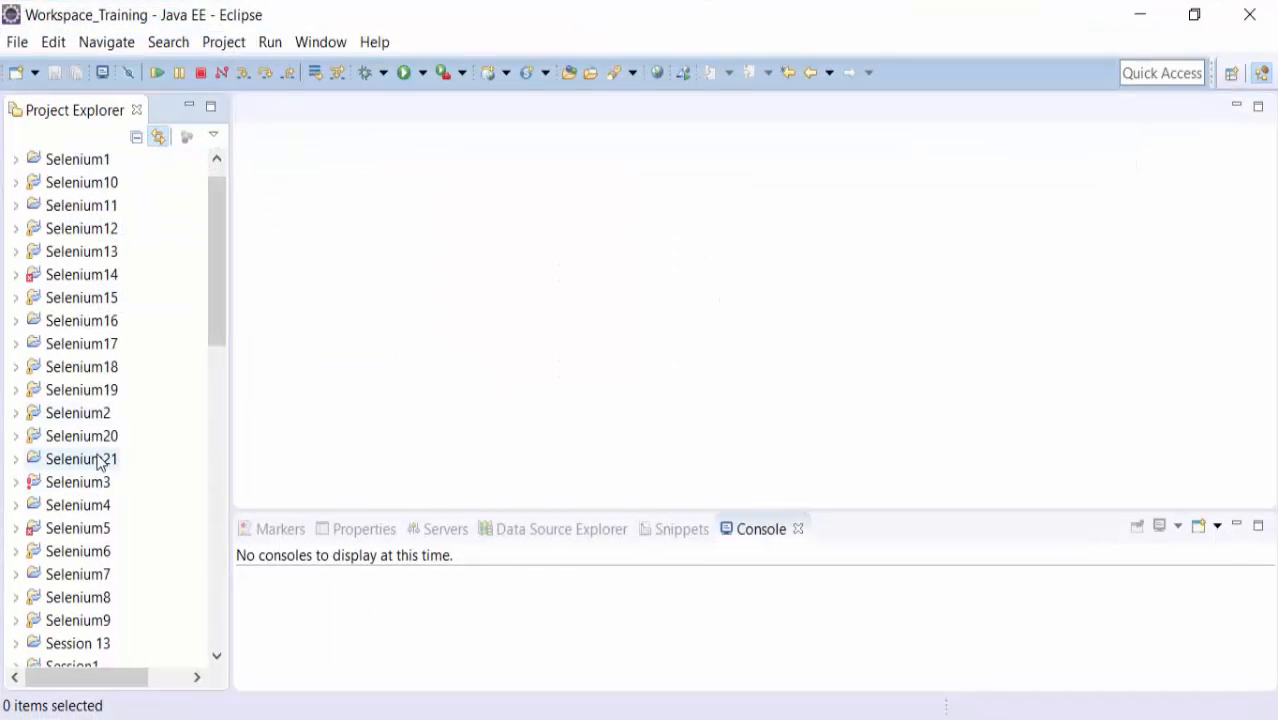
pyautogui.moveTo(16, 464)
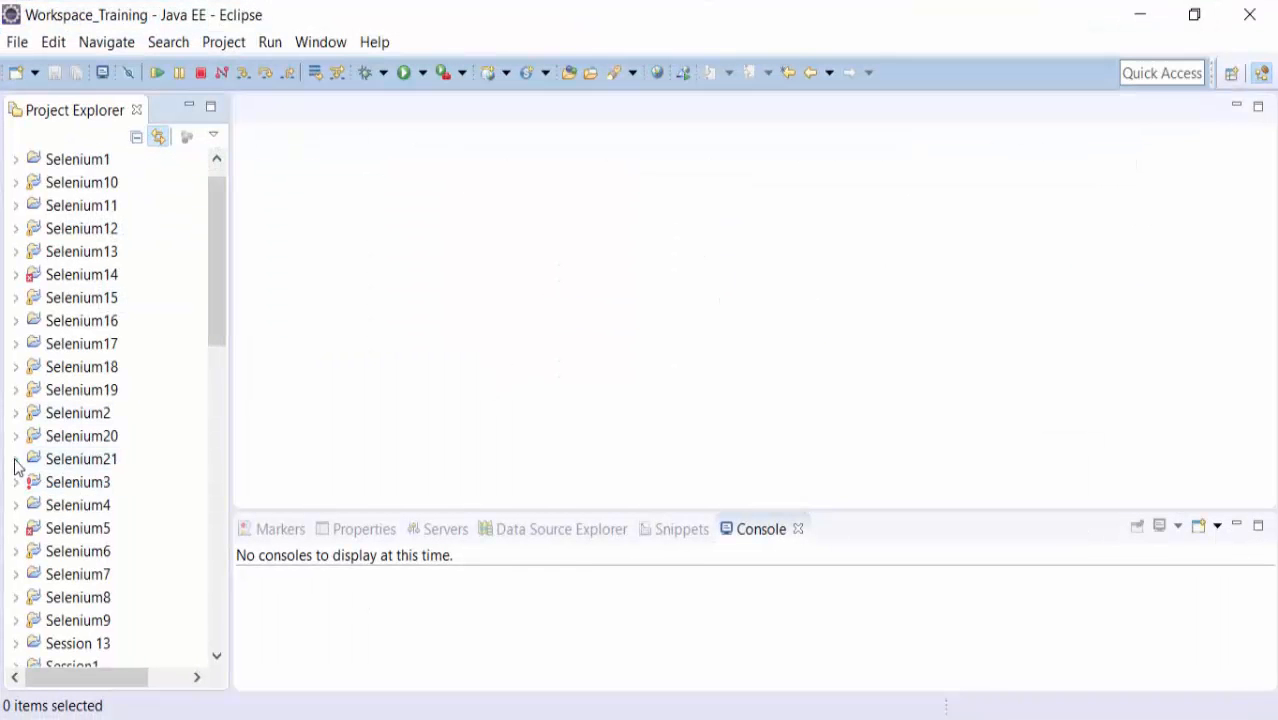
pyautogui.click(16, 458)
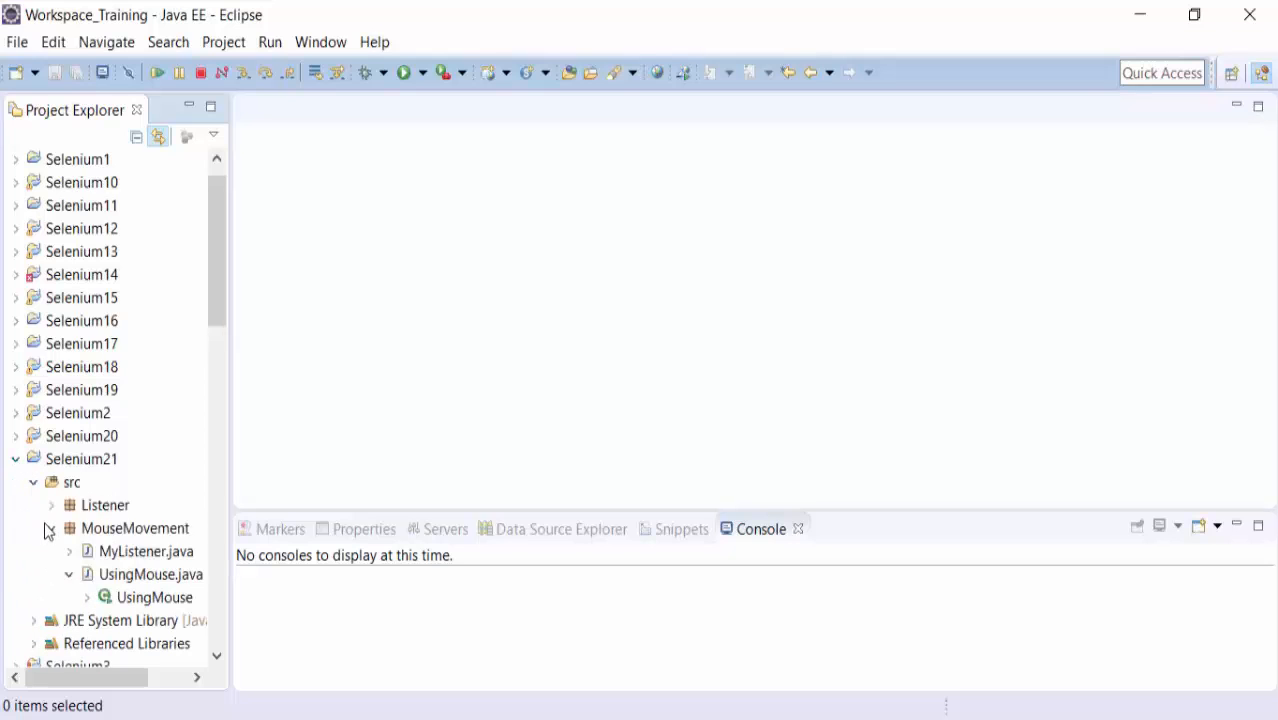
# Create class UsingNavigate in package Navigate under src, with a main method stub.
pyautogui.rightClick(72, 482)
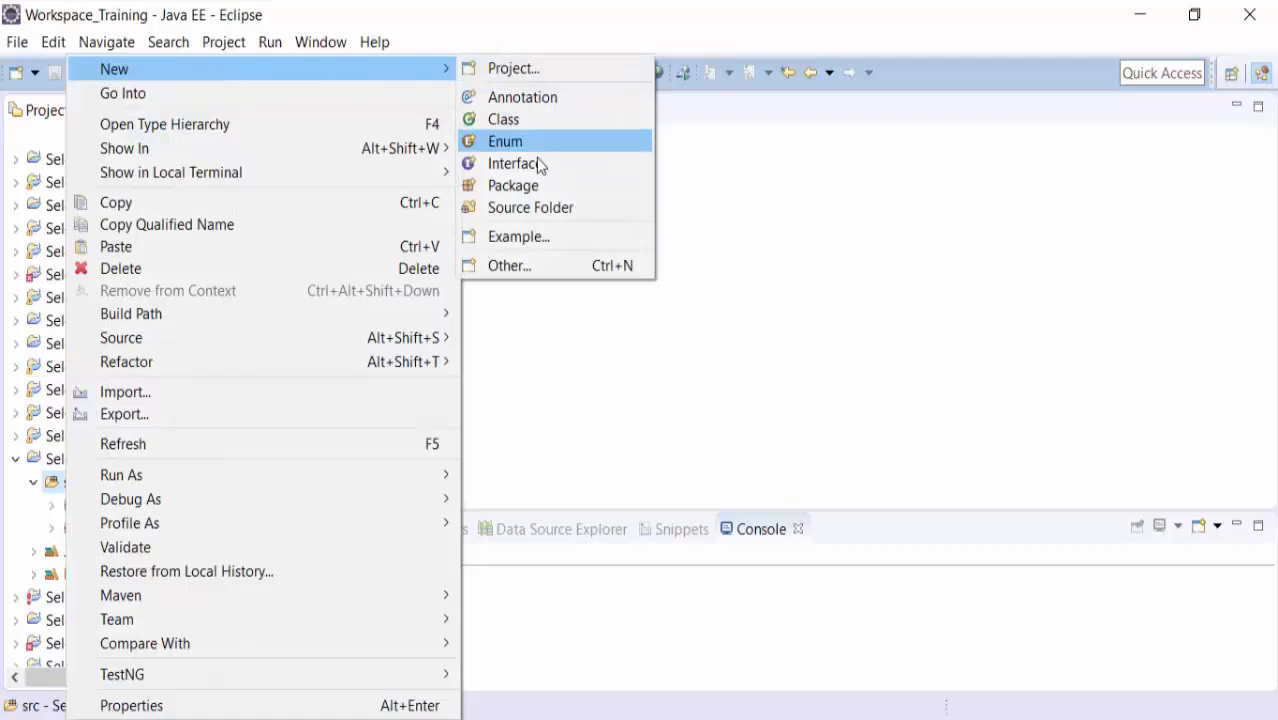
pyautogui.moveTo(538, 140)
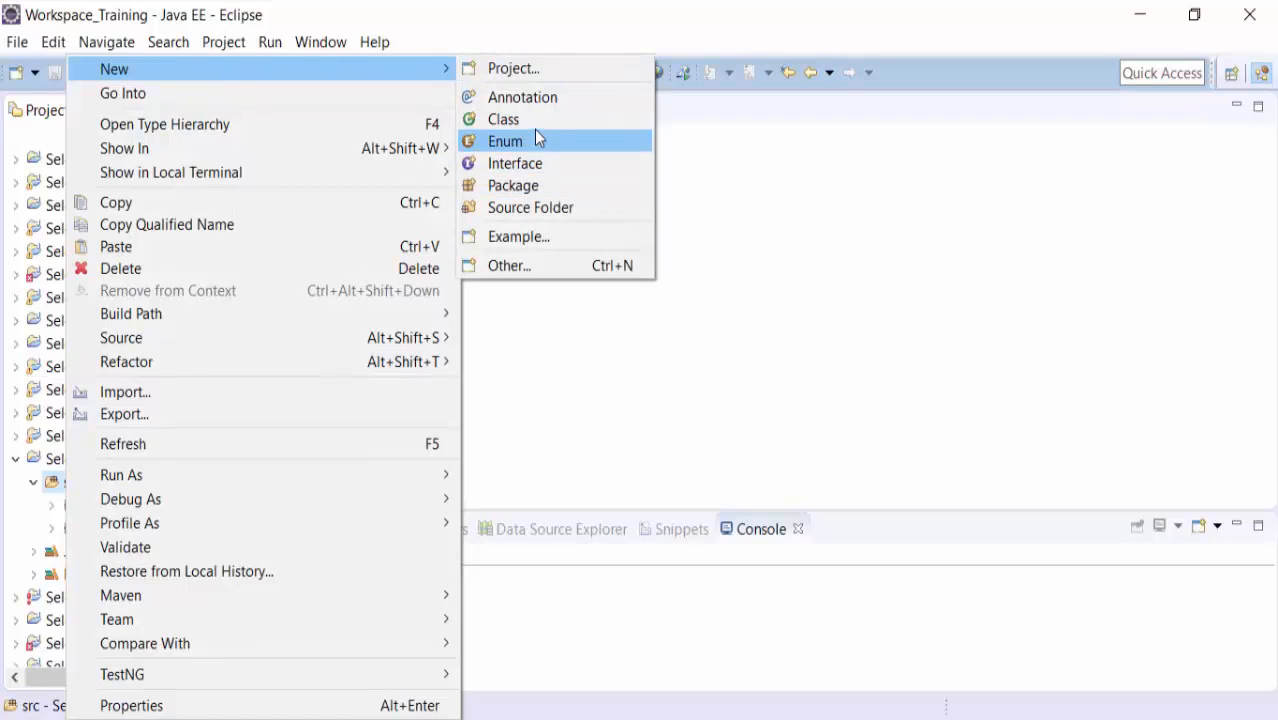
pyautogui.click(504, 120)
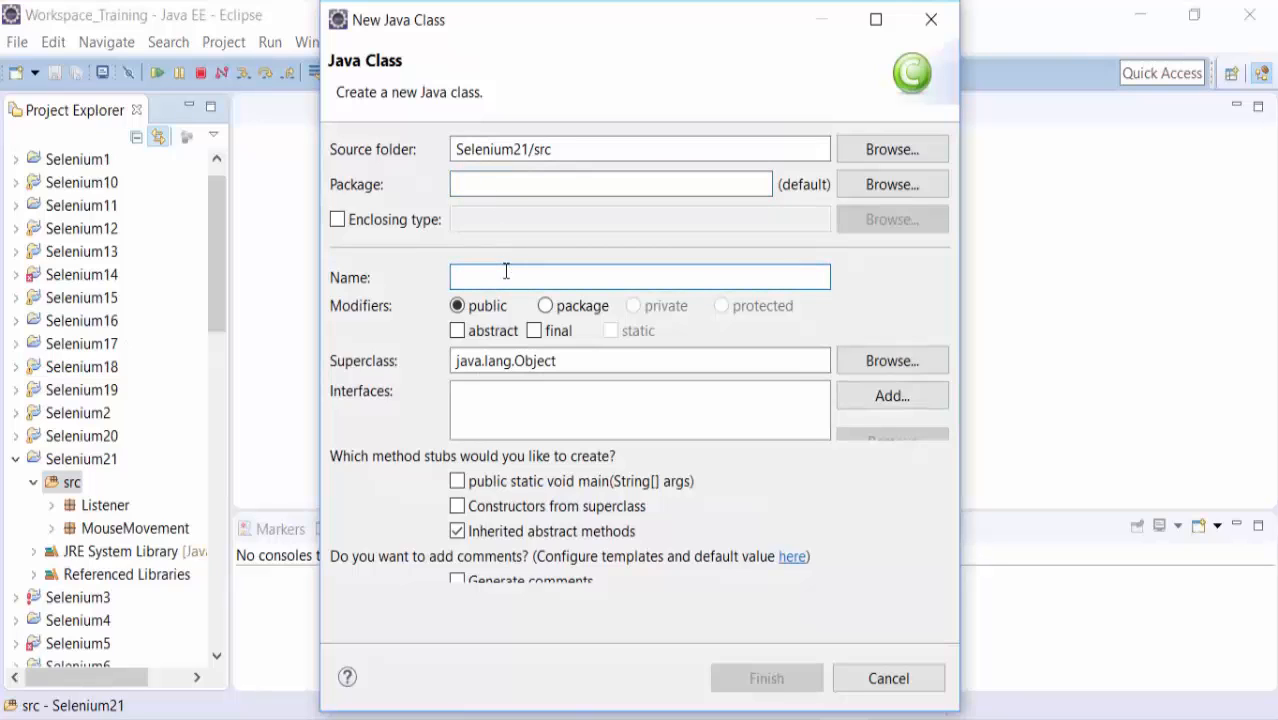
pyautogui.write('UsingNavigate')
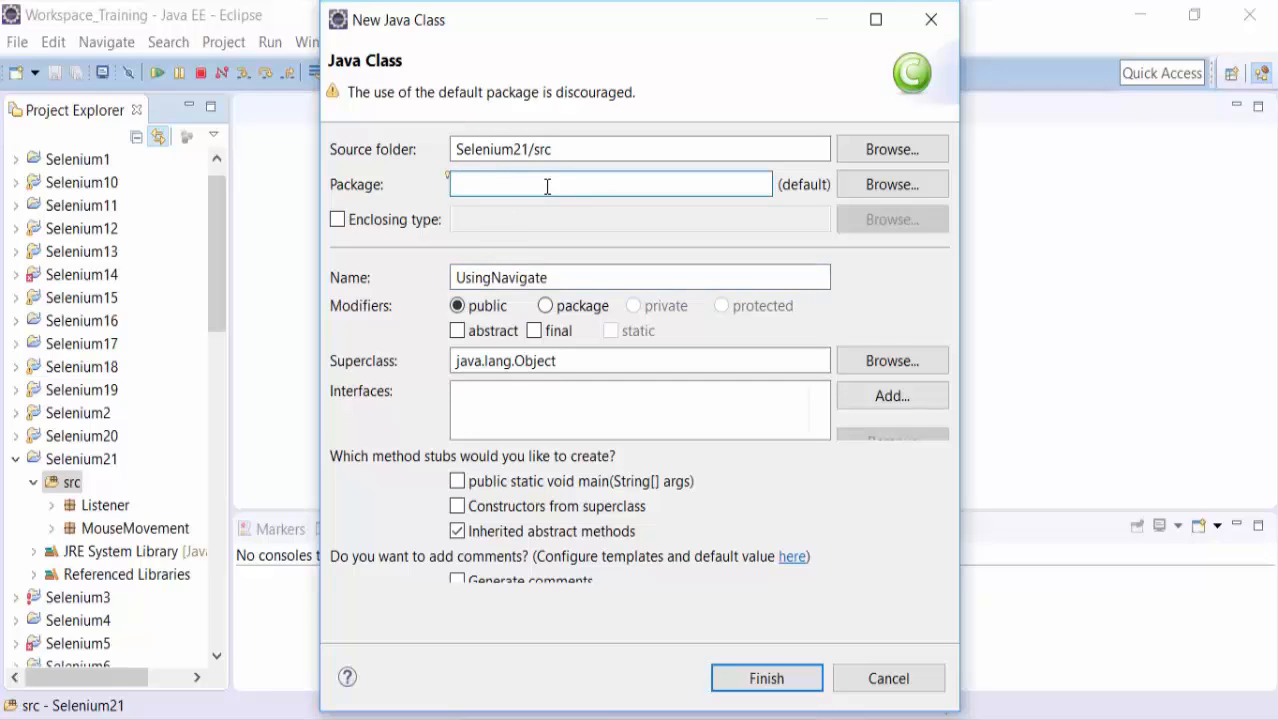
pyautogui.write('Navigate')
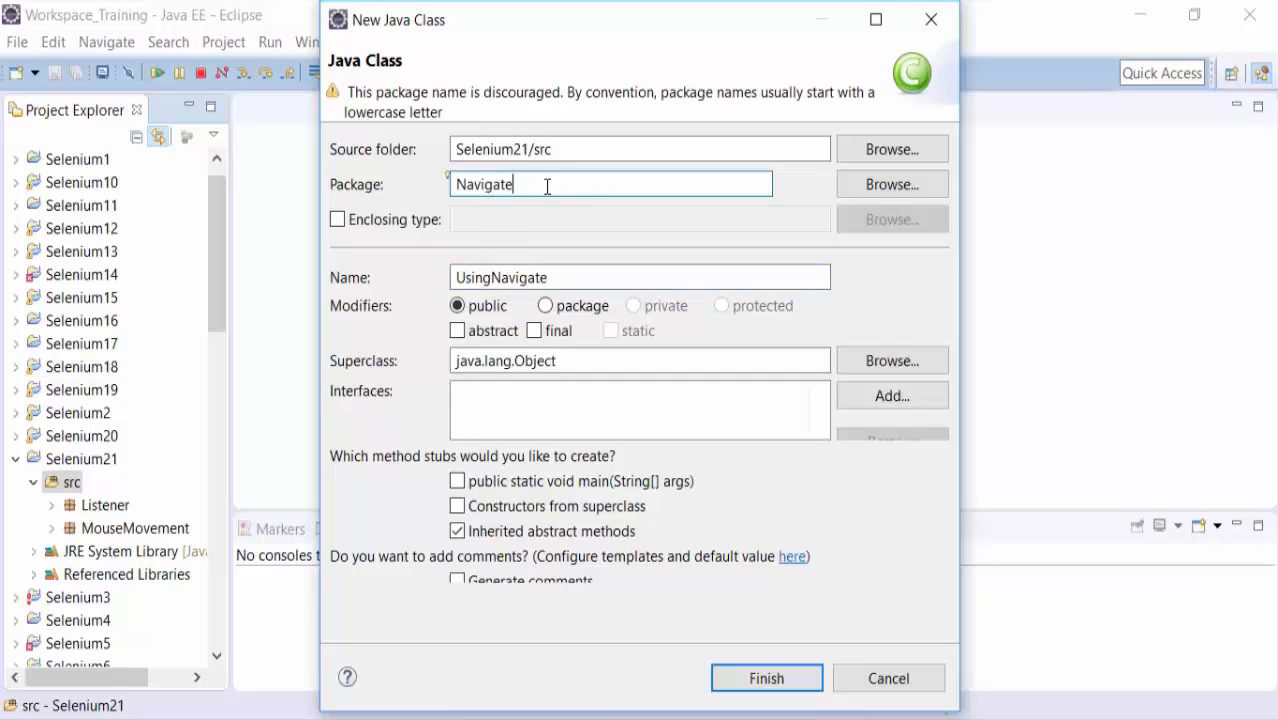
pyautogui.click(766, 678)
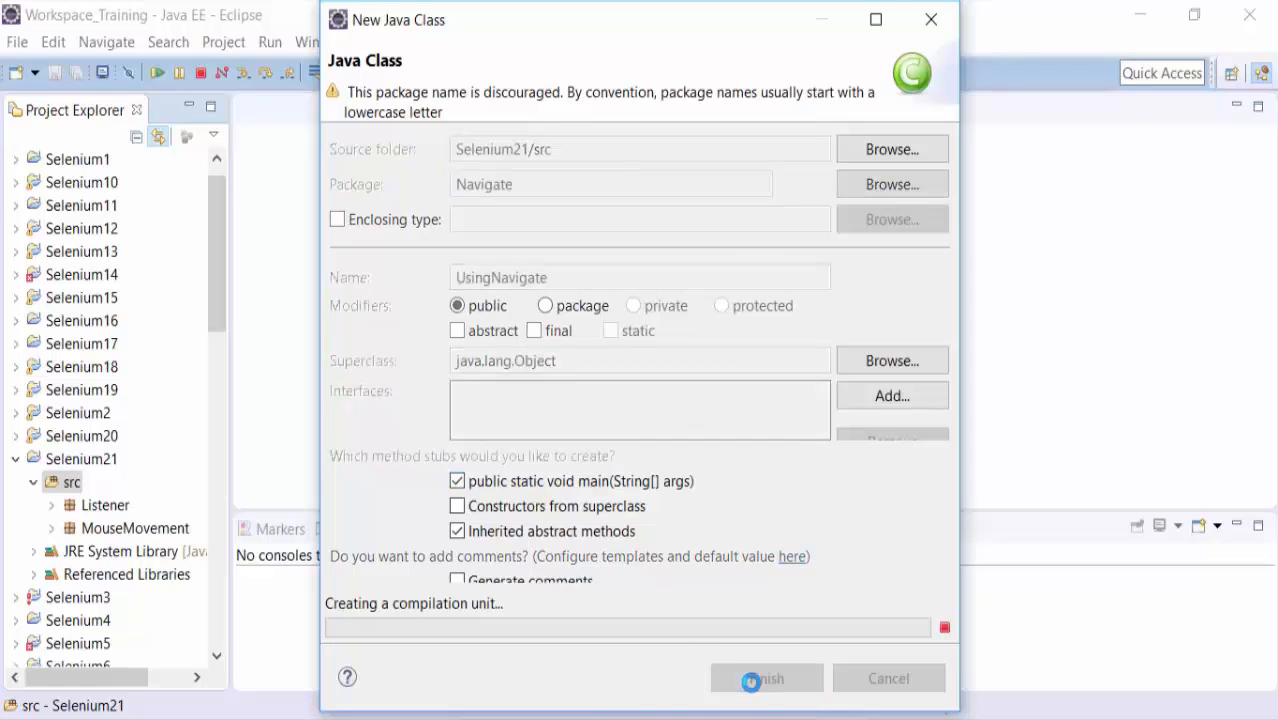
pyautogui.click(764, 678)
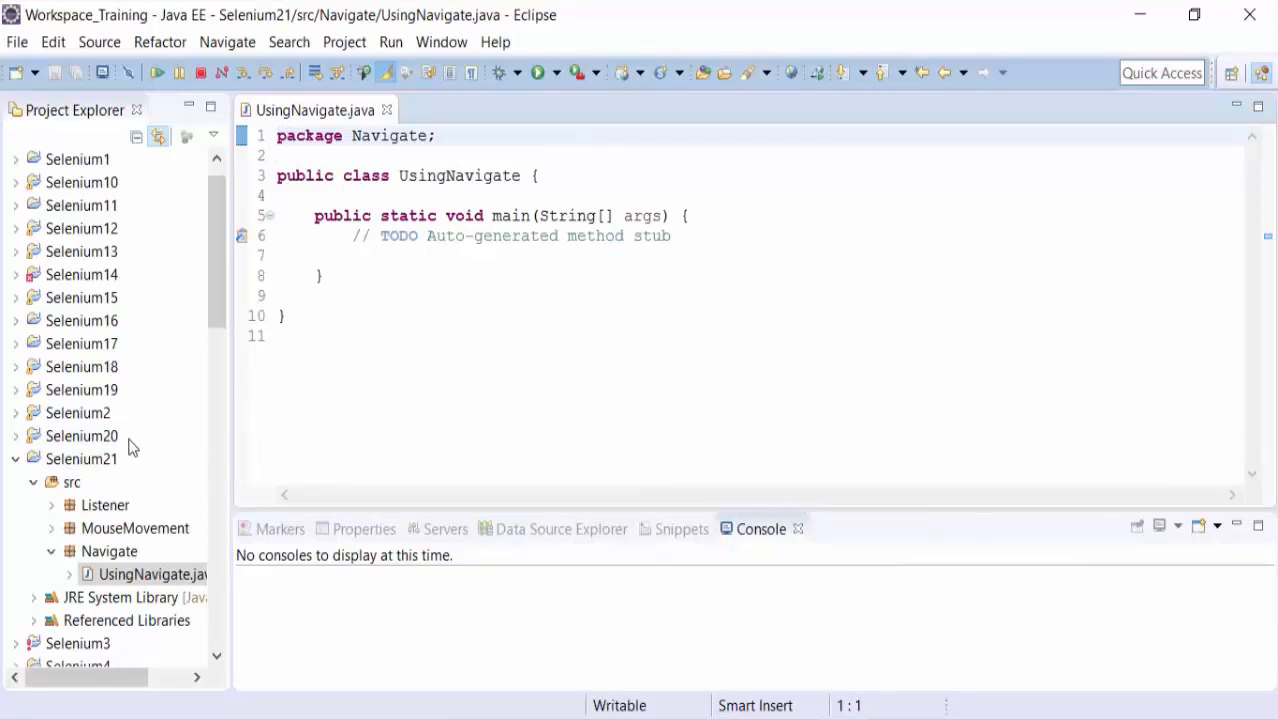
pyautogui.moveTo(96, 458)
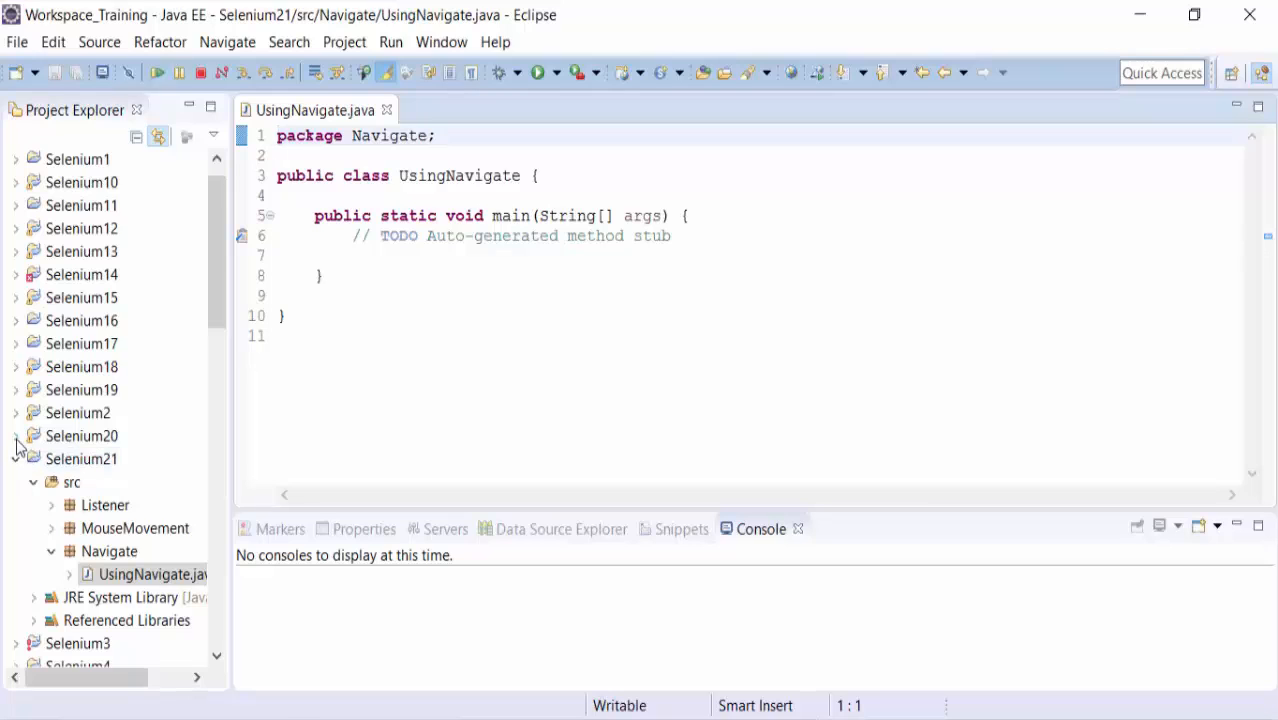
# Copy chromedriver.exe, geckodriver.exe and IEDriverServer.exe from Selenium20 into Selenium21.
pyautogui.click(16, 436)
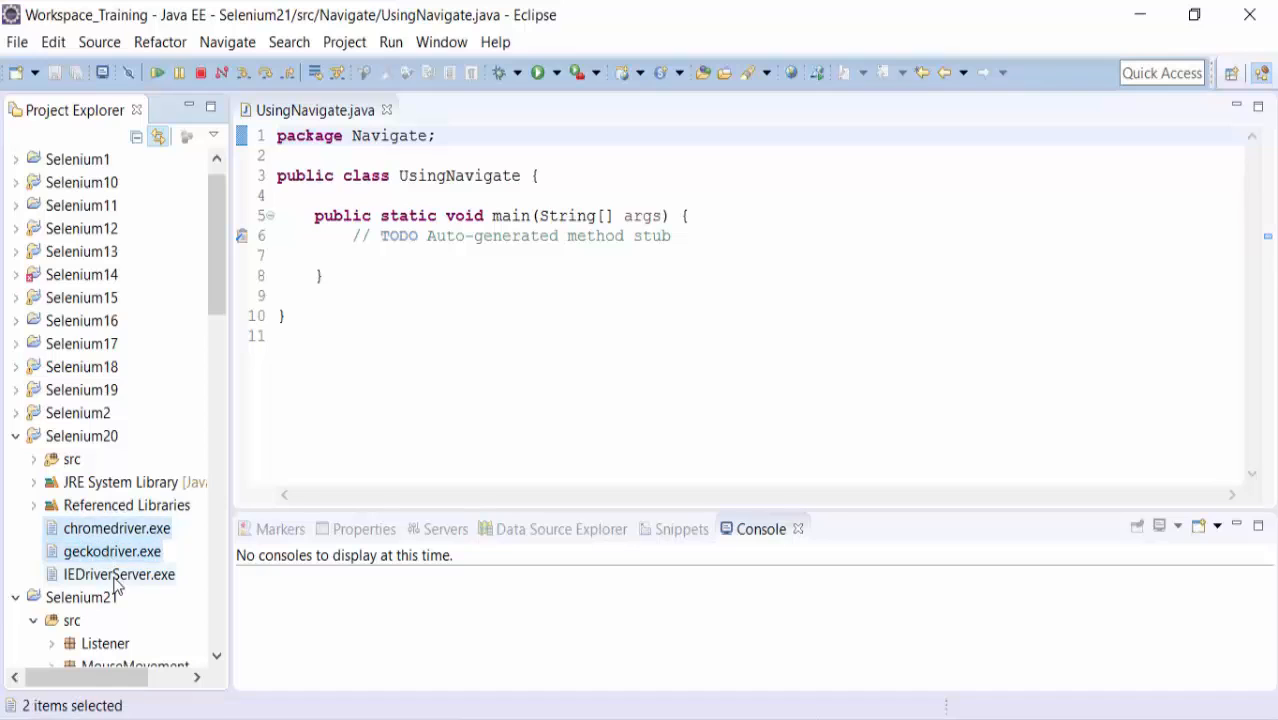
pyautogui.rightClick(120, 574)
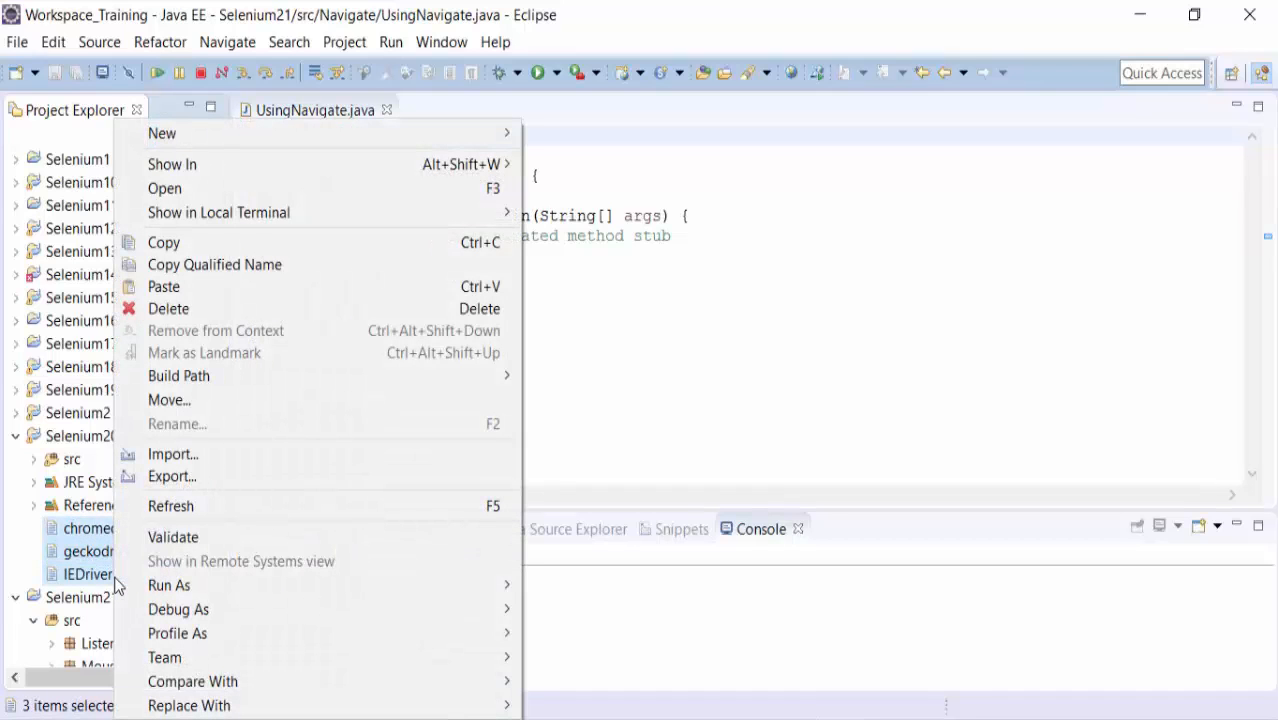
pyautogui.moveTo(194, 296)
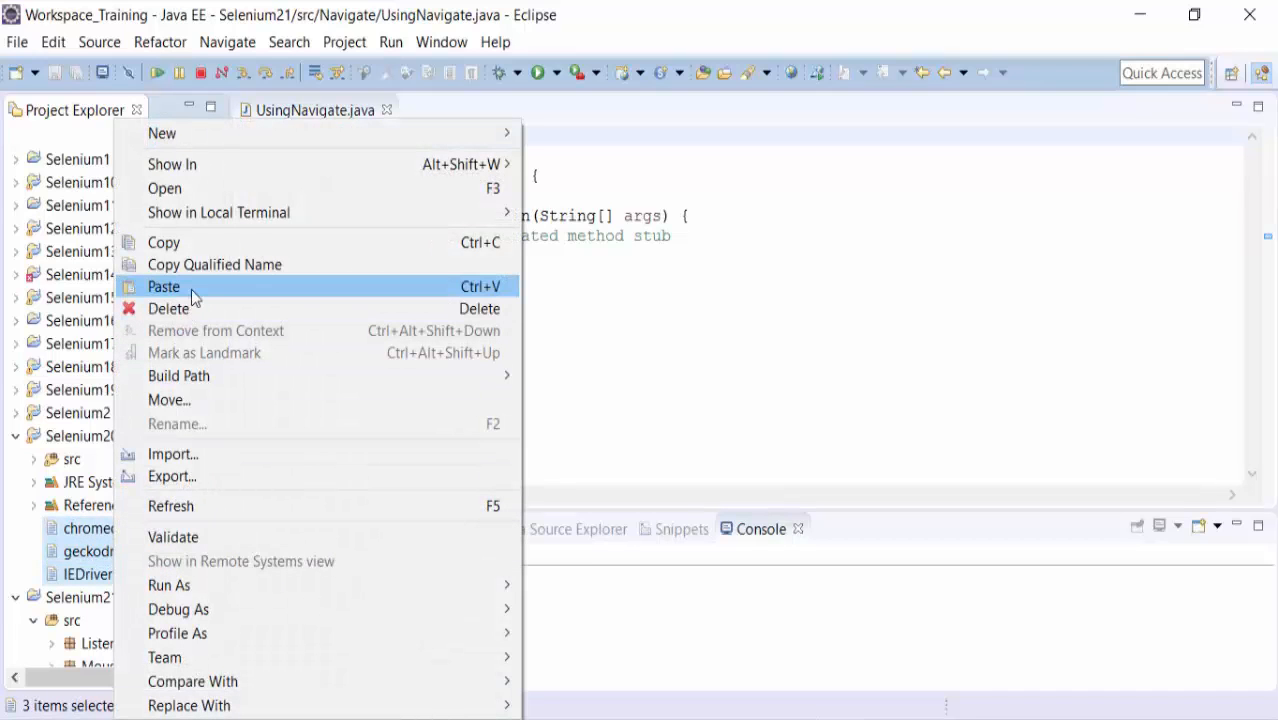
pyautogui.click(164, 288)
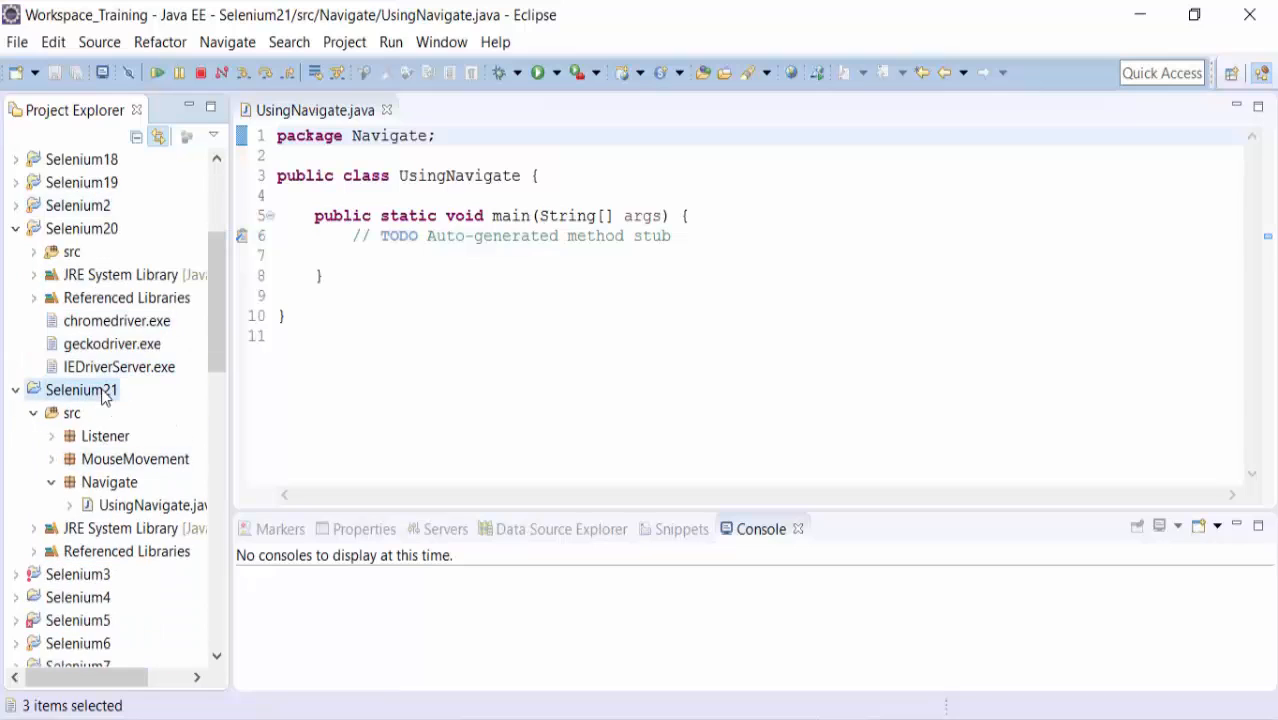
pyautogui.rightClick(80, 388)
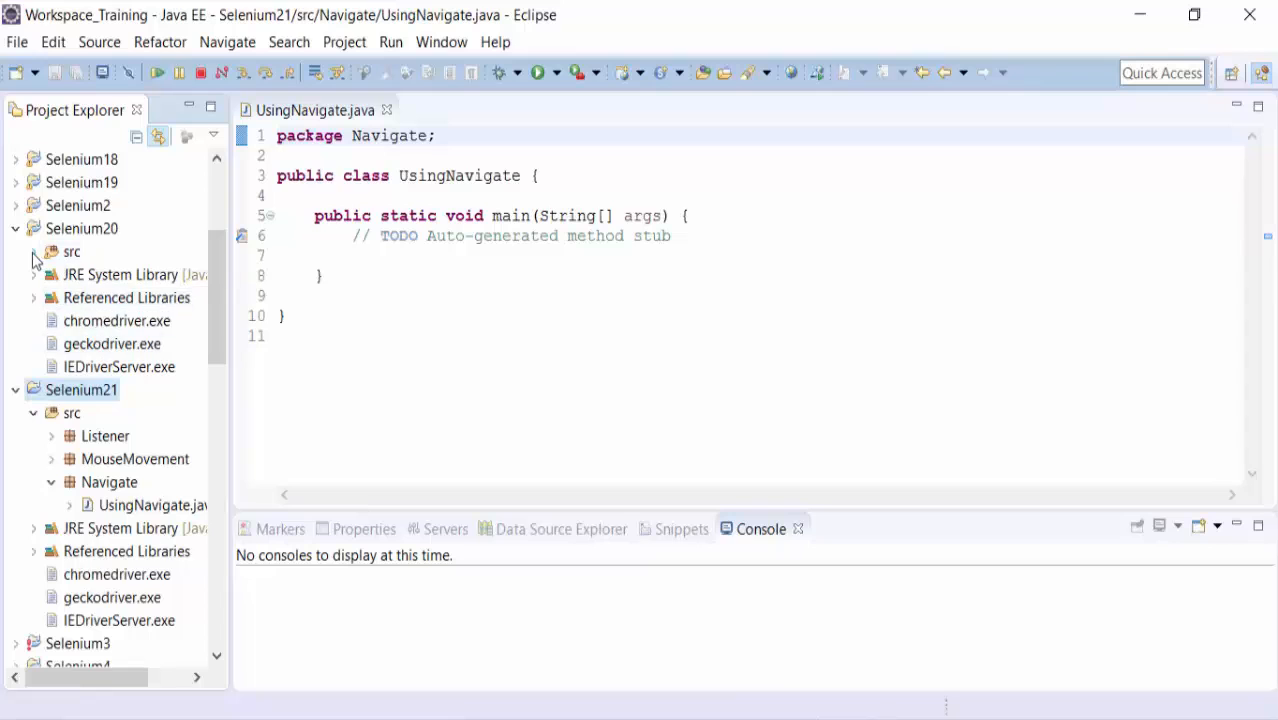
# Copy UsingAlert's Firefox driver setup and maximise lines into UsingNavigate's main, pointing the path at Selenium21.
pyautogui.click(32, 252)
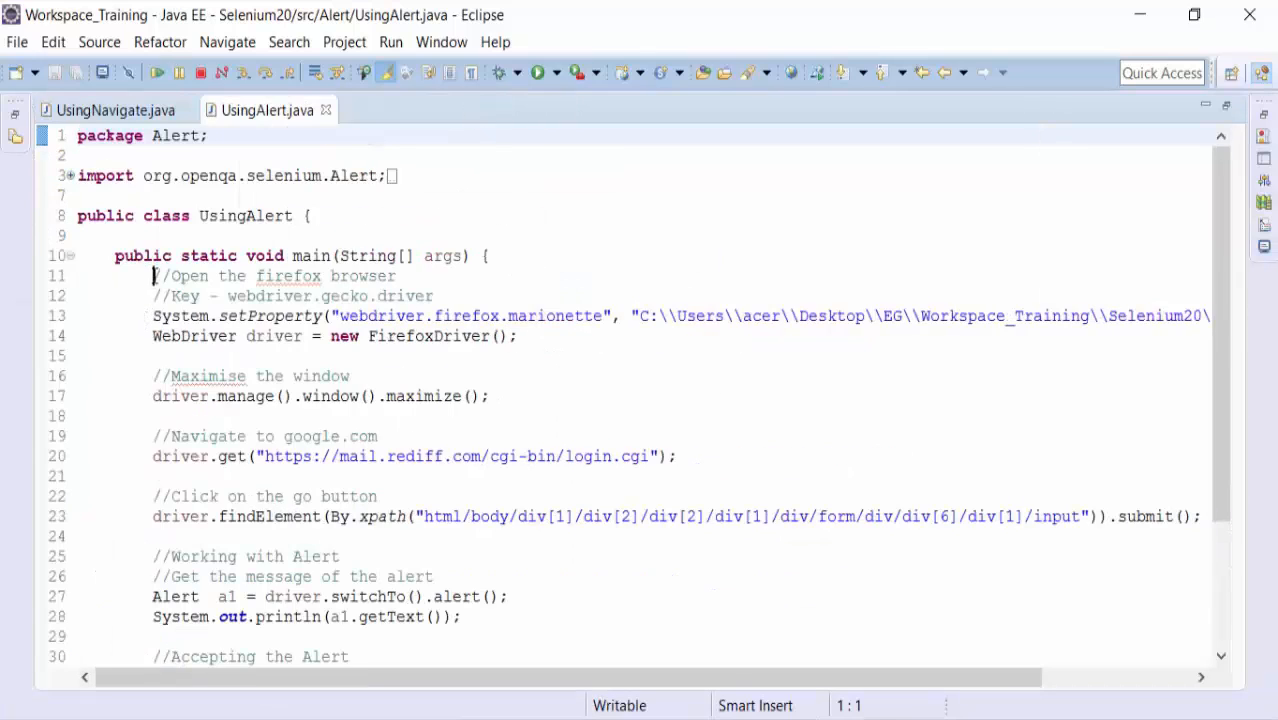
pyautogui.moveTo(152, 276); pyautogui.dragTo(348, 376)
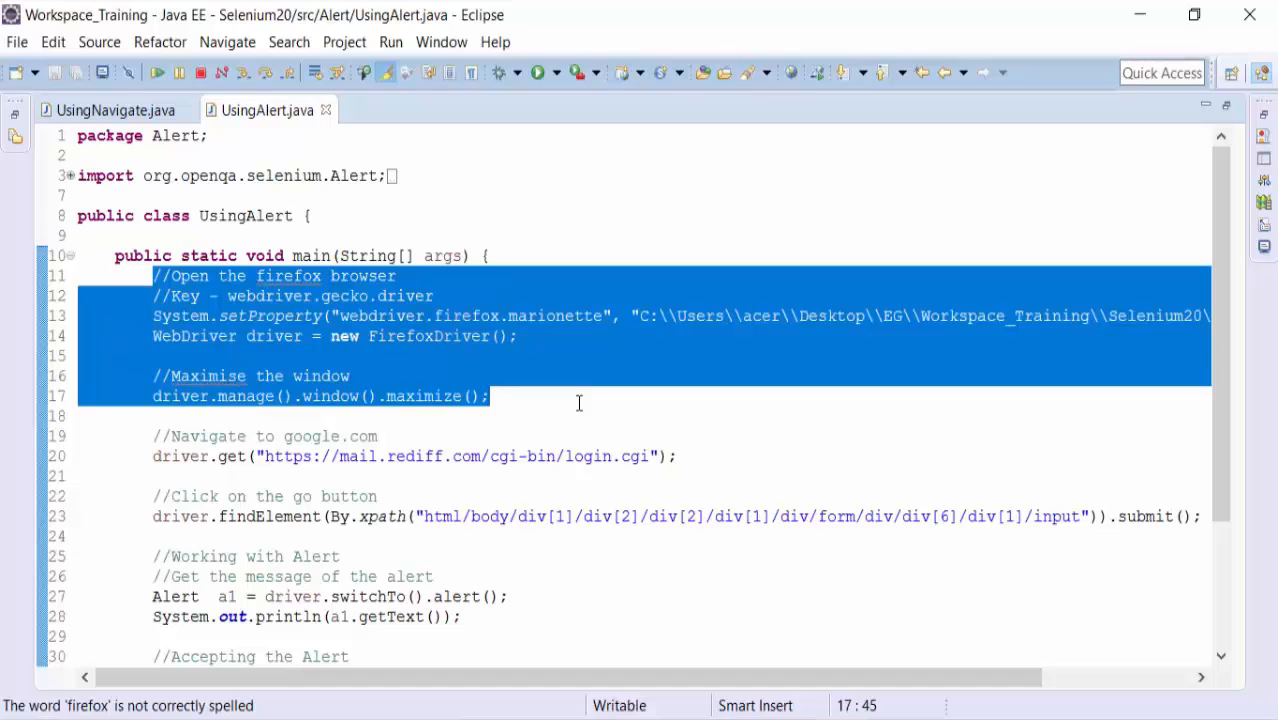
pyautogui.click(114, 110)
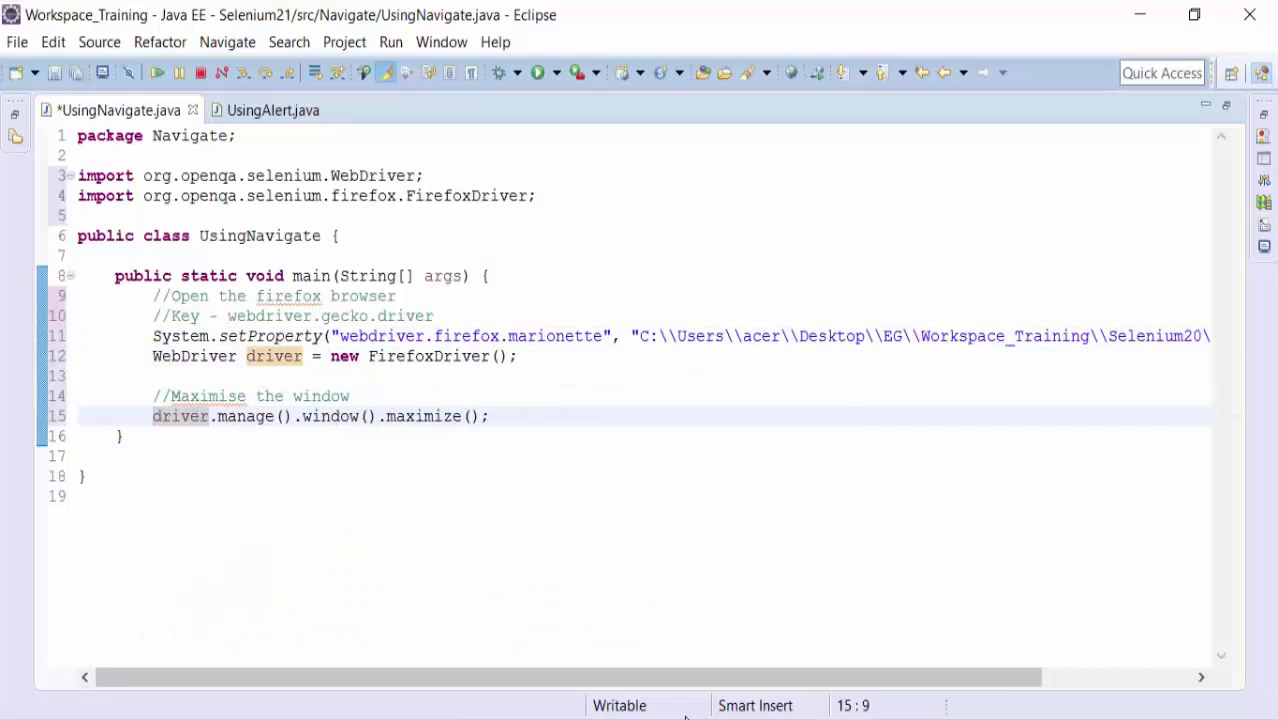
pyautogui.hscroll(3)
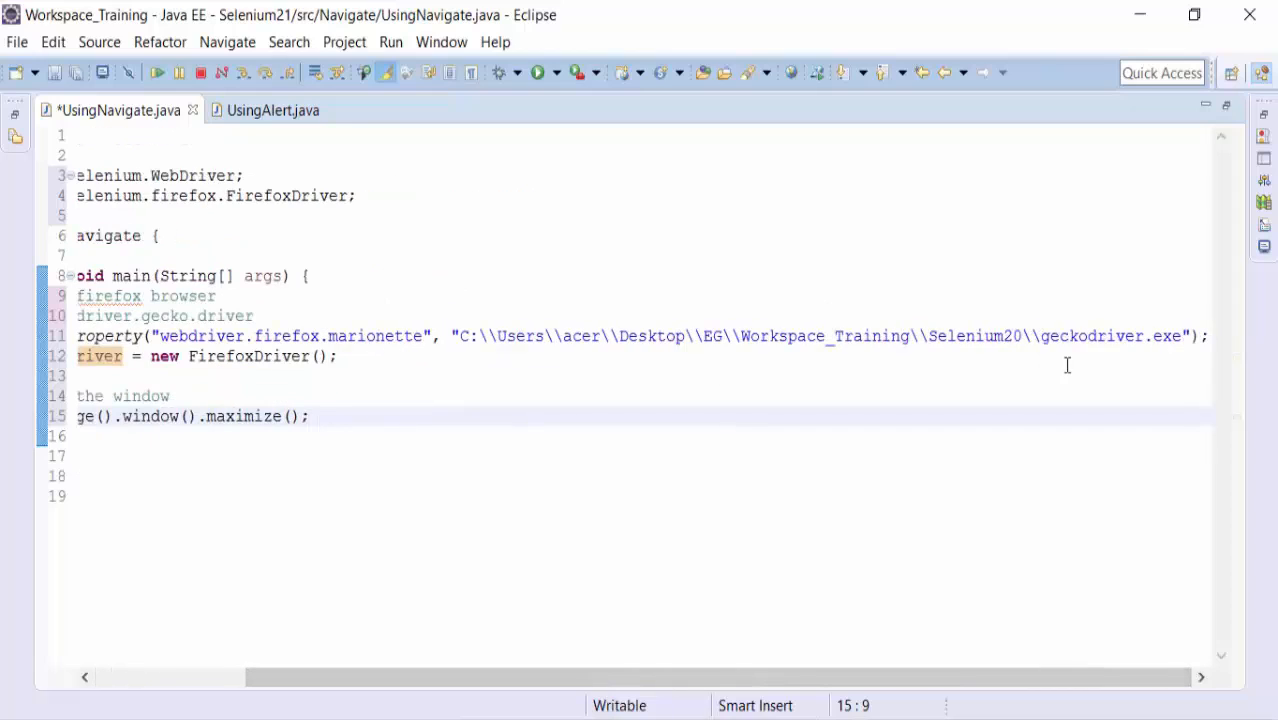
pyautogui.moveTo(742, 330)
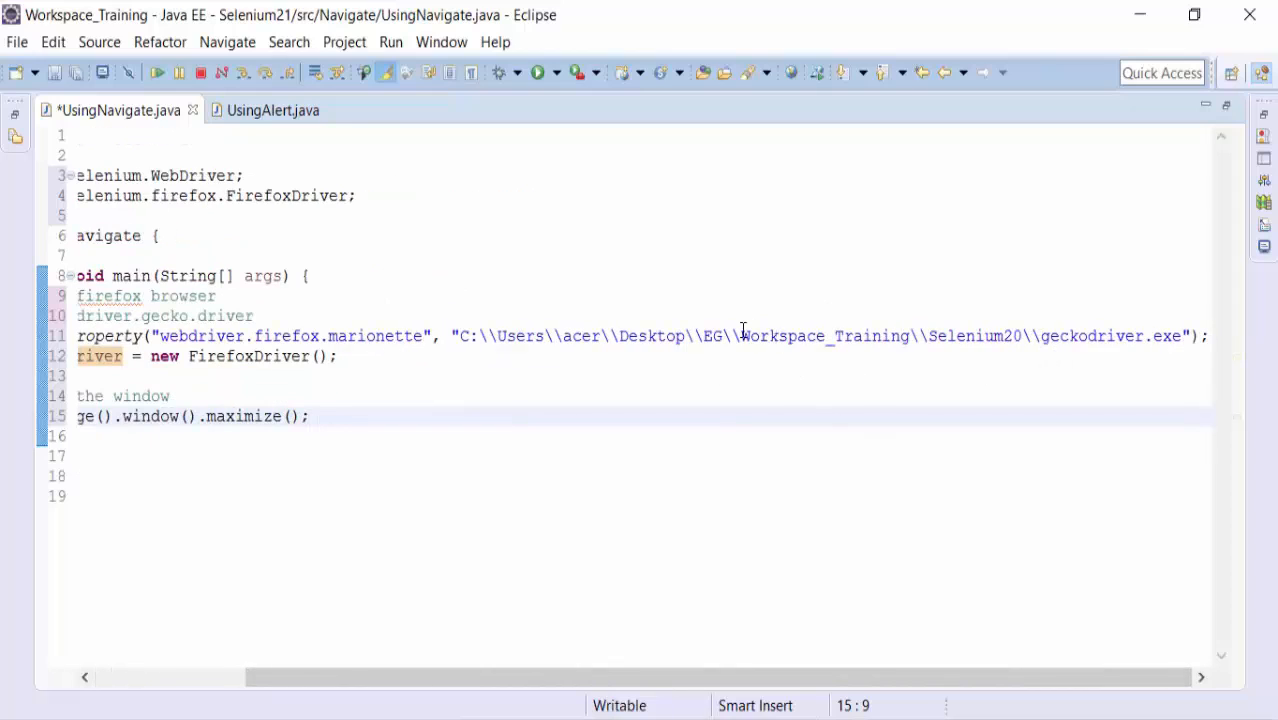
pyautogui.doubleClick(824, 336)
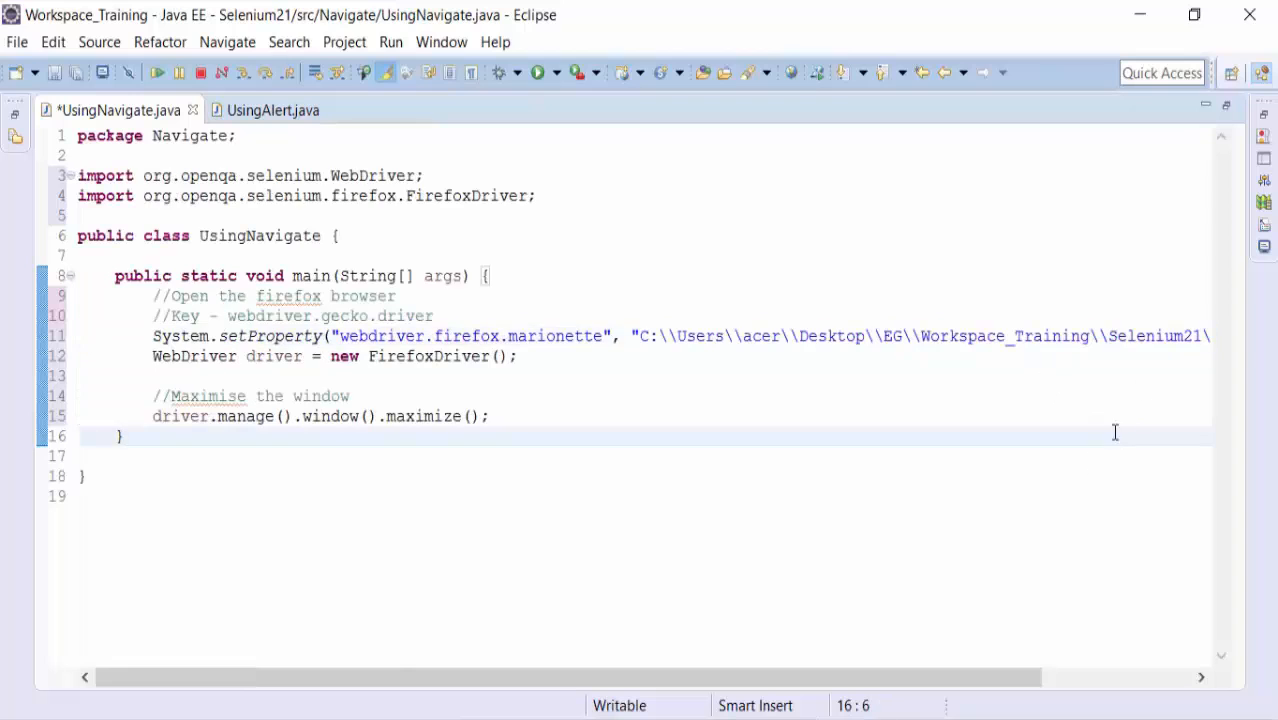
# Check the geckodriver path, close UsingAlert, and place the cursor after the maximise line.
pyautogui.hscroll(3)
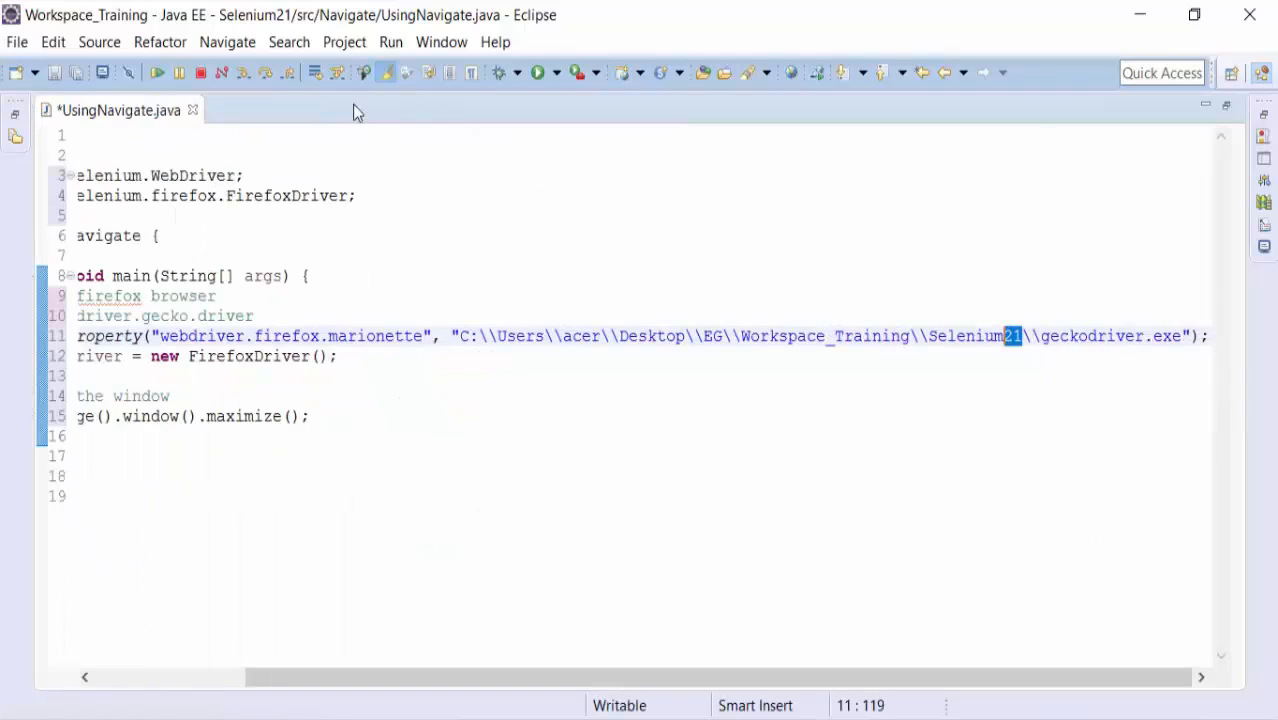
pyautogui.hscroll(-3)
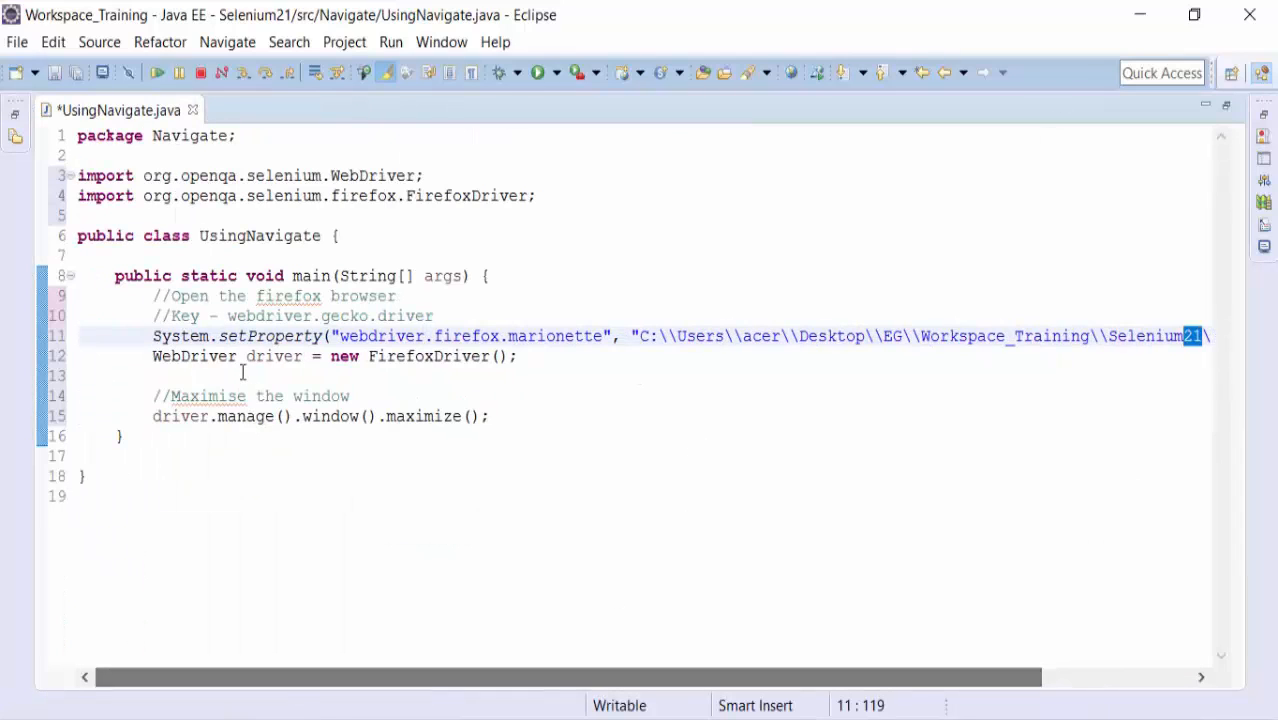
pyautogui.click(490, 416)
pyautogui.write('//')
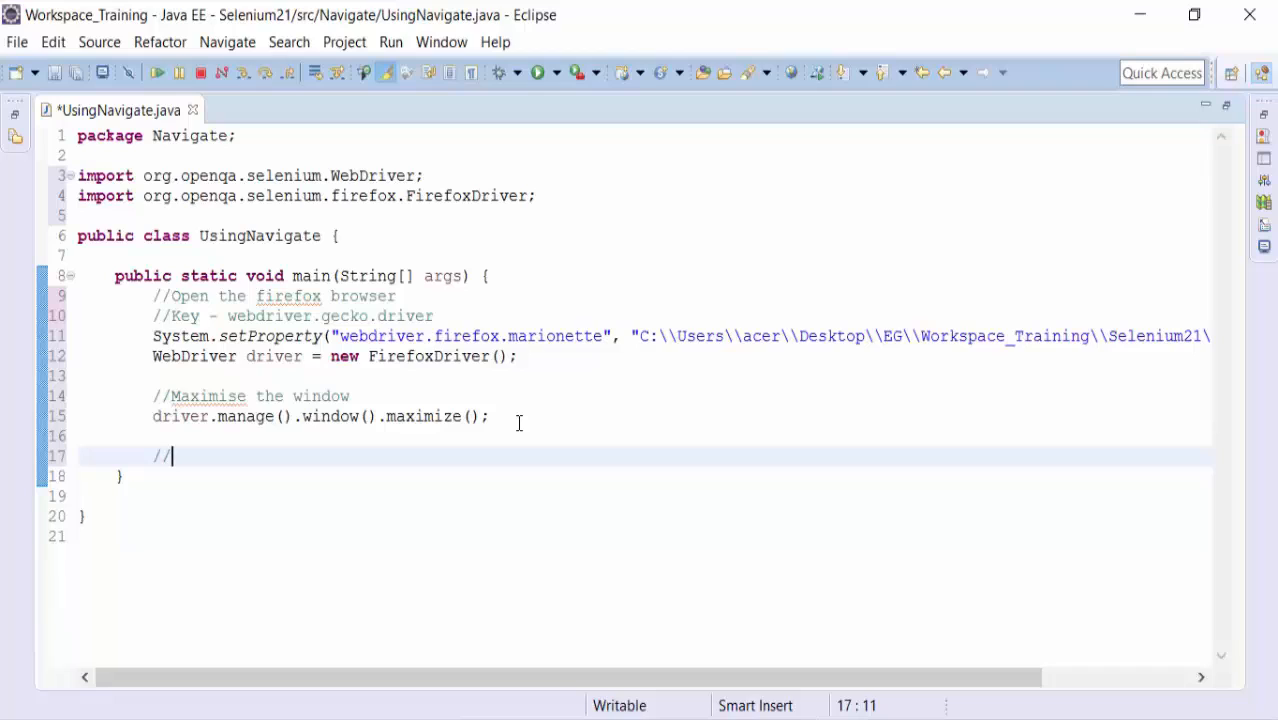
# Write the comment "//Navigate to url" on line 17, correcting the Navigae misspelling.
pyautogui.write('Navi')
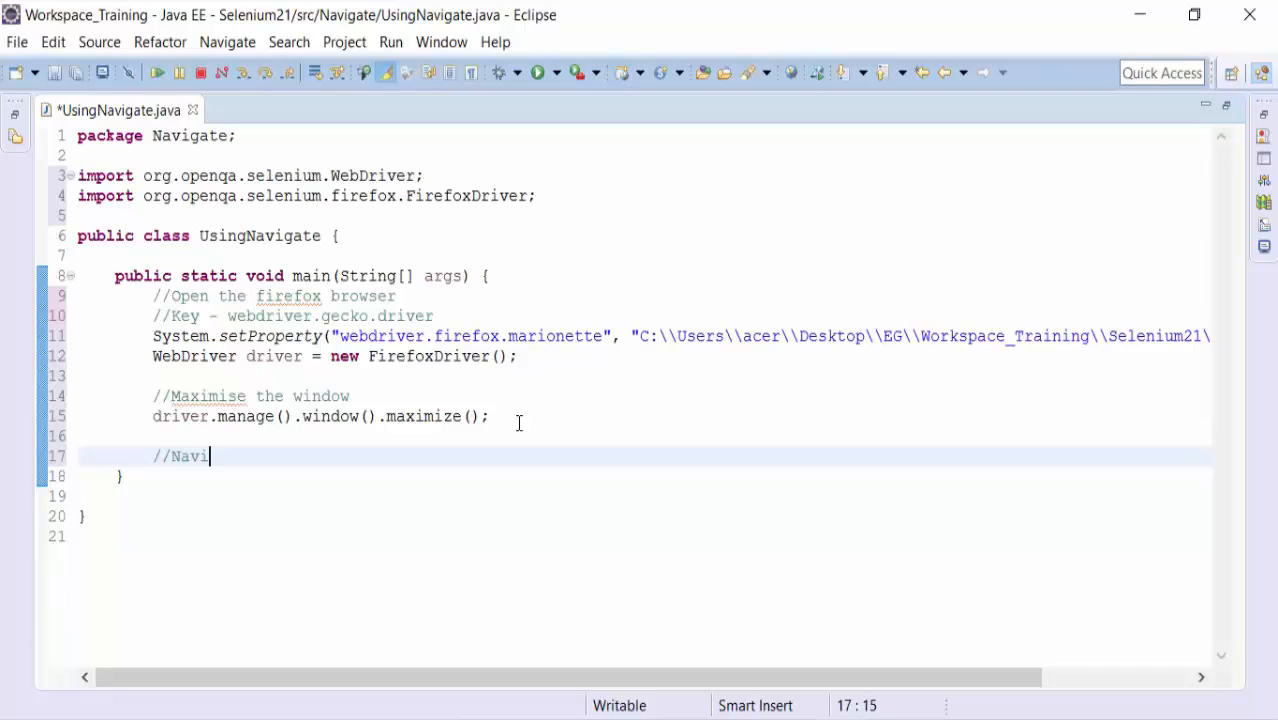
pyautogui.write('gae to')
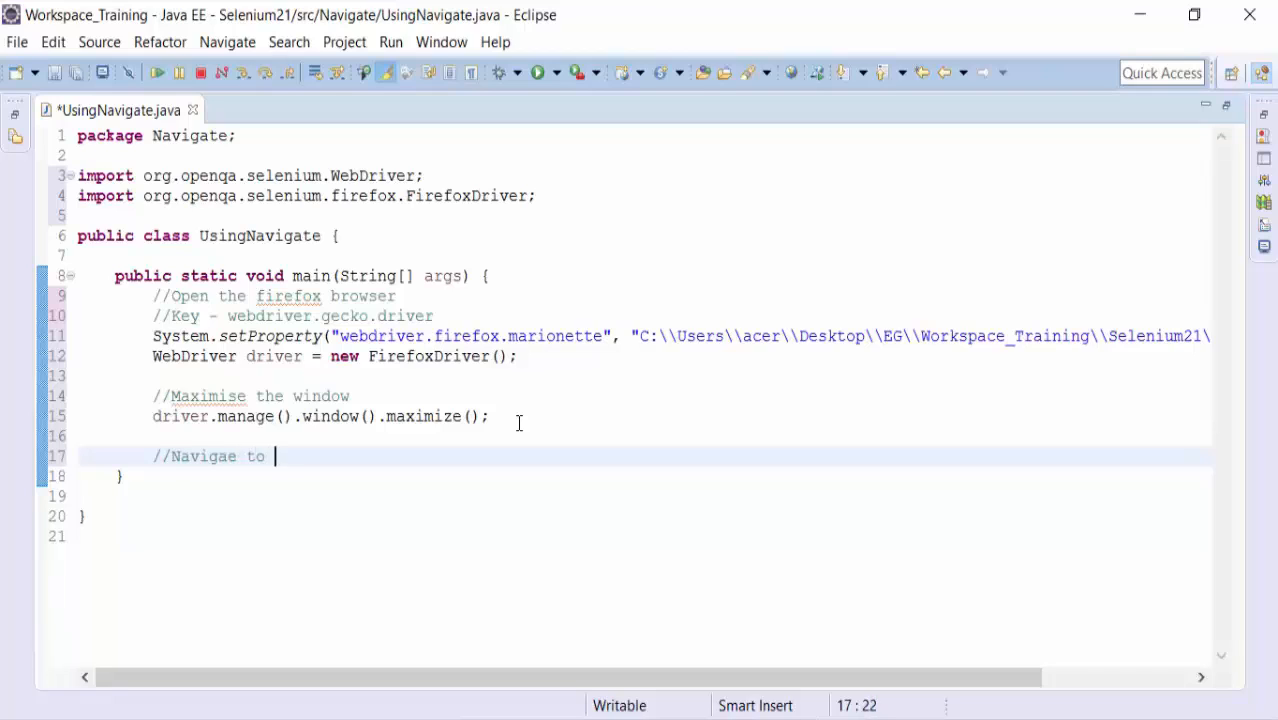
pyautogui.write('url')
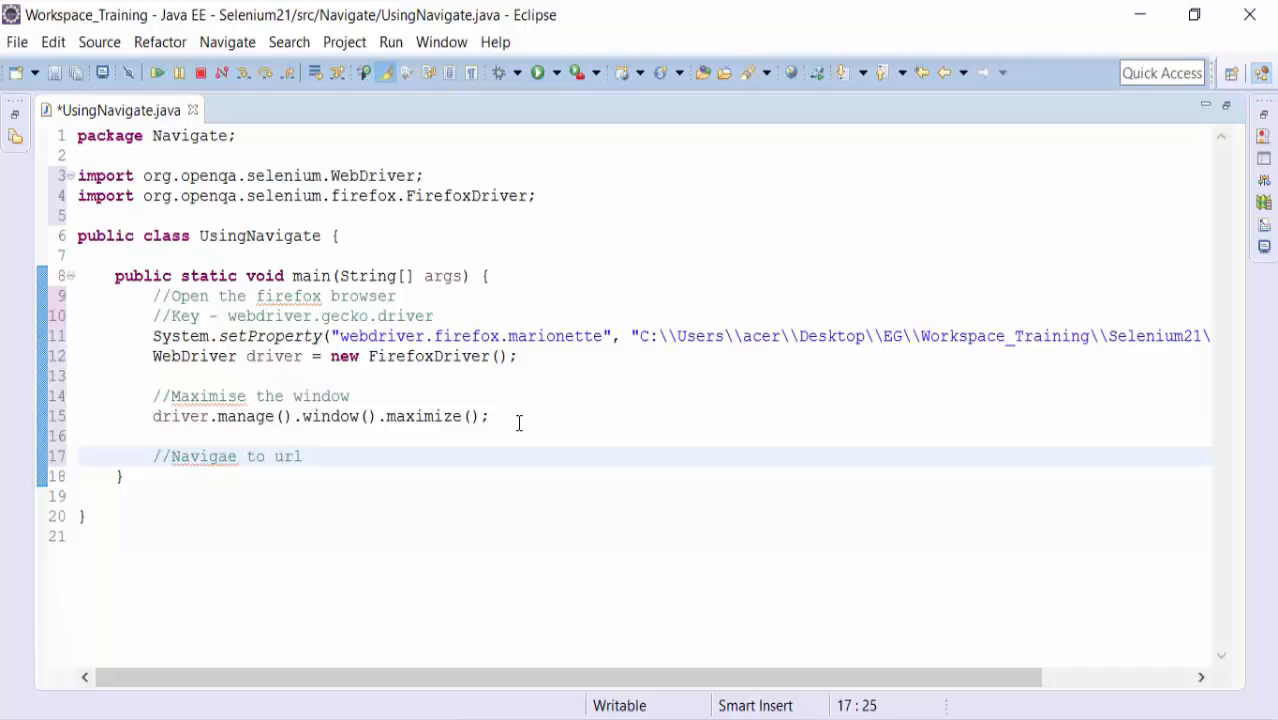
pyautogui.click(228, 456)
pyautogui.write('t')
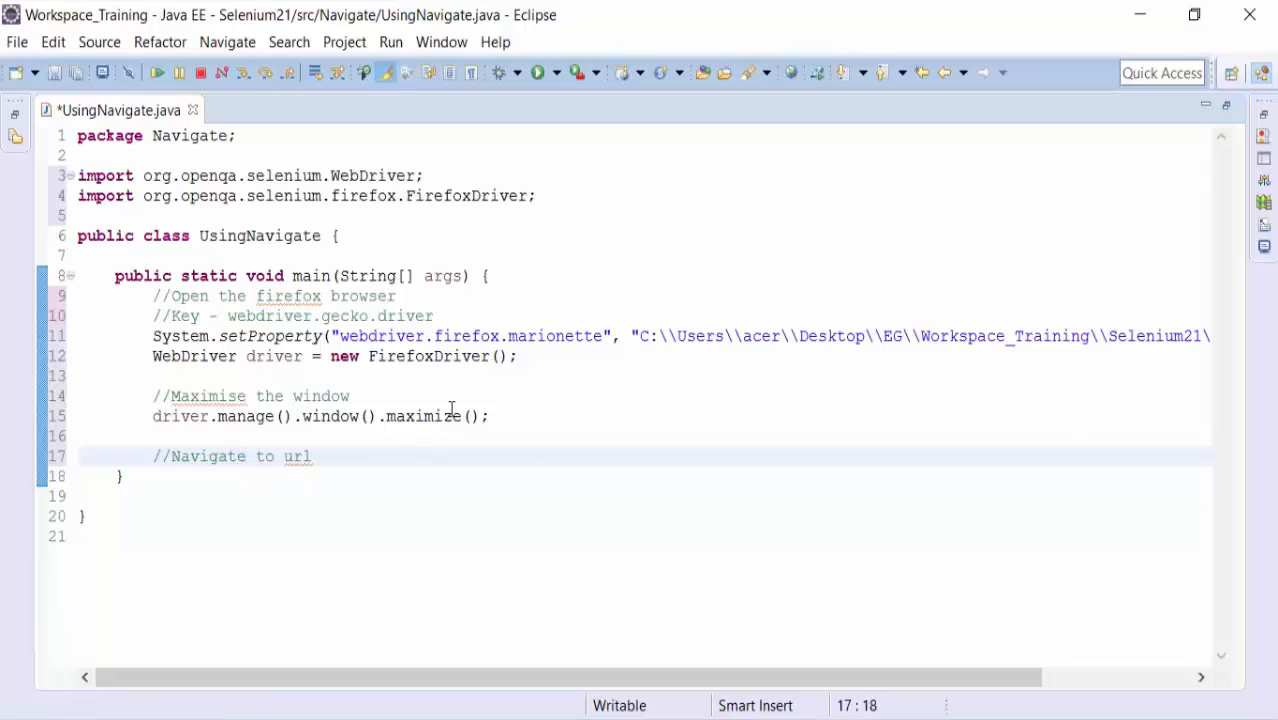
pyautogui.click(312, 456)
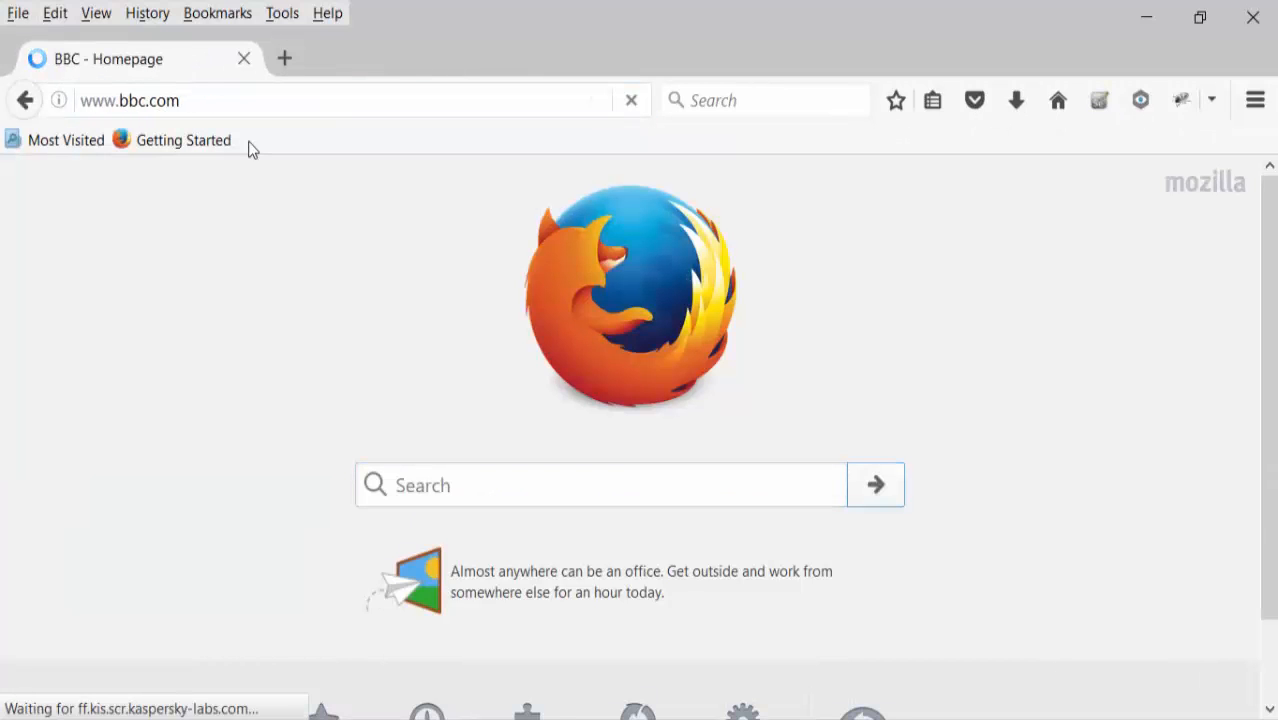
pyautogui.moveTo(632, 320)
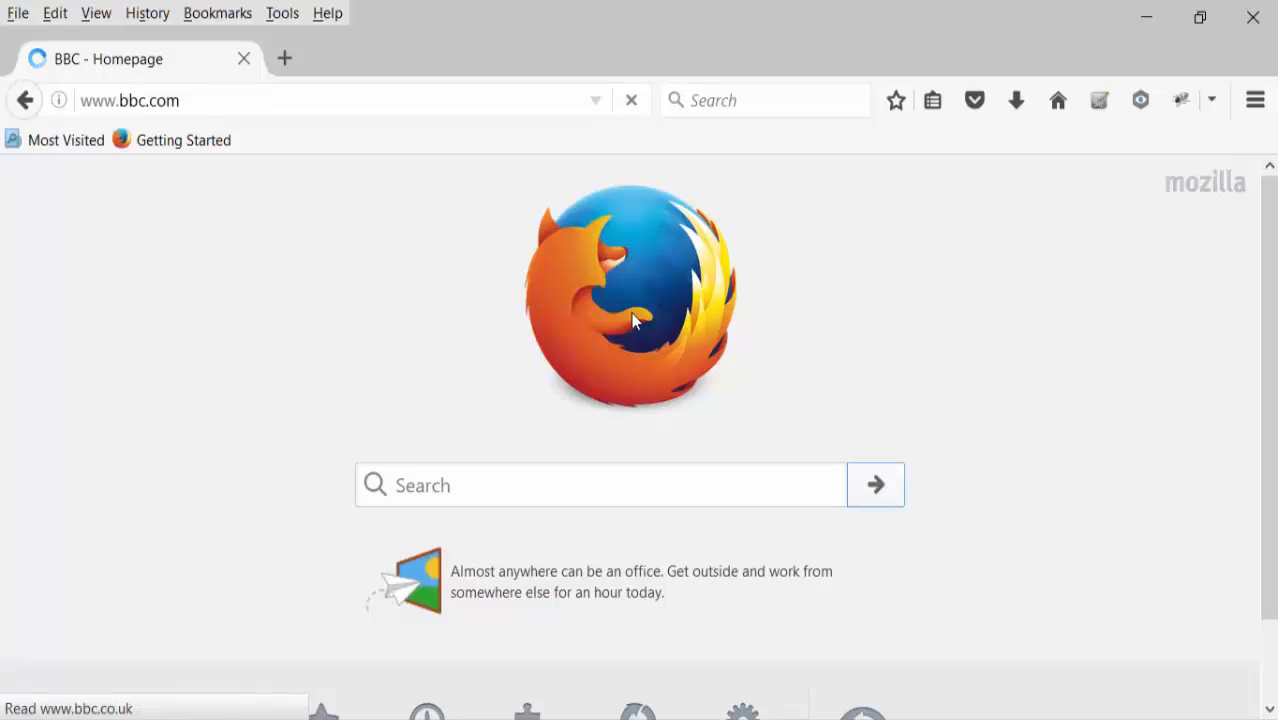
# On bbc.com, open the Premier League safe standing story, go back to the homepage, and reopen it.
pyautogui.scroll(-3)
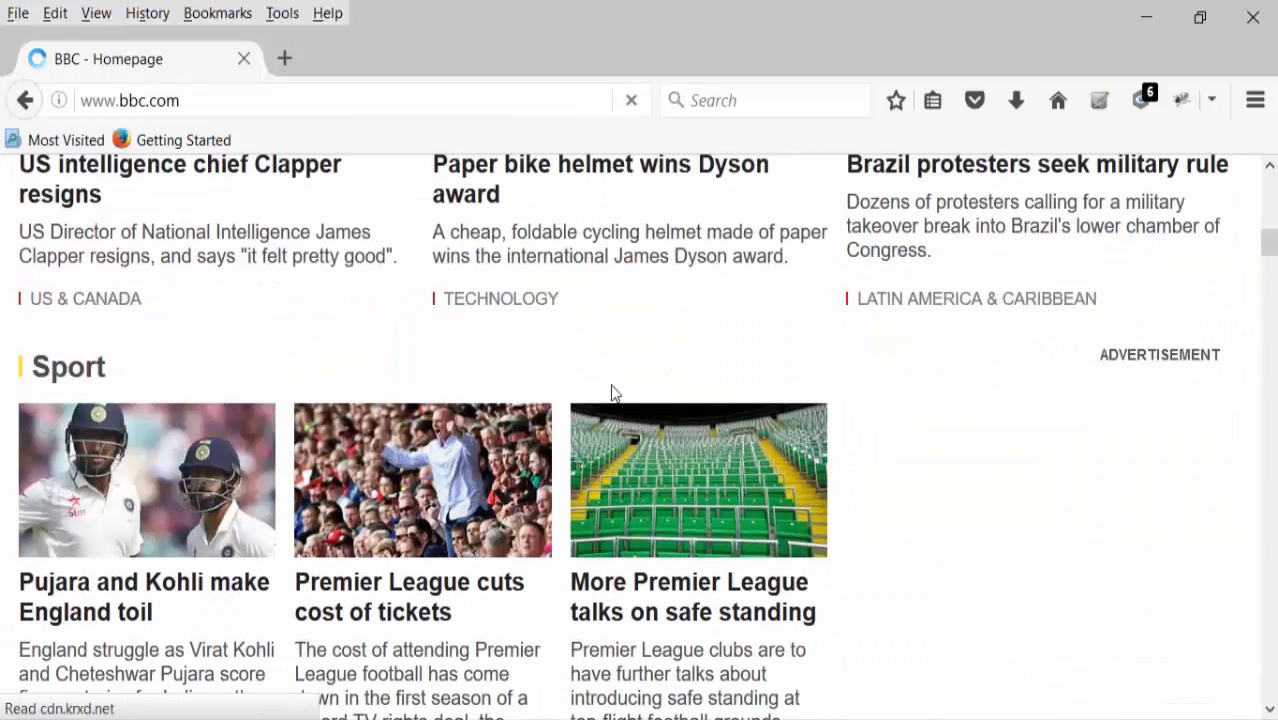
pyautogui.moveTo(672, 596)
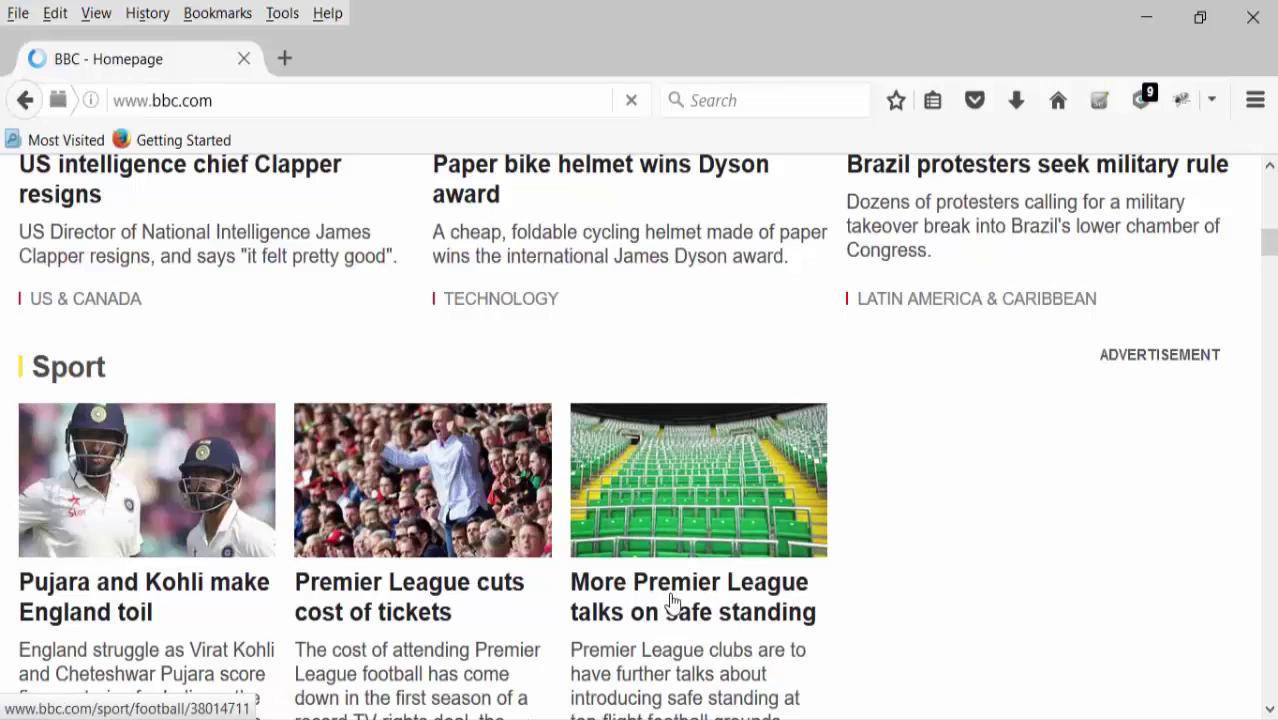
pyautogui.click(688, 596)
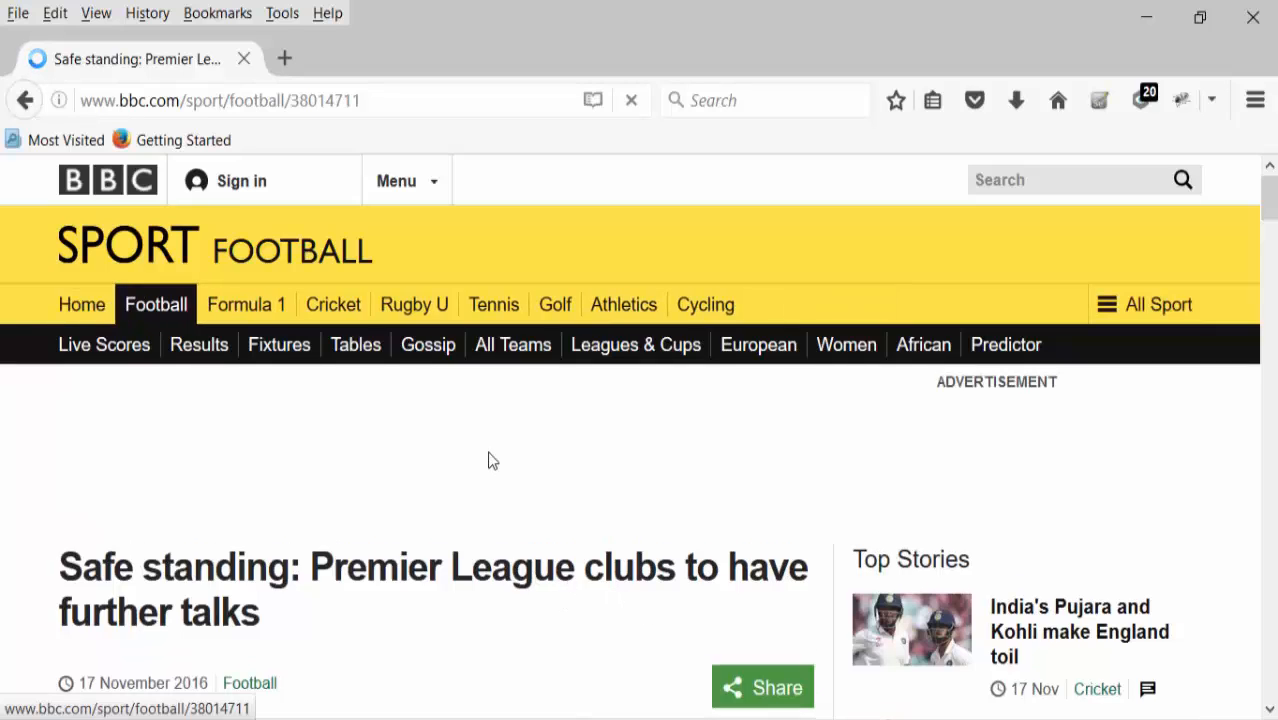
pyautogui.moveTo(280, 344)
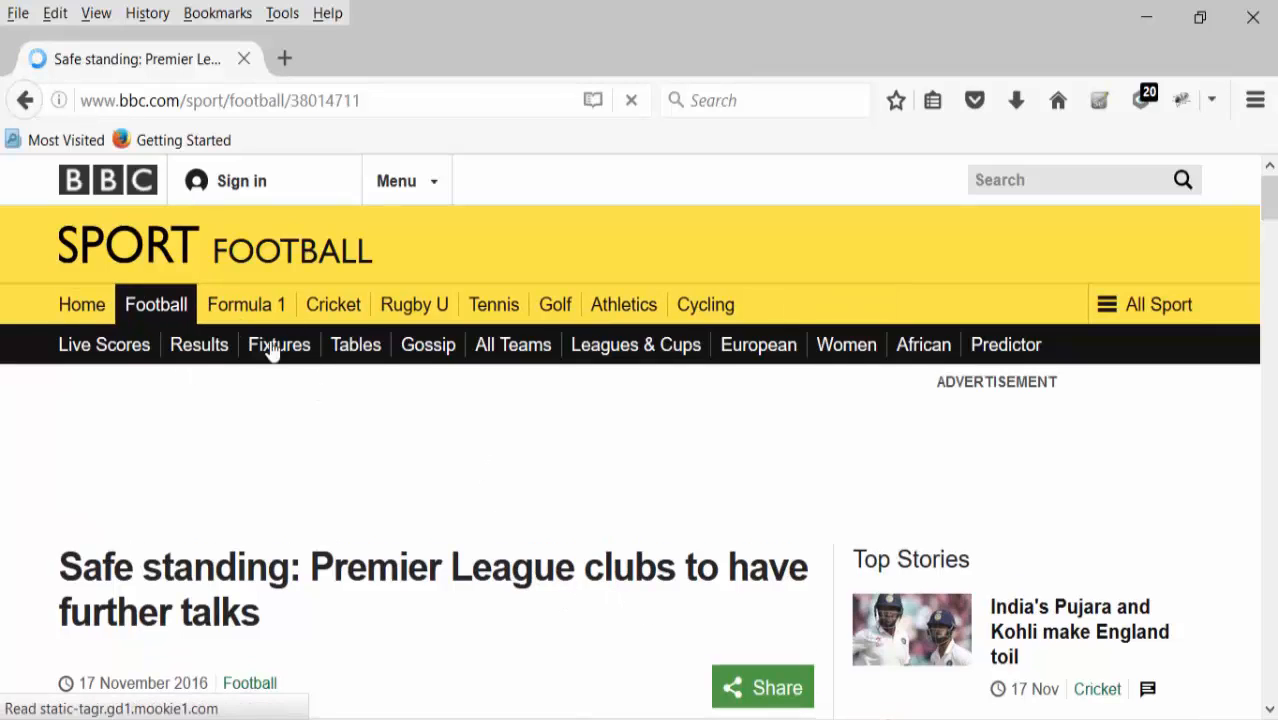
pyautogui.moveTo(24, 100)
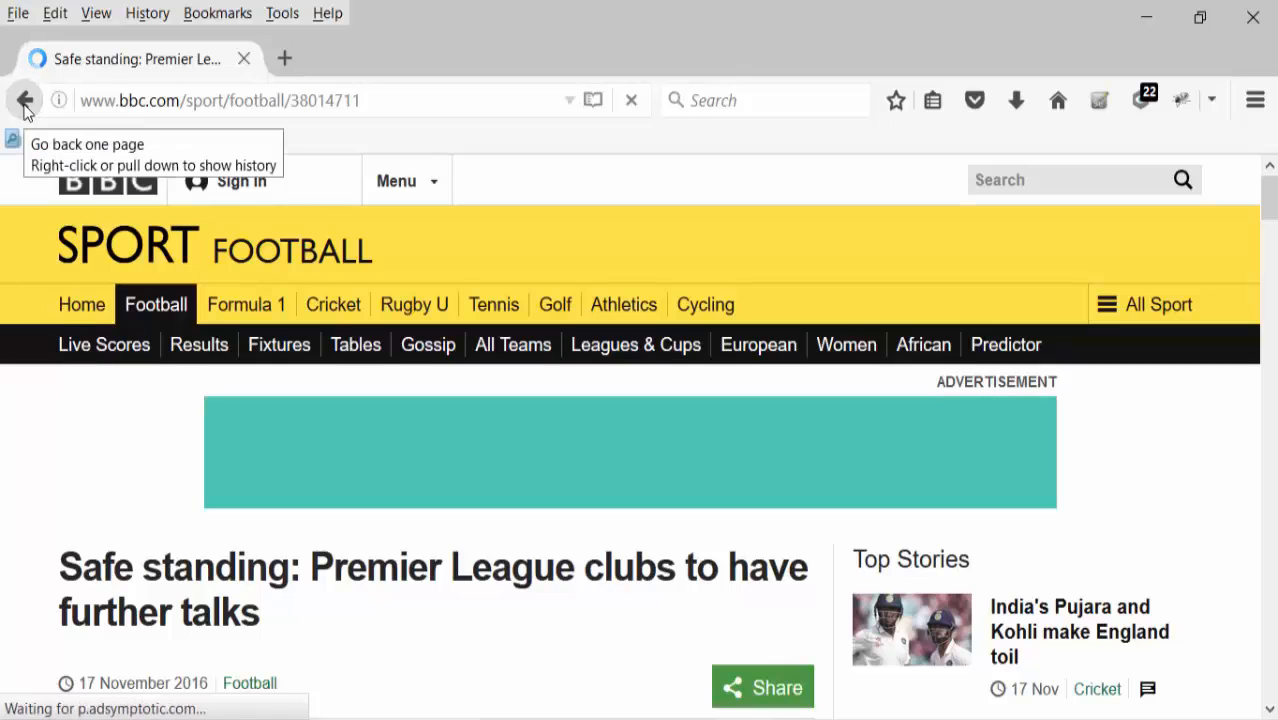
pyautogui.click(24, 100)
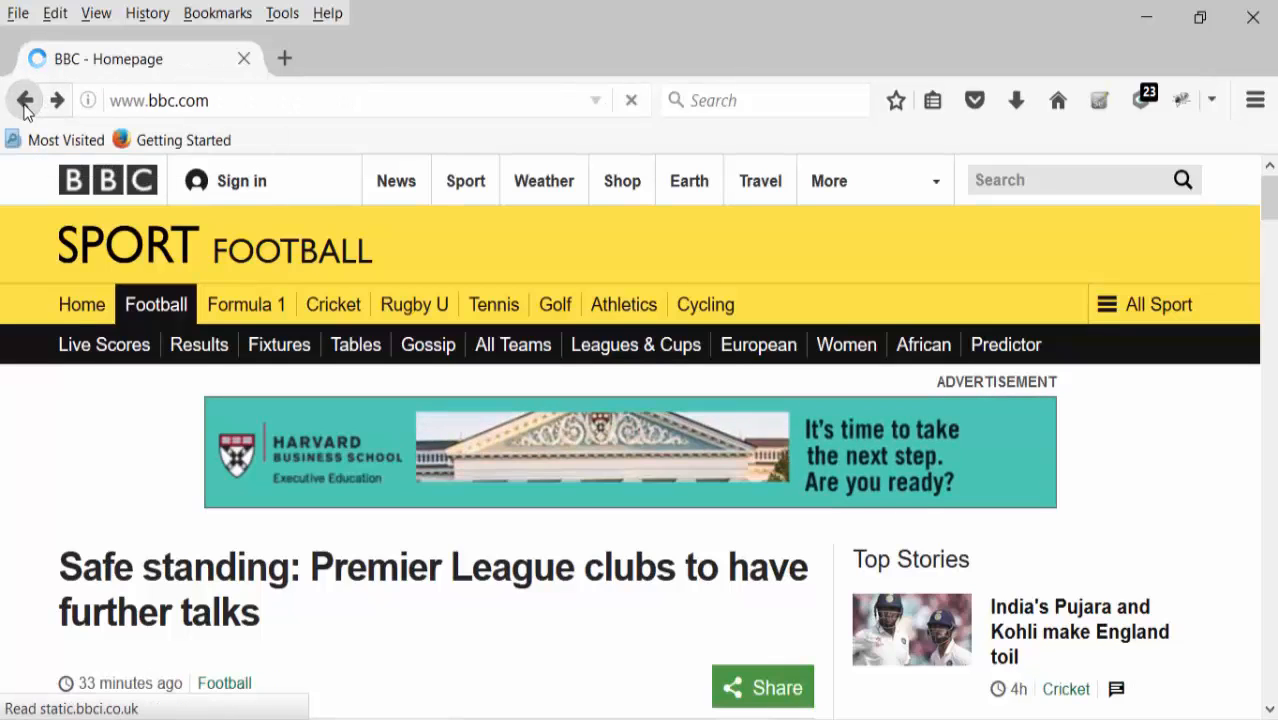
pyautogui.click(24, 100)
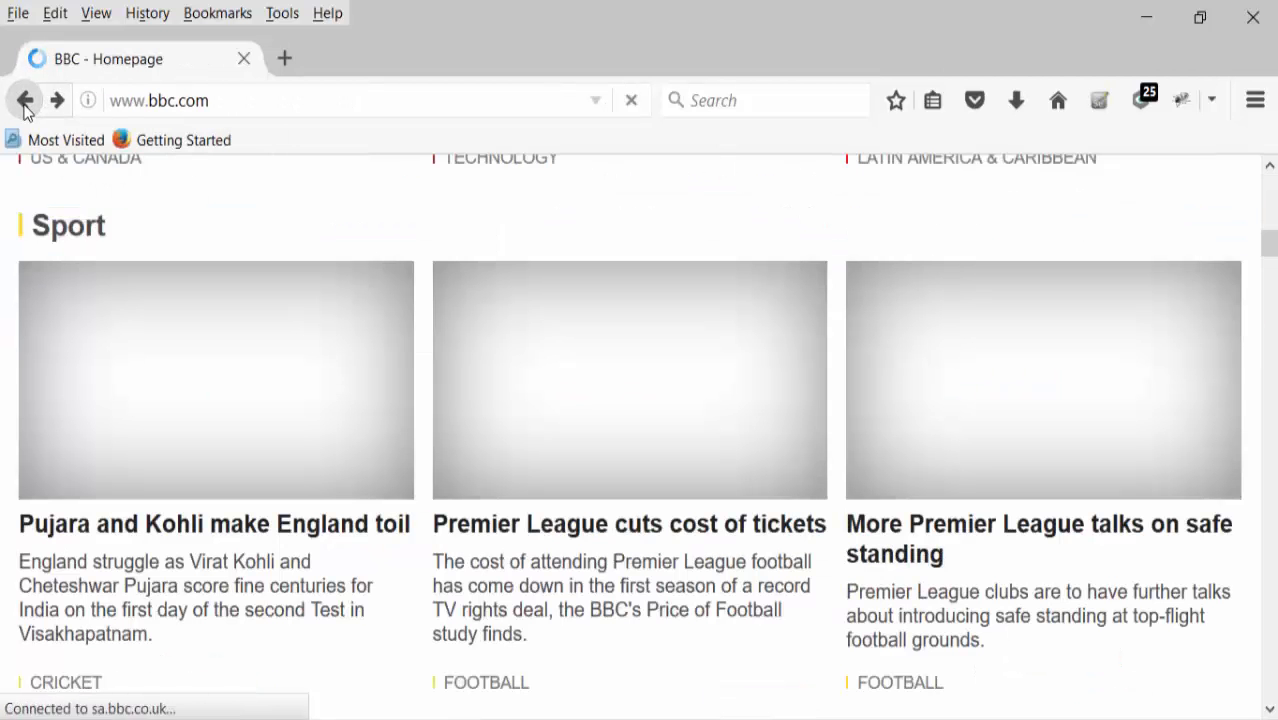
pyautogui.scroll(3)
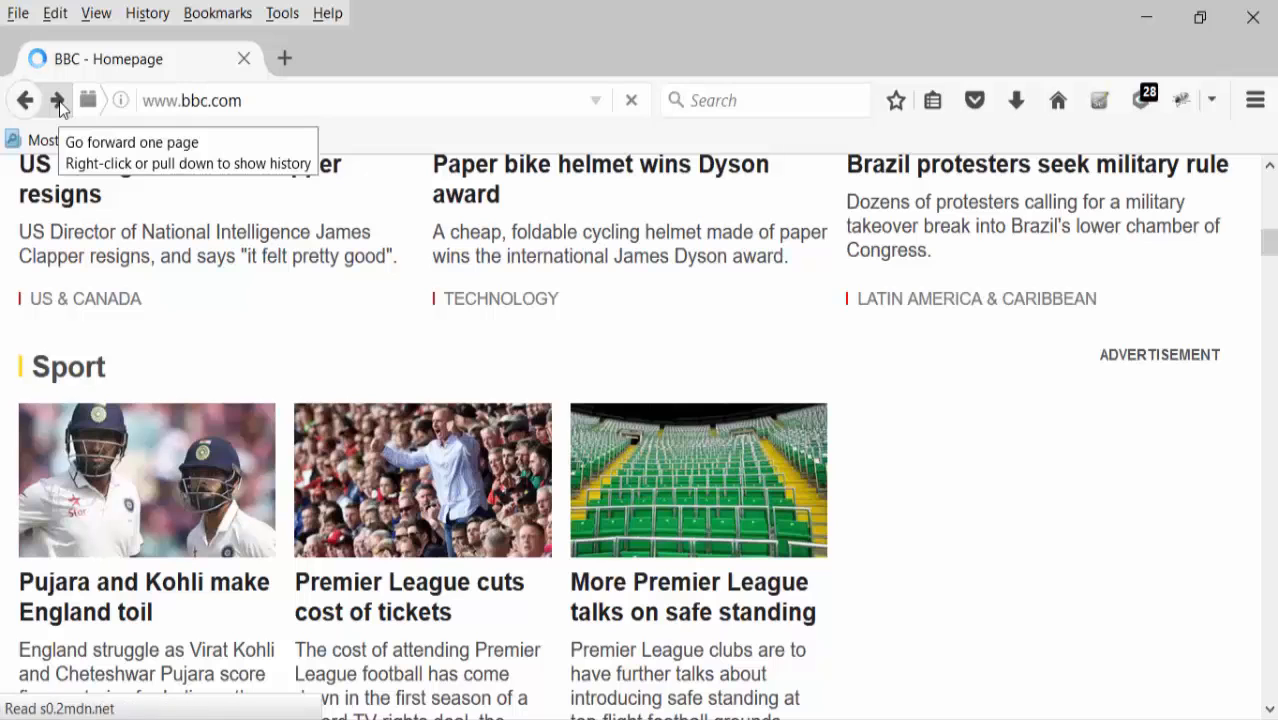
pyautogui.moveTo(800, 612)
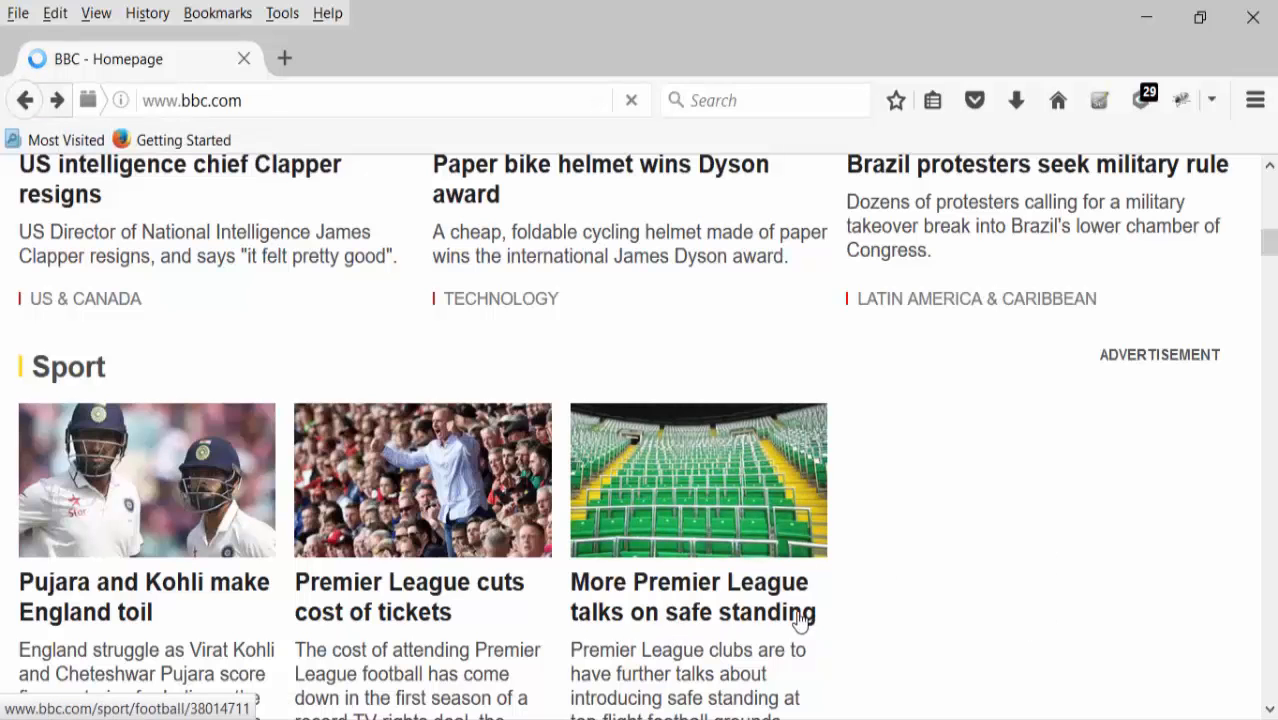
pyautogui.click(692, 596)
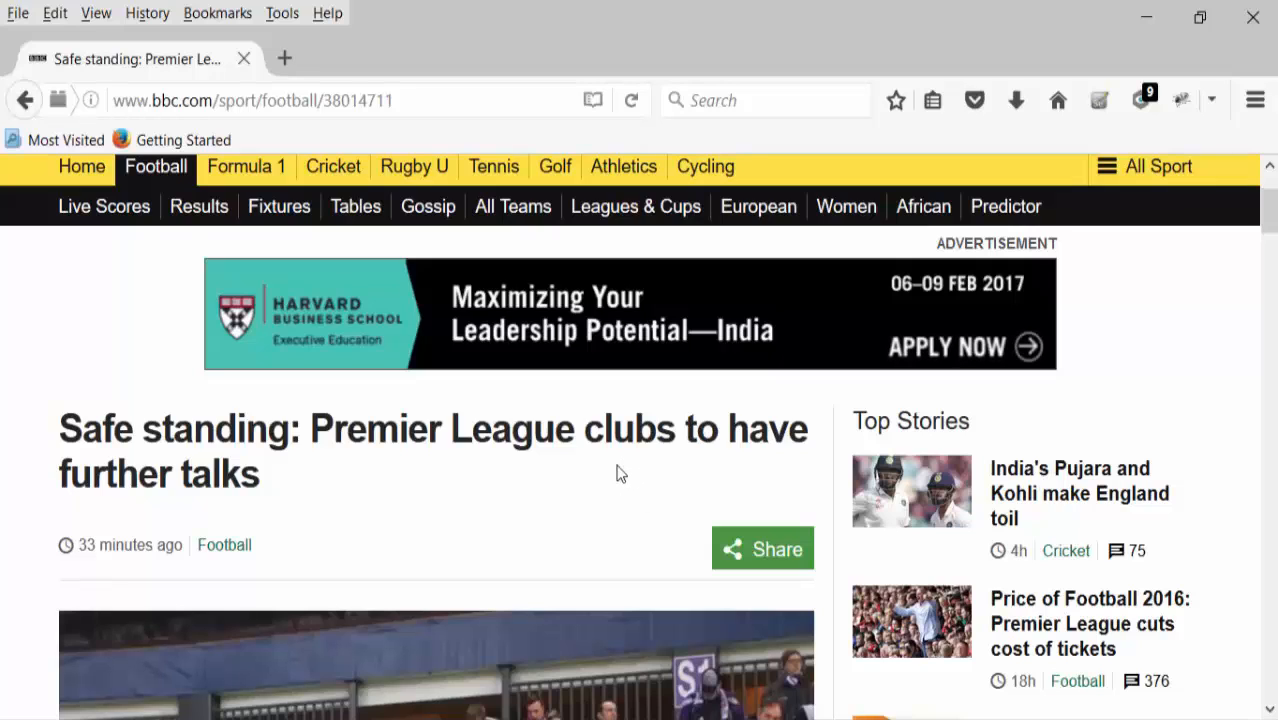
# Start a driver.navigate().to(String) call on line 18 using content assist.
pyautogui.click(24, 100)
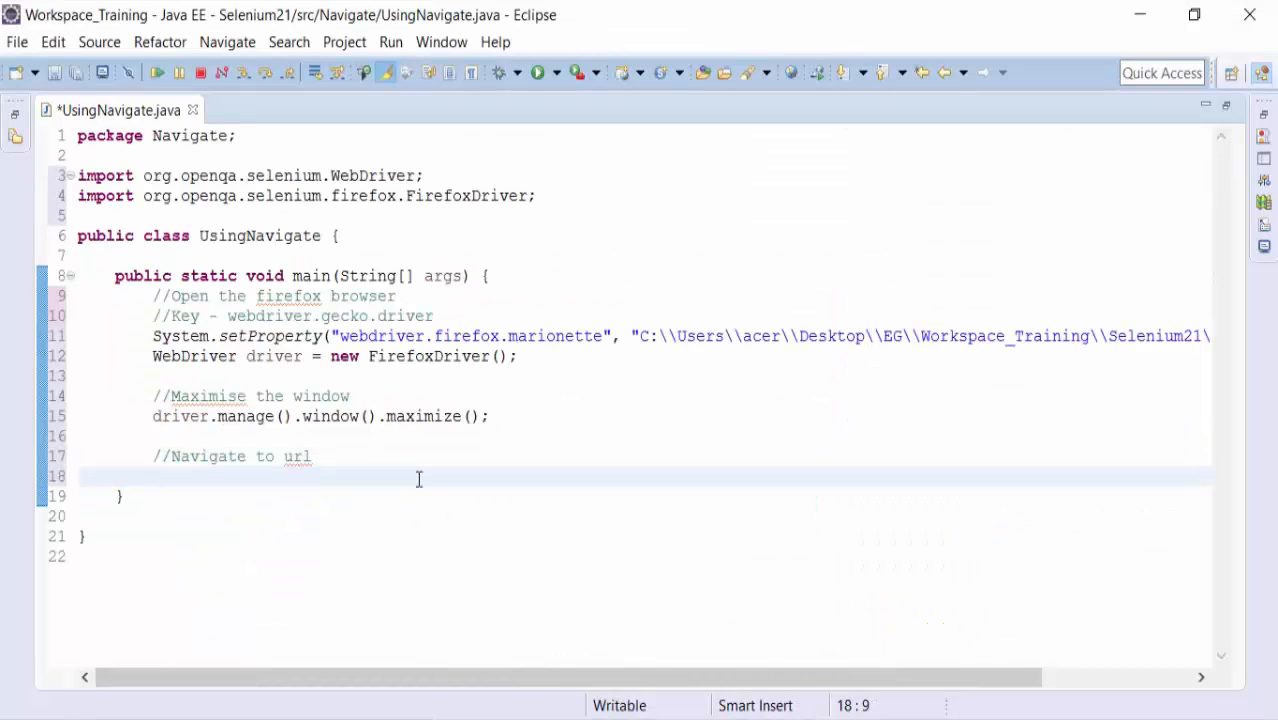
pyautogui.write('driver.')
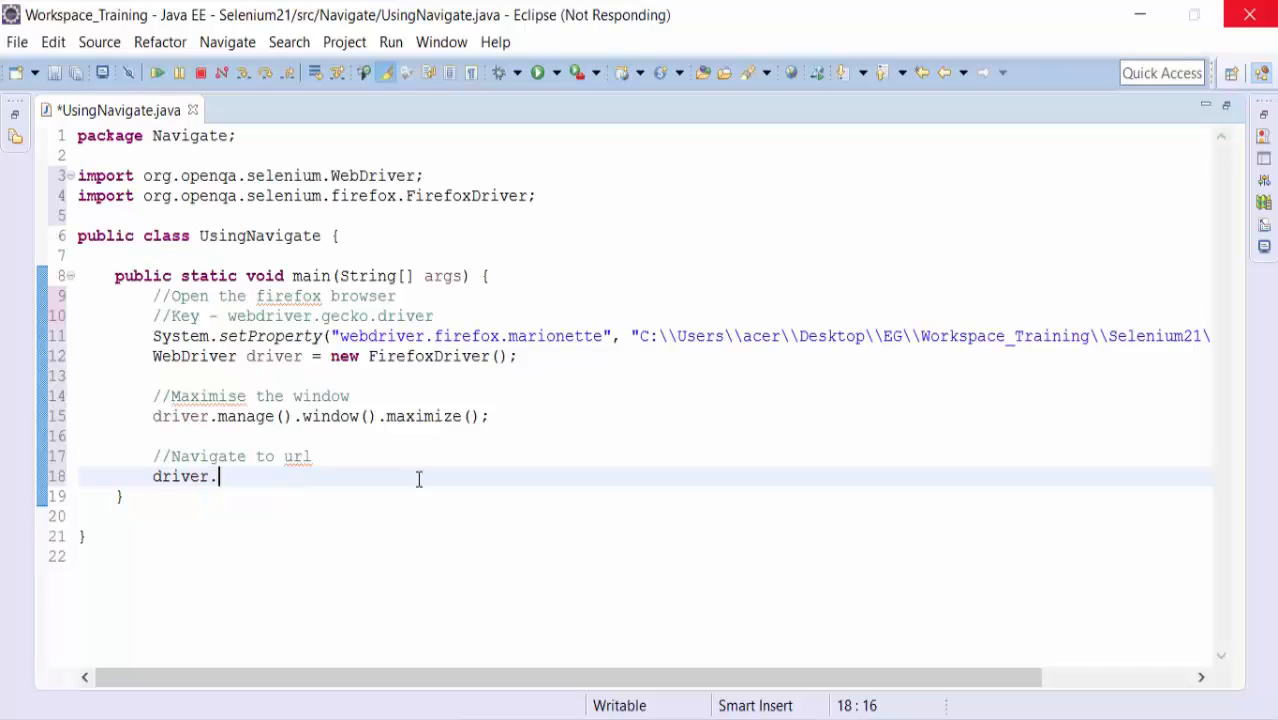
pyautogui.write('()')
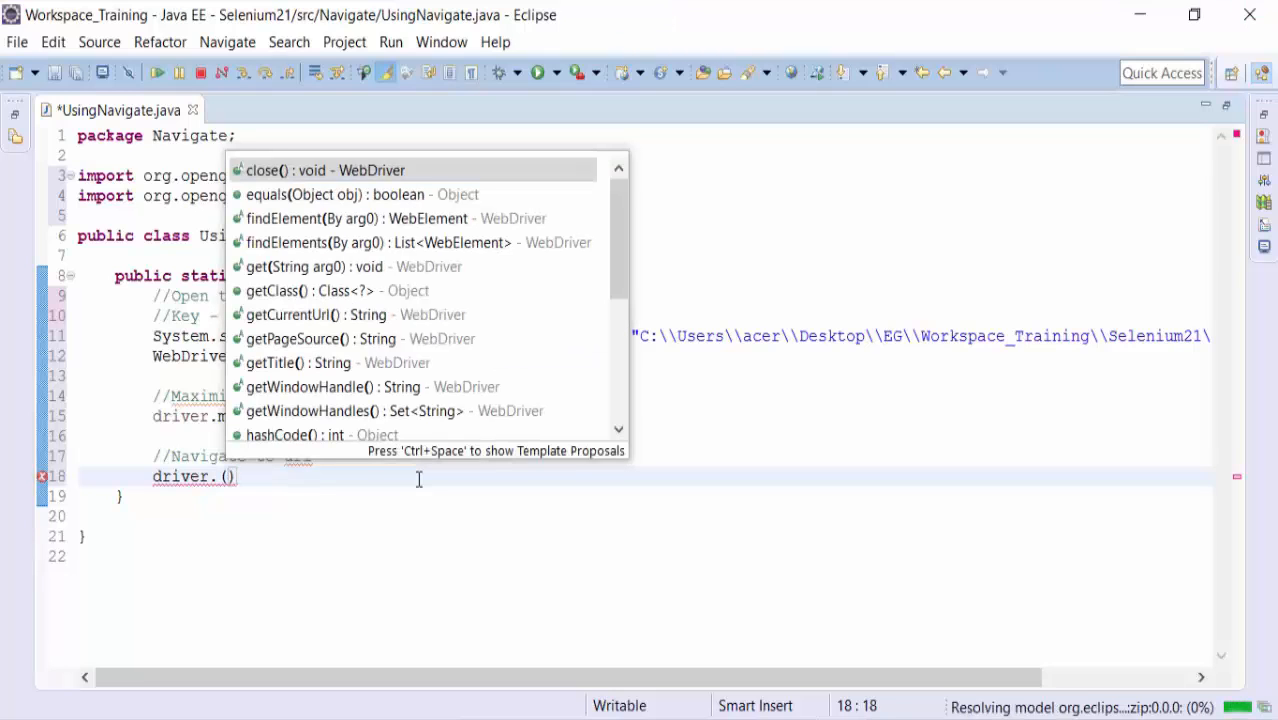
pyautogui.press('BackSpace')
pyautogui.write('navigate')
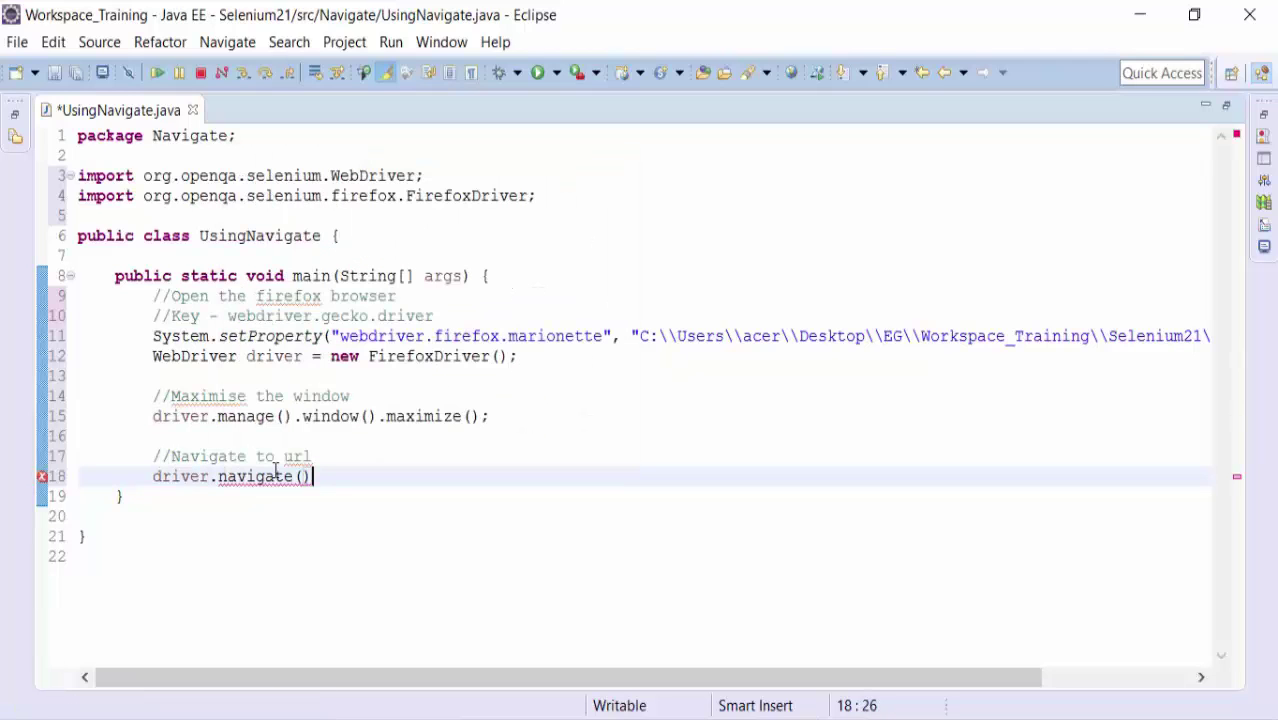
pyautogui.write('.to')
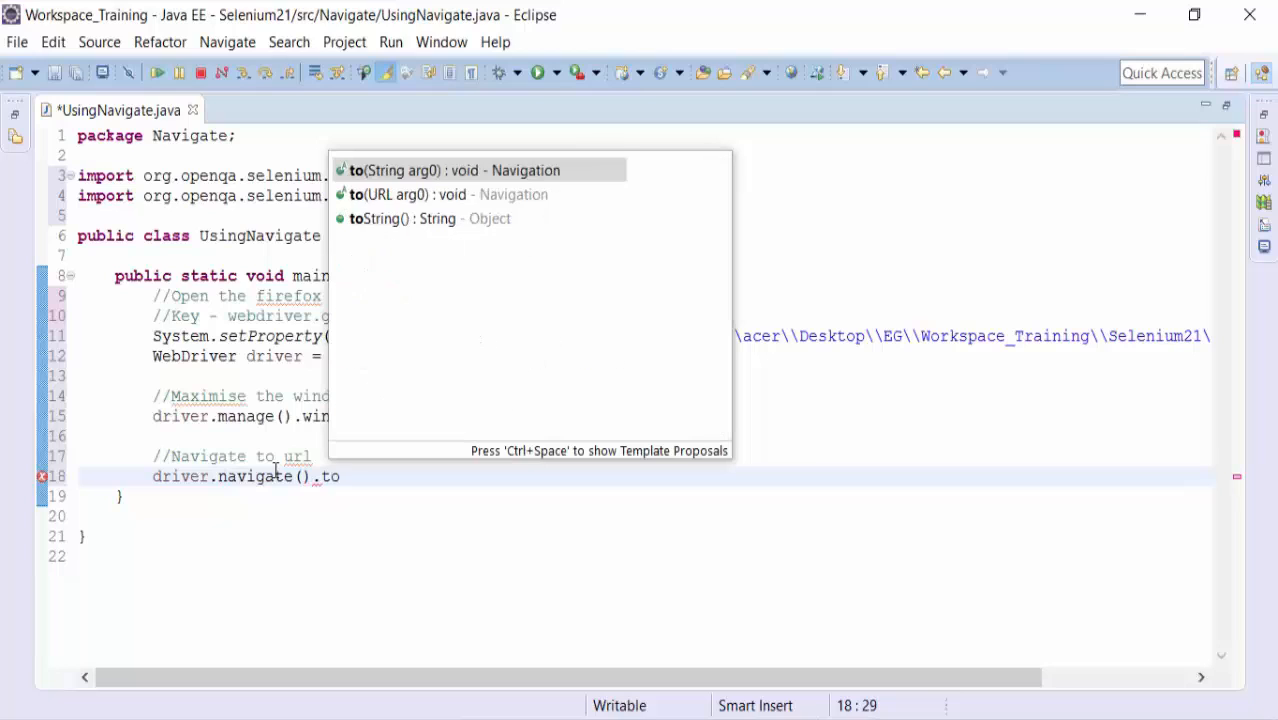
pyautogui.click(454, 170)
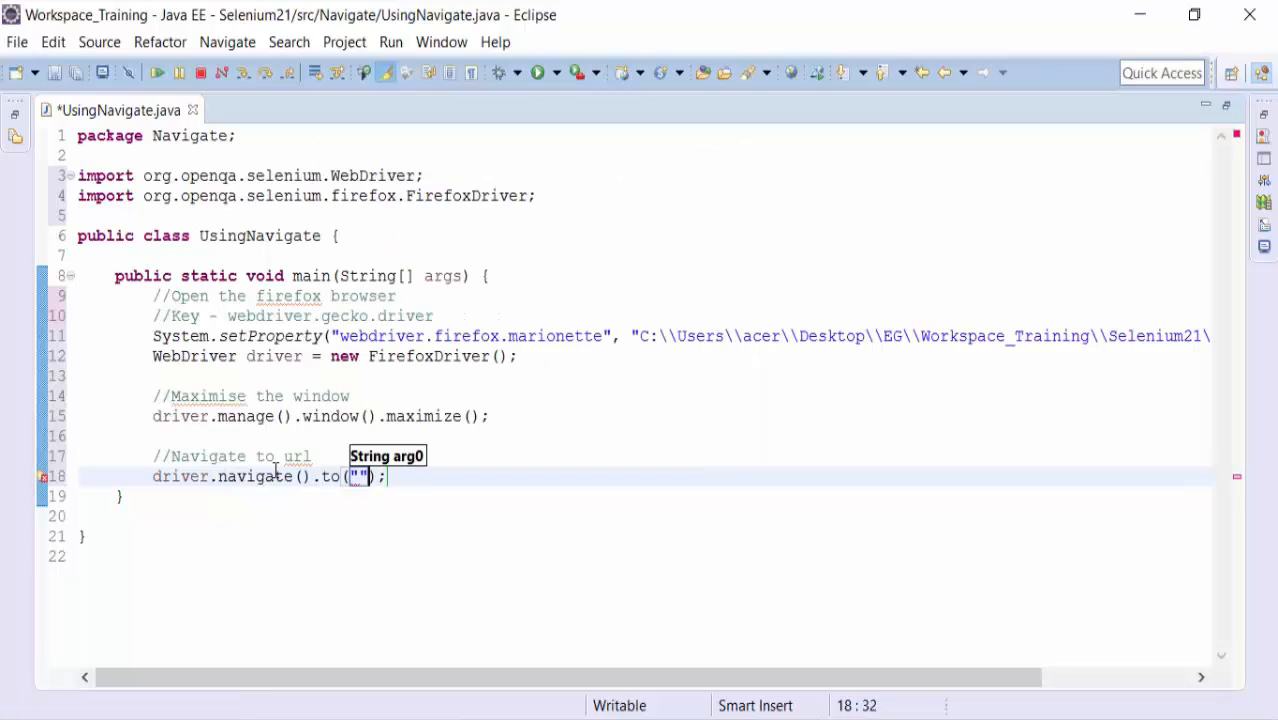
pyautogui.click(358, 476)
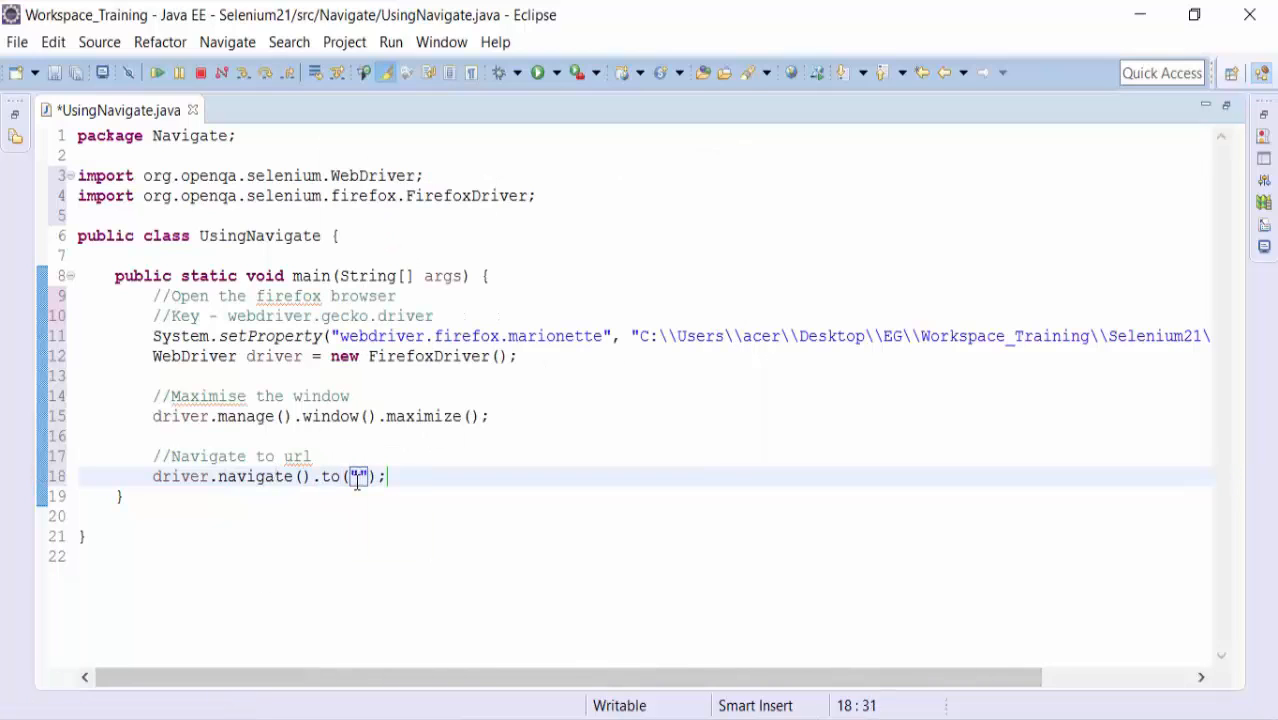
pyautogui.write('http')
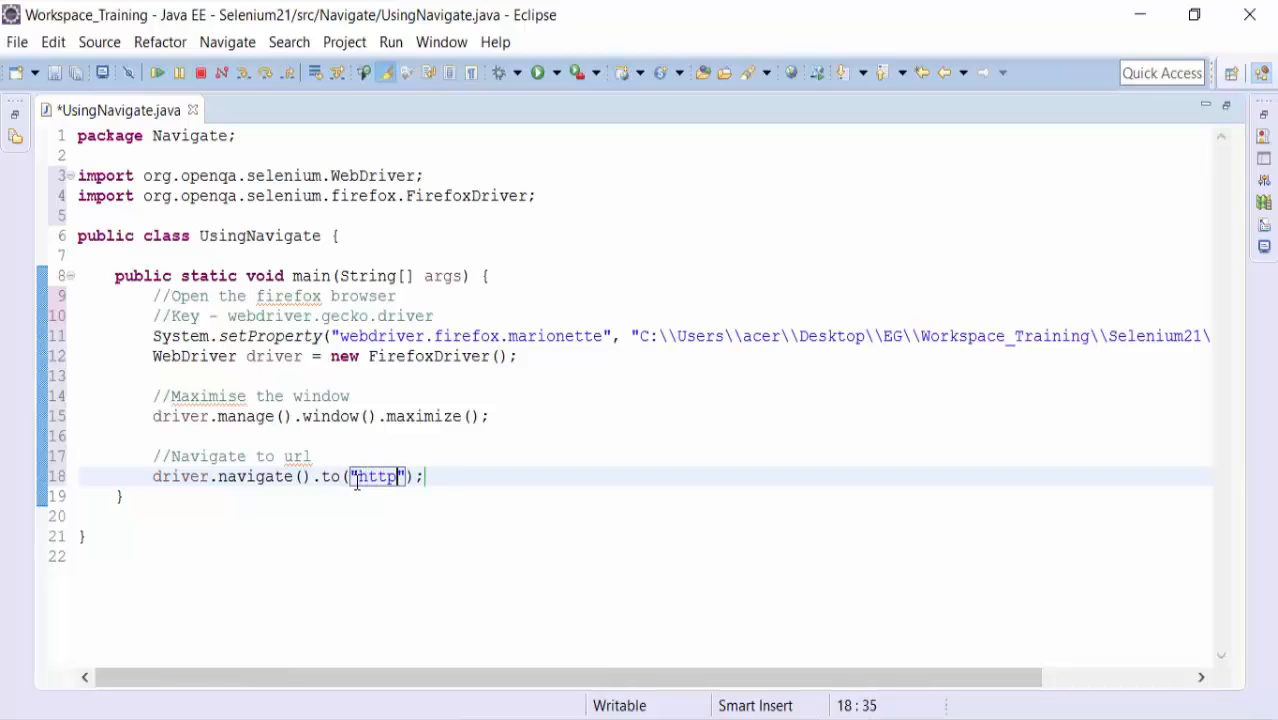
pyautogui.write('://ww')
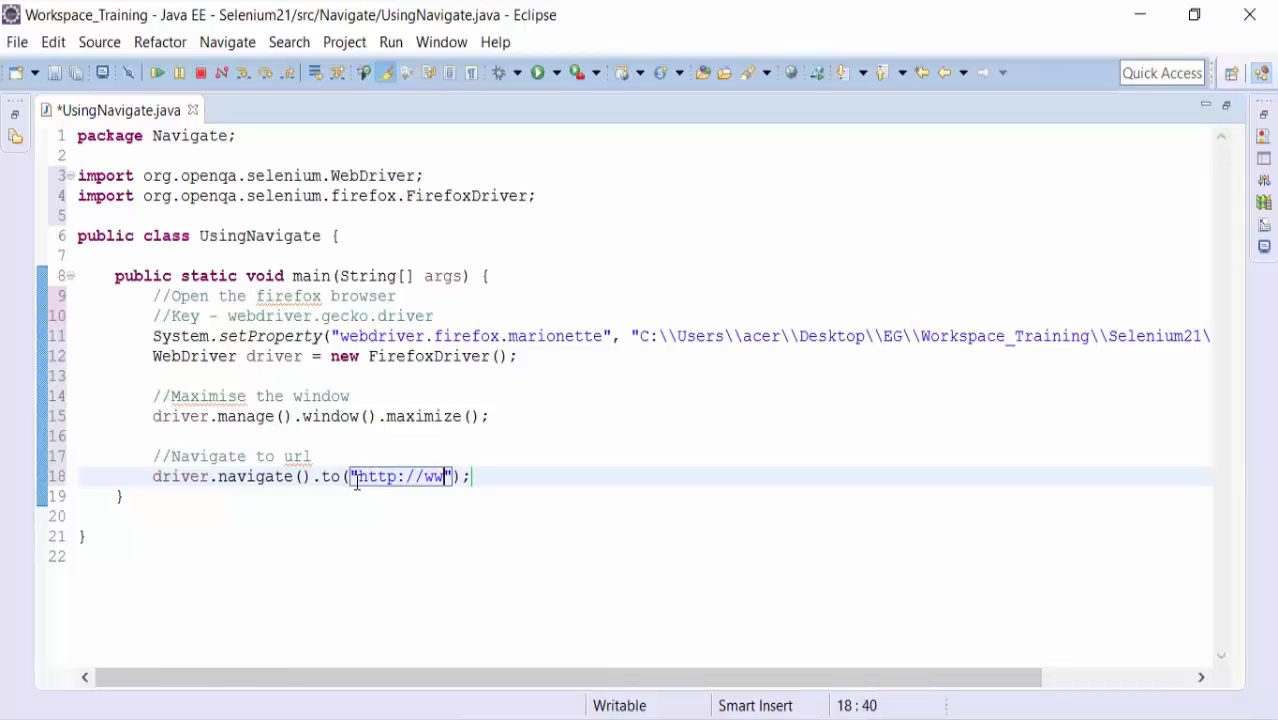
pyautogui.write('w.')
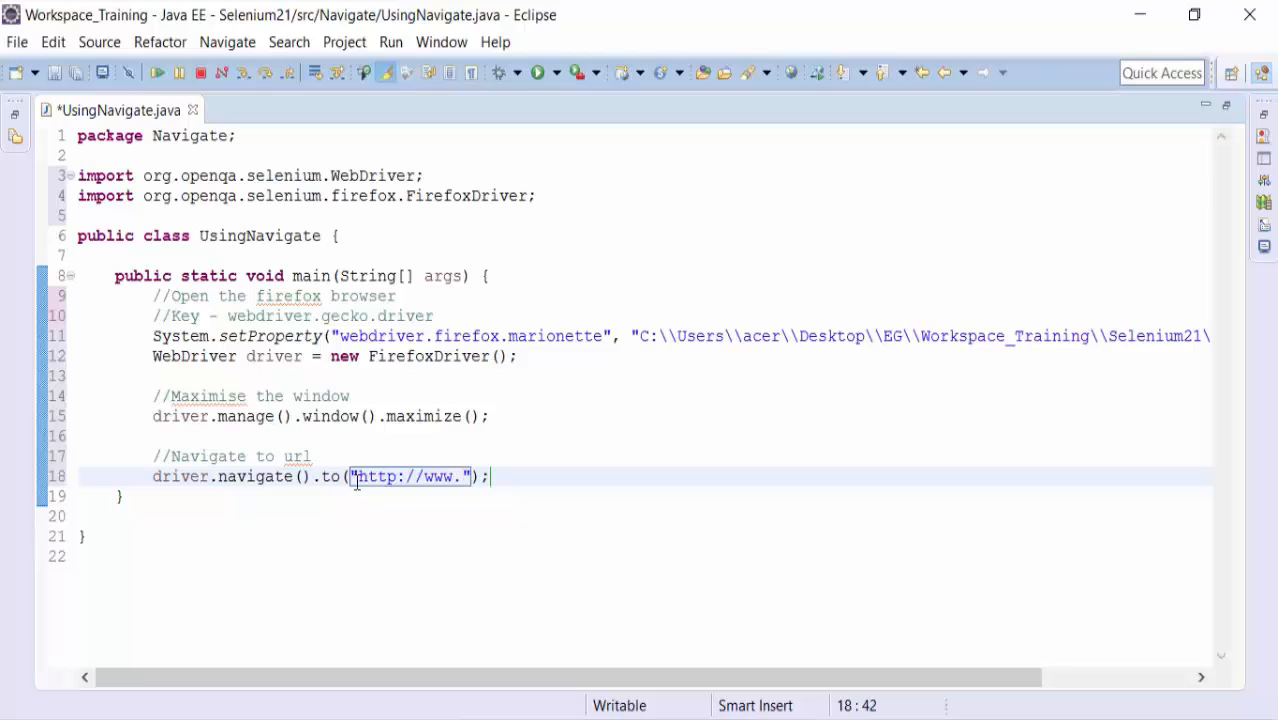
pyautogui.write('bbc.com')
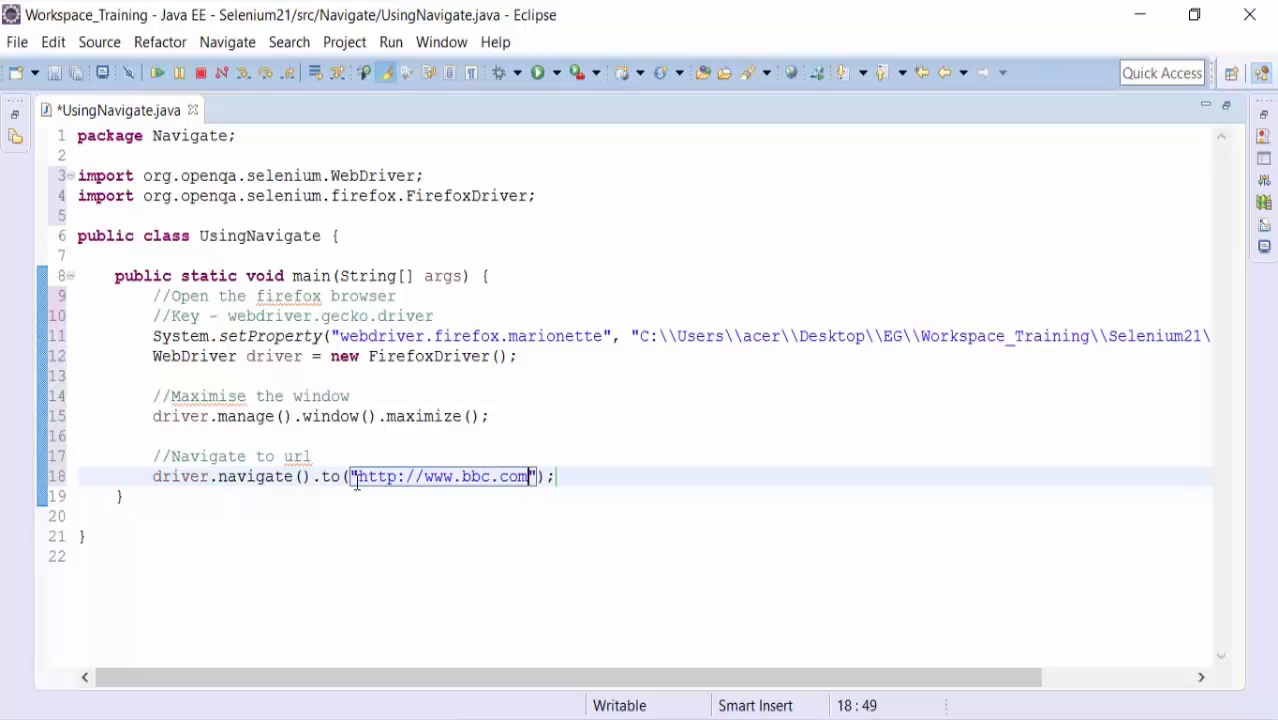
pyautogui.click(628, 478)
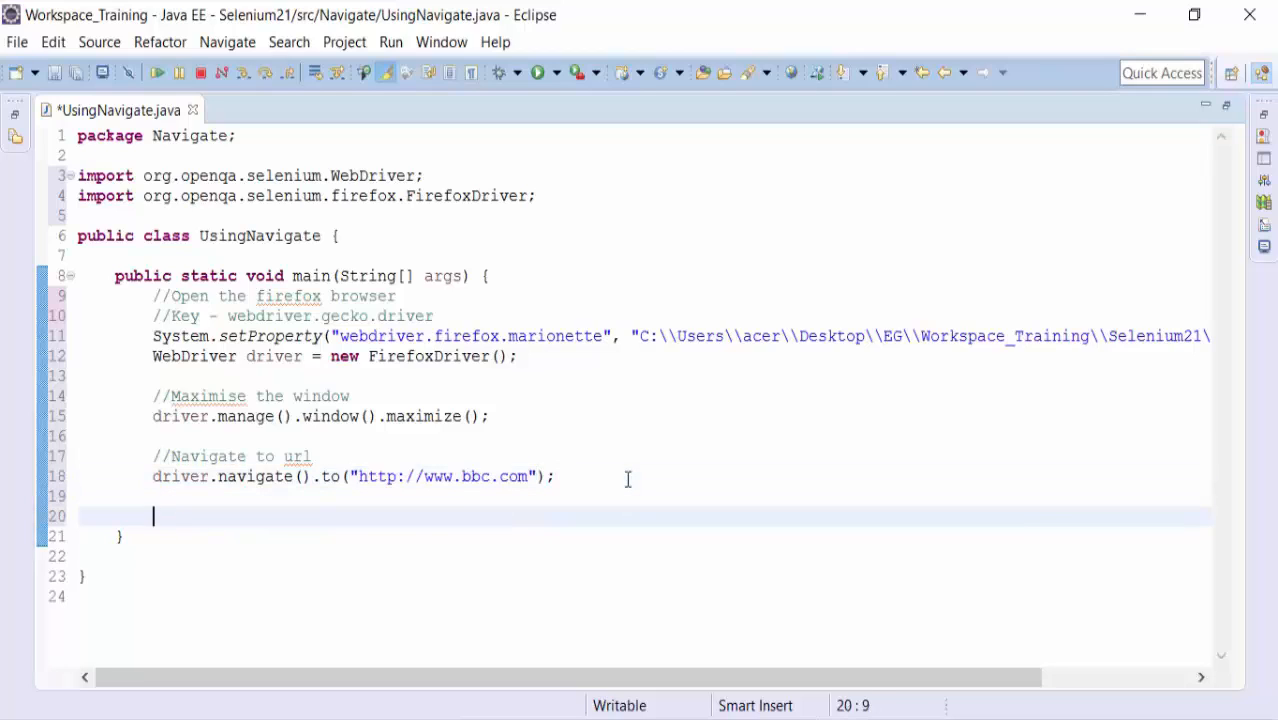
# Add the comment //Click on More Premier League talks on safe standing and begin a driver. line below.
pyautogui.write('//Clcik')
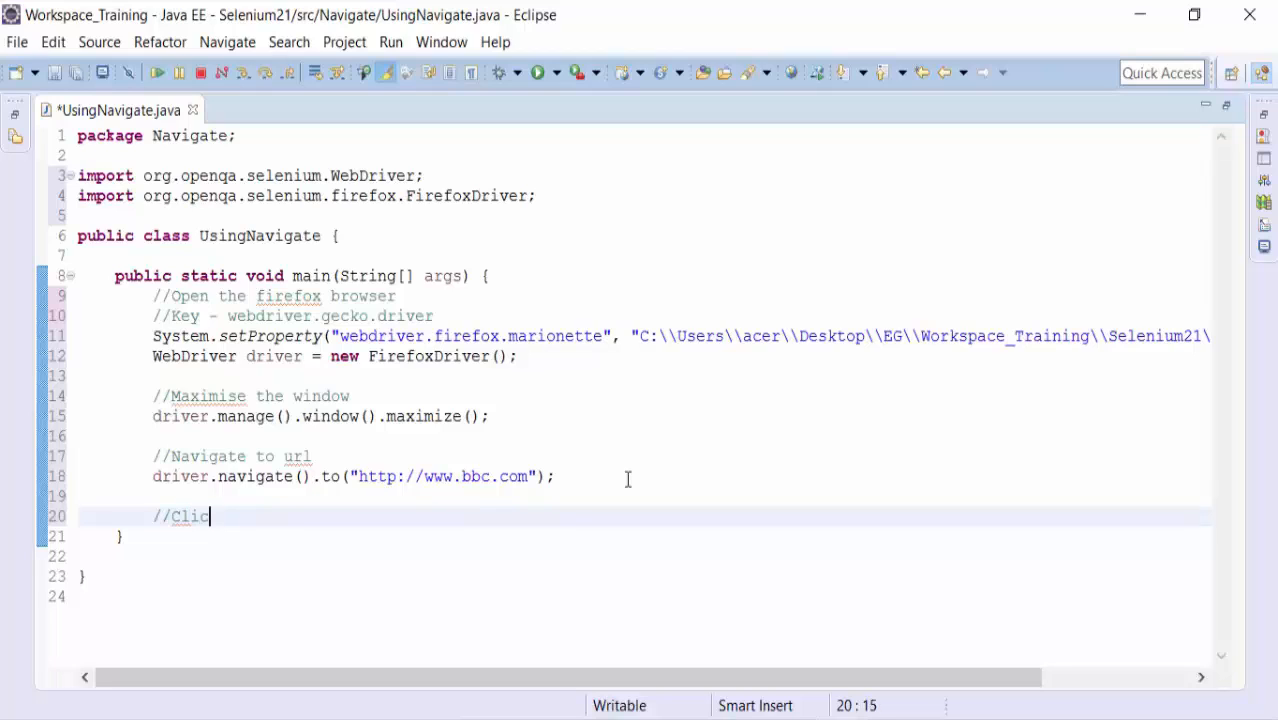
pyautogui.write('k on')
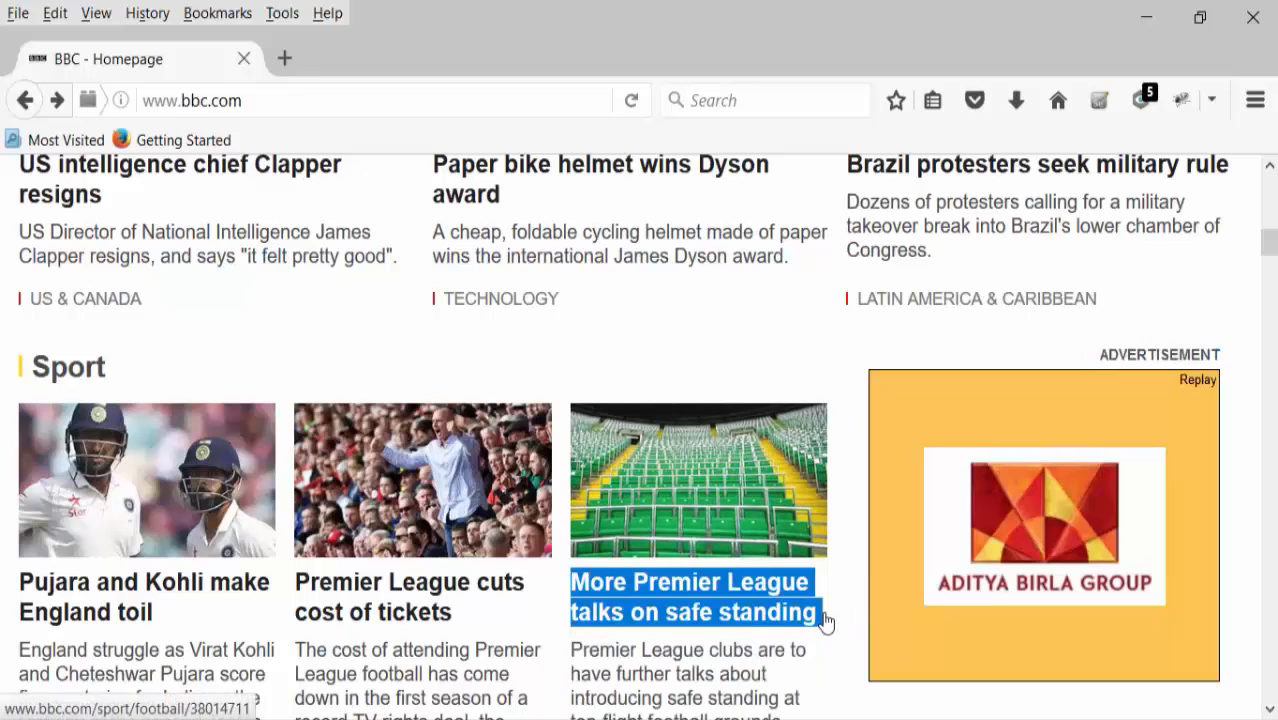
pyautogui.rightClick(696, 600)
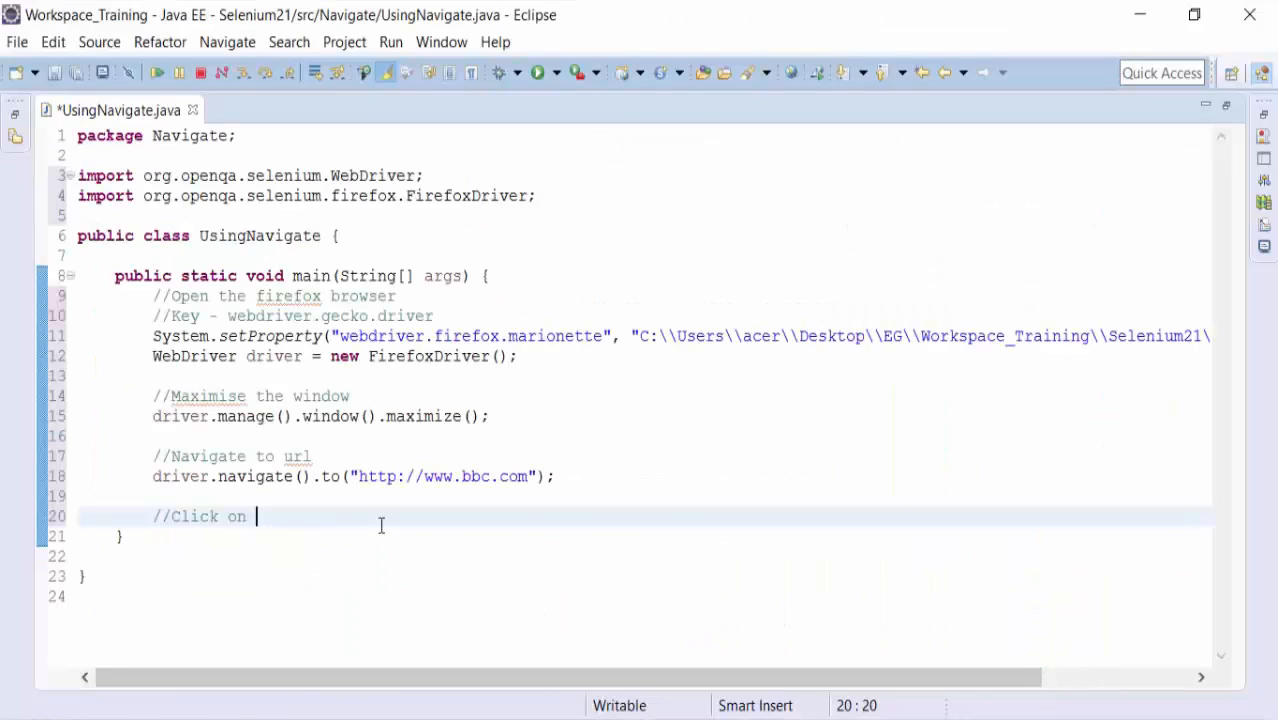
pyautogui.write('More Premier League talks on safe standing')
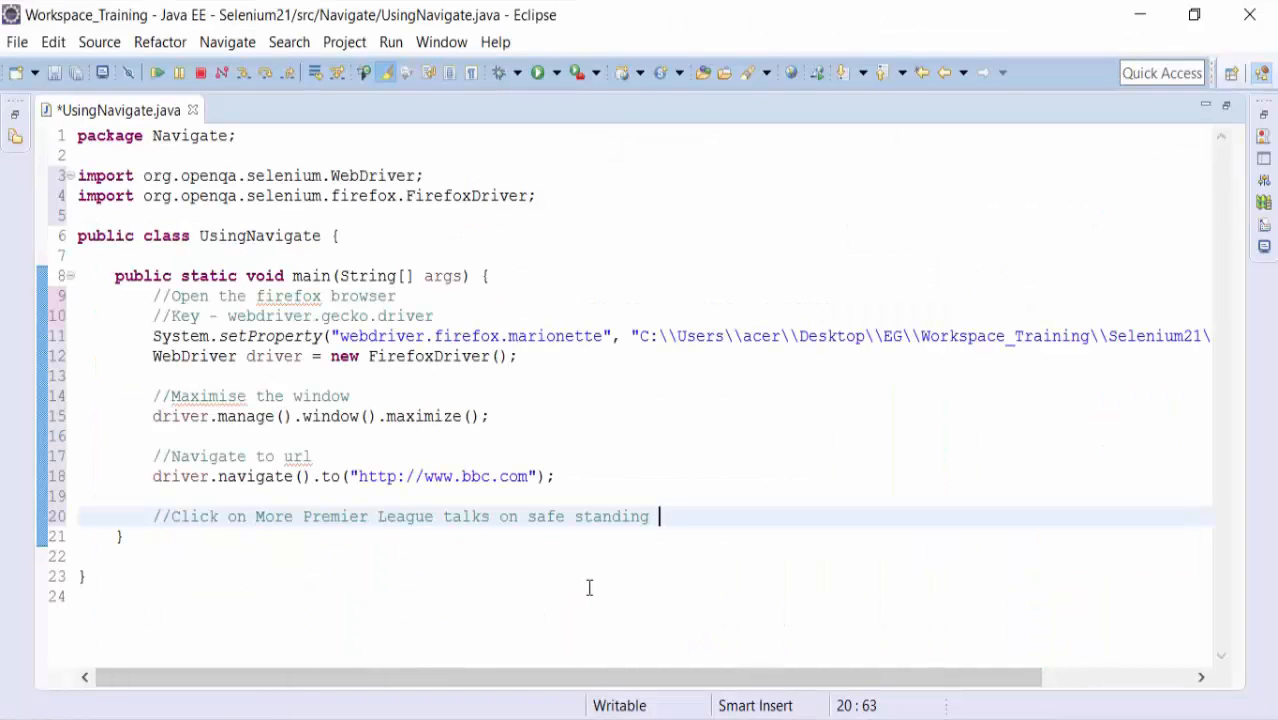
pyautogui.press('Return')
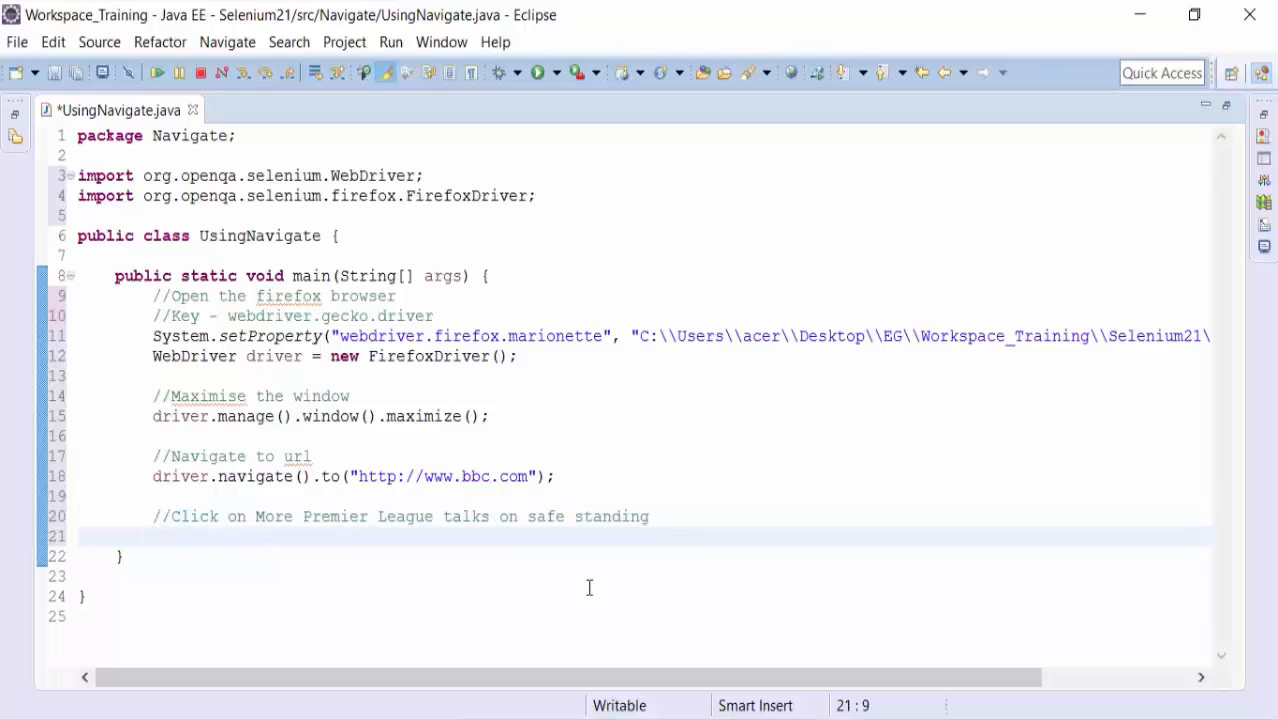
pyautogui.write('driver.')
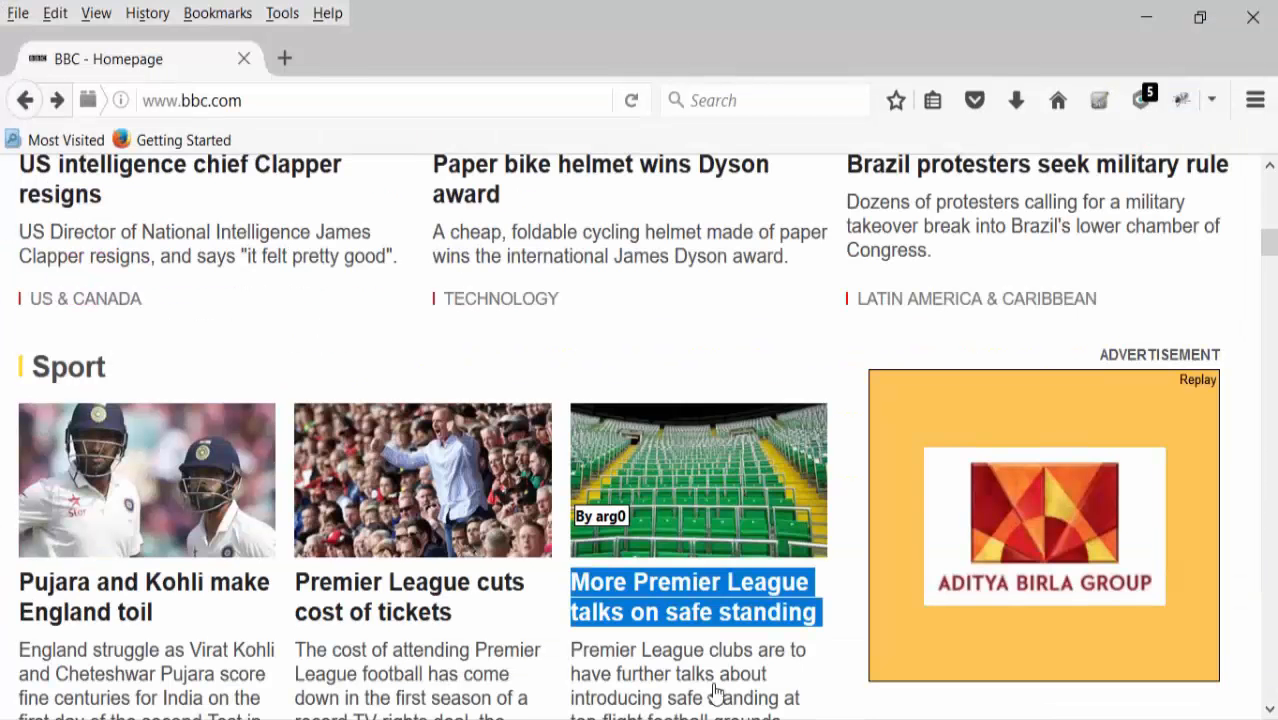
pyautogui.click(1180, 100)
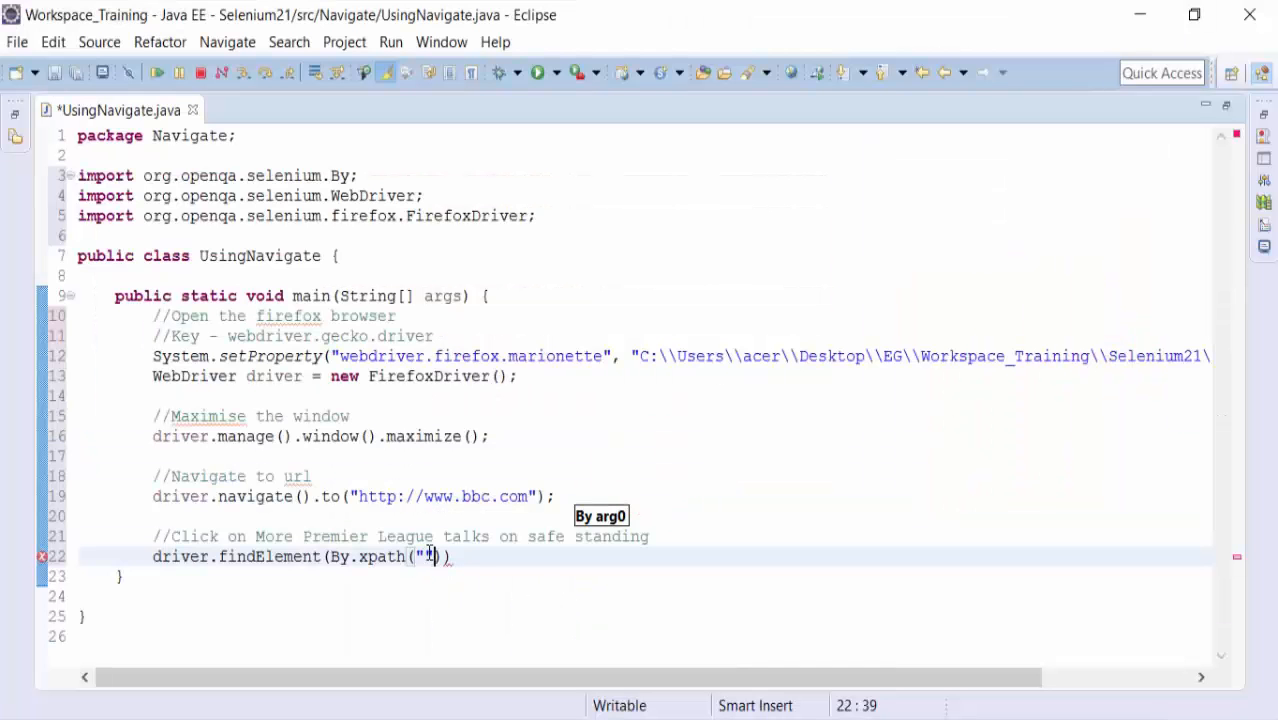
pyautogui.write("//*[@id='page']/section[3]/div/div/section[2]/div/ul/li[3]/div/div[2]/h3/a")
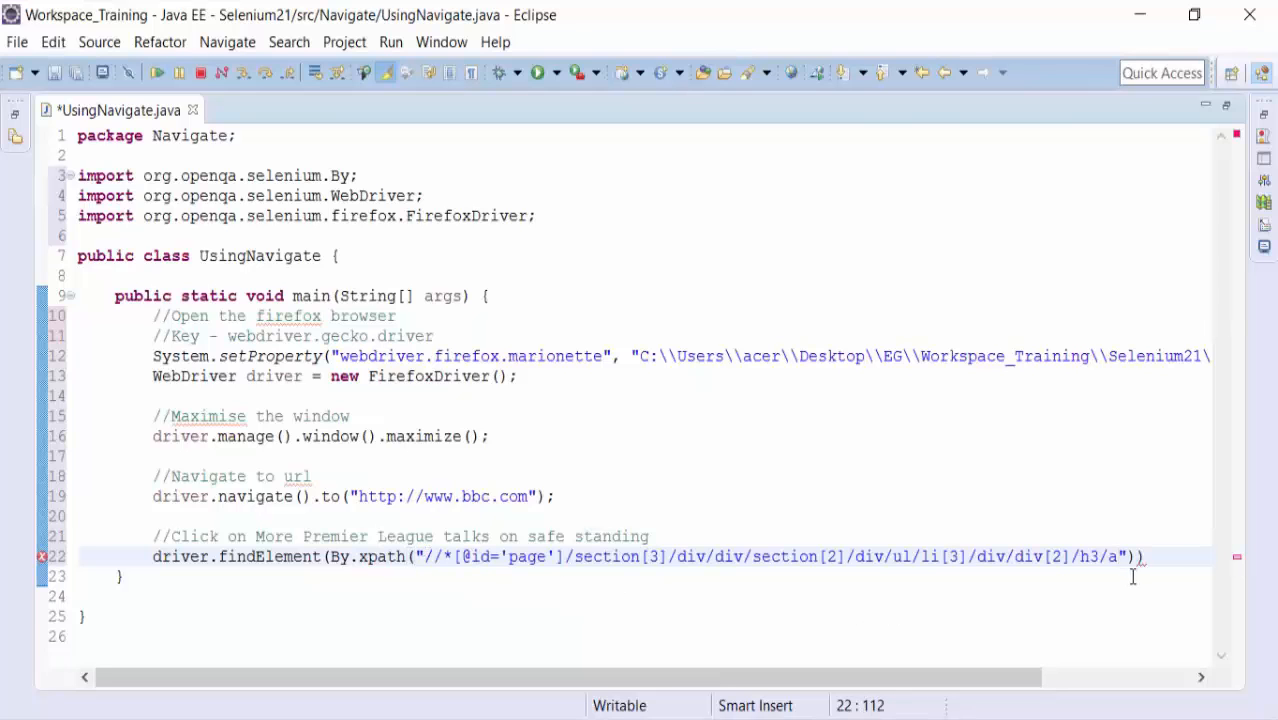
pyautogui.write('.c')
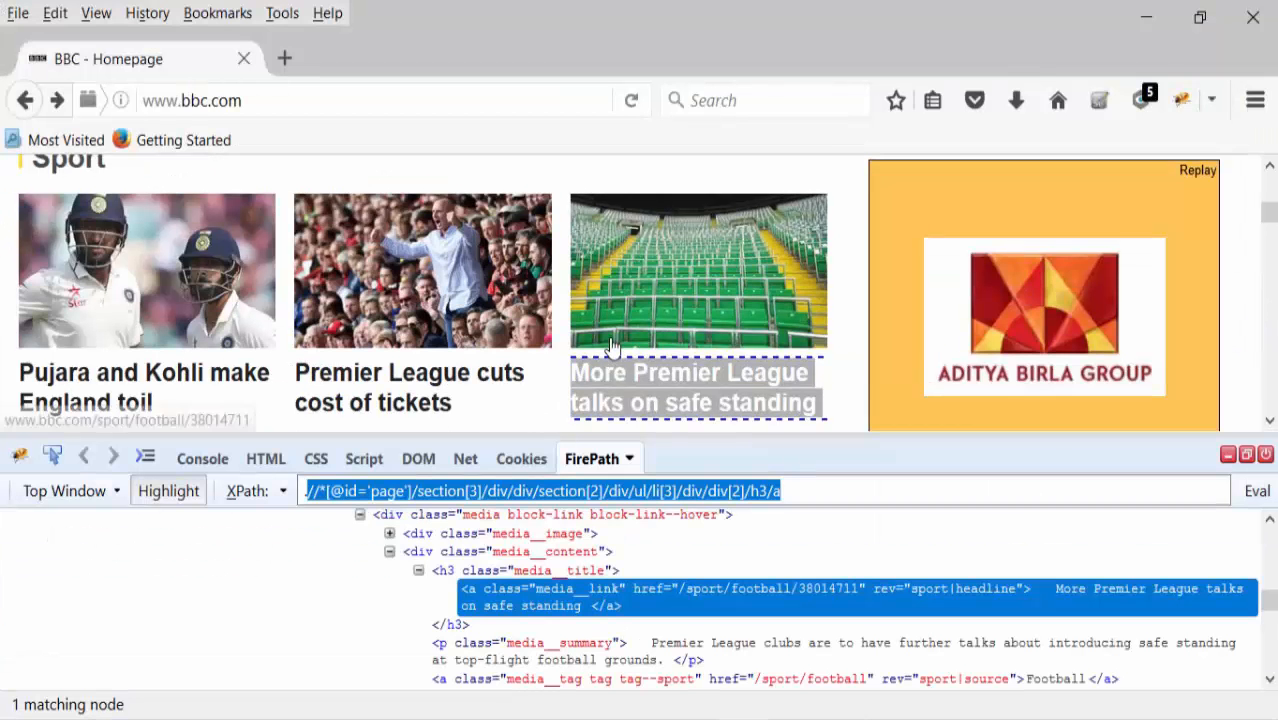
pyautogui.click(696, 384)
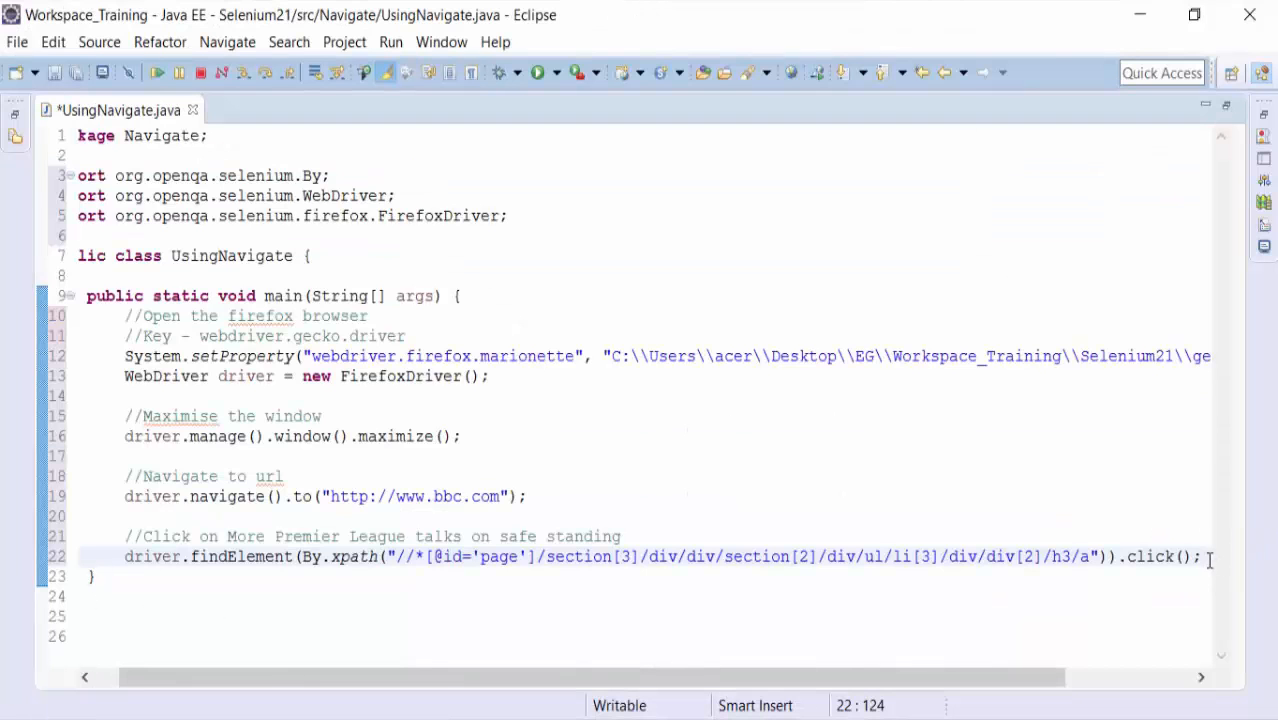
# Write the comment //Navigat back to bbc main page after the click line.
pyautogui.write('/')
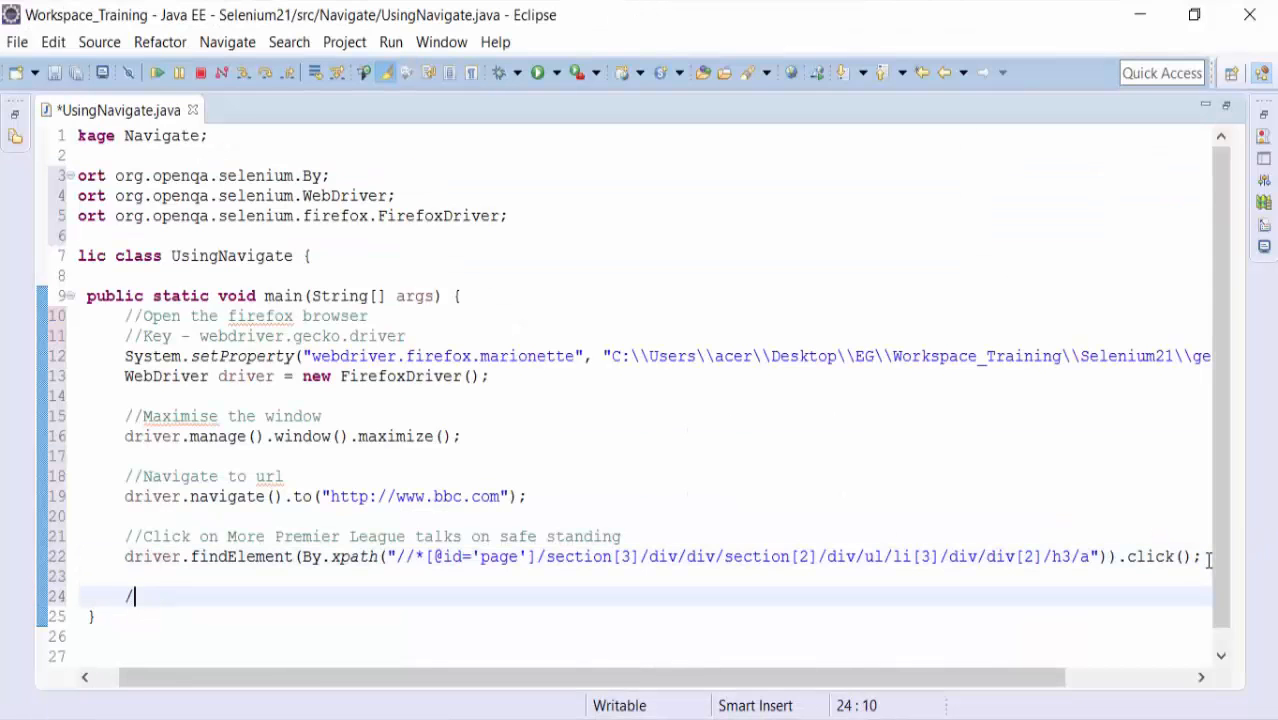
pyautogui.write('/Click on')
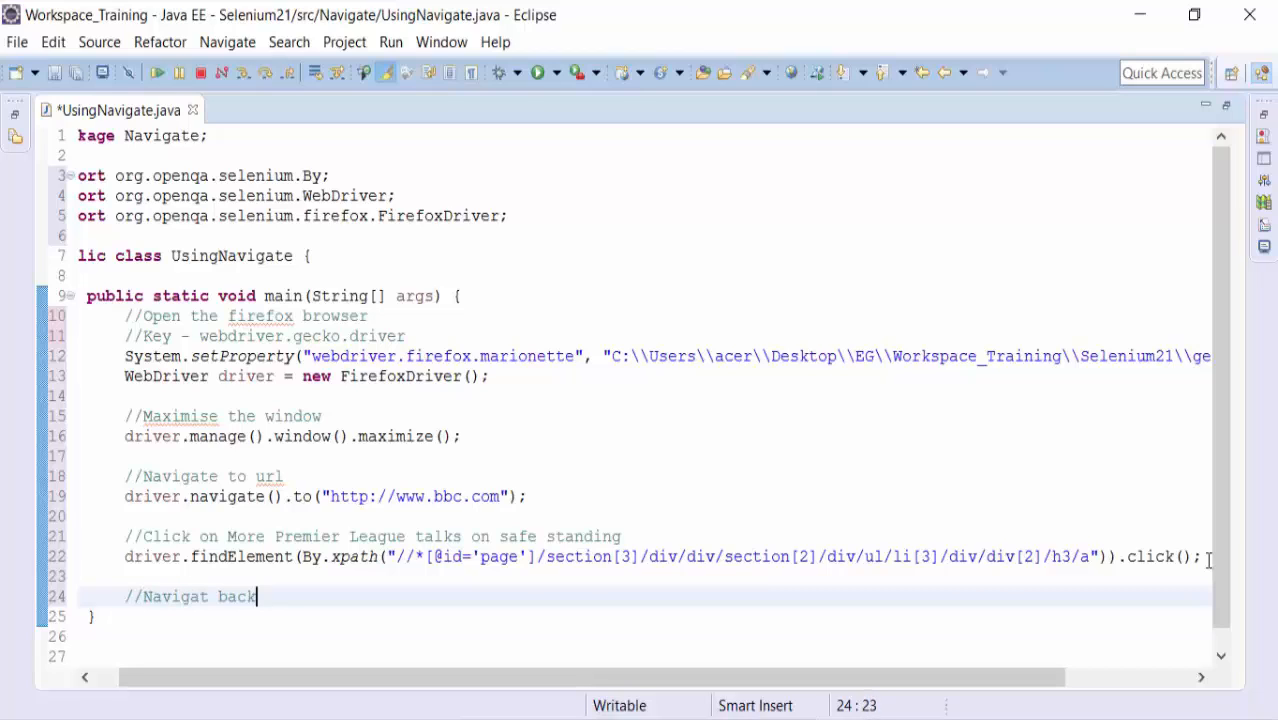
pyautogui.write('to')
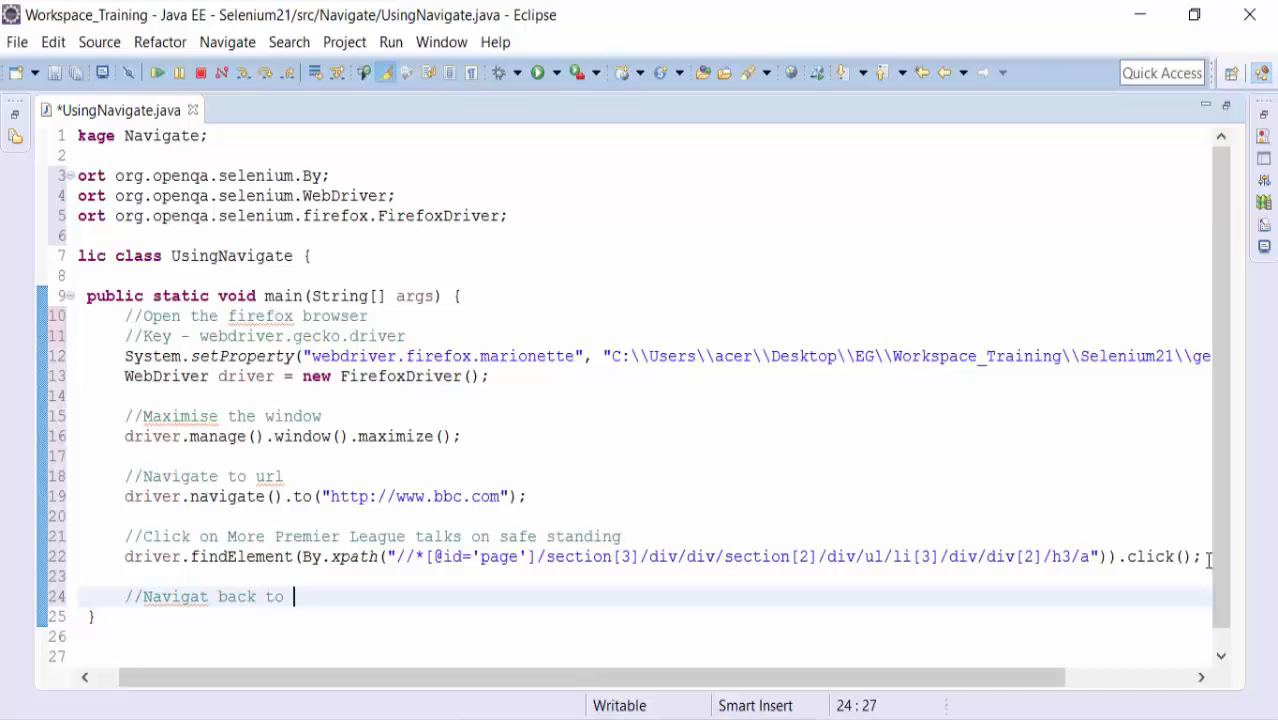
pyautogui.write('bb')
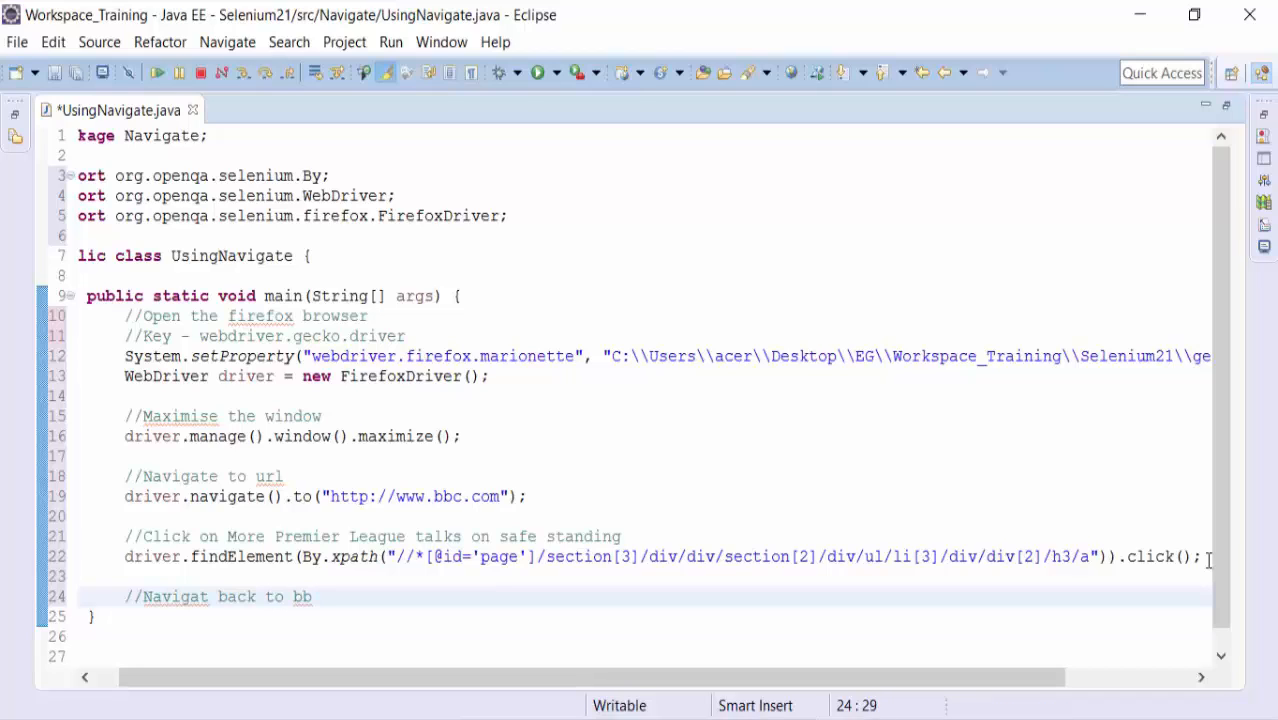
pyautogui.write('main')
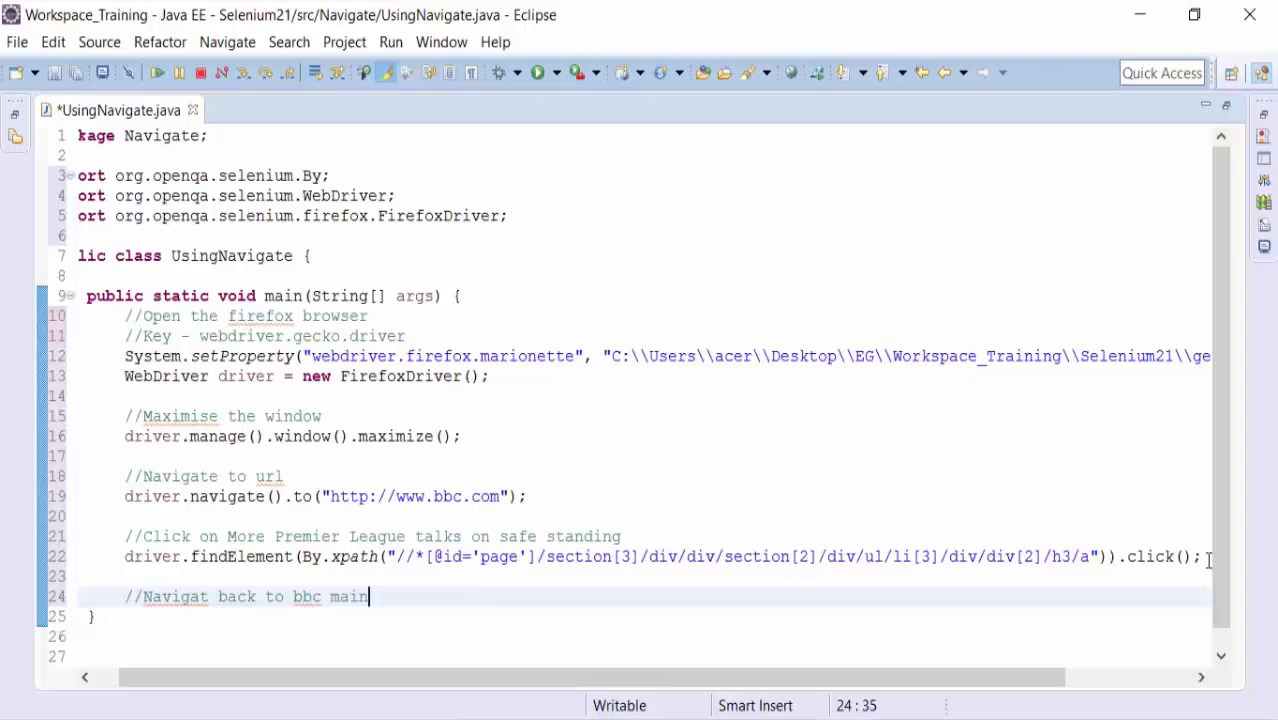
pyautogui.write('page')
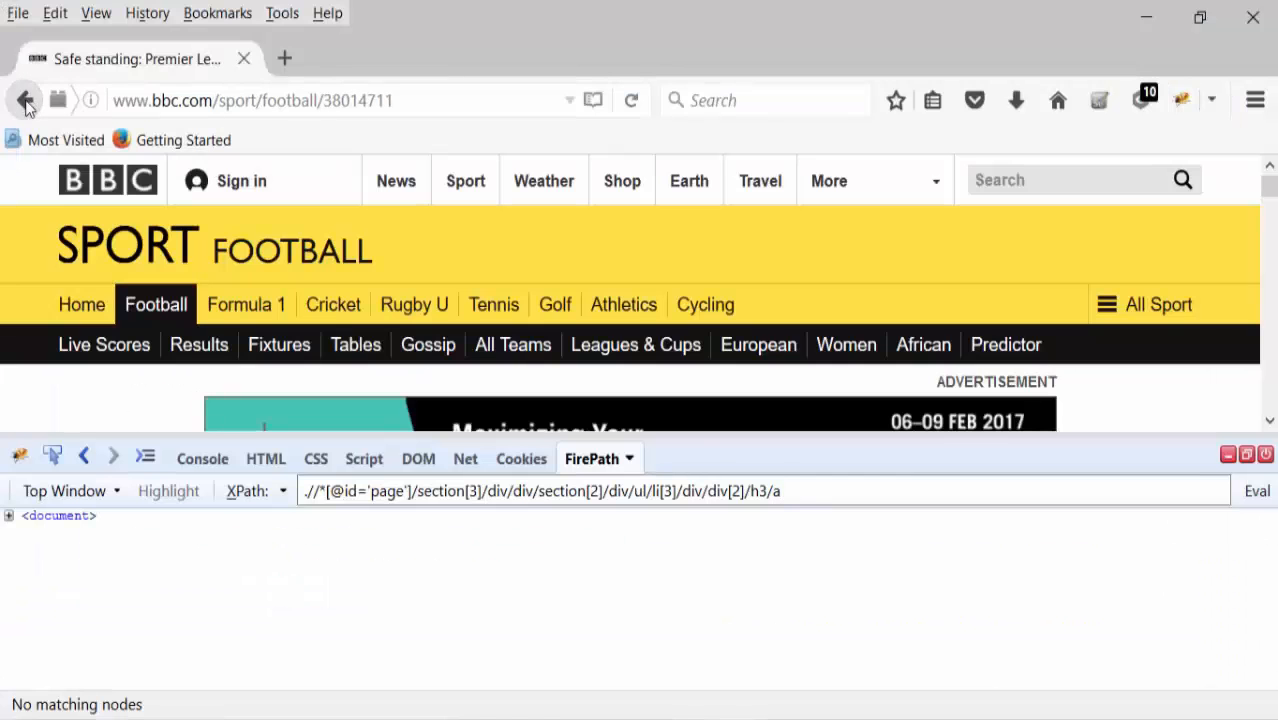
# Go back in Firefox from the safe standing article to the BBC homepage.
pyautogui.click(24, 100)
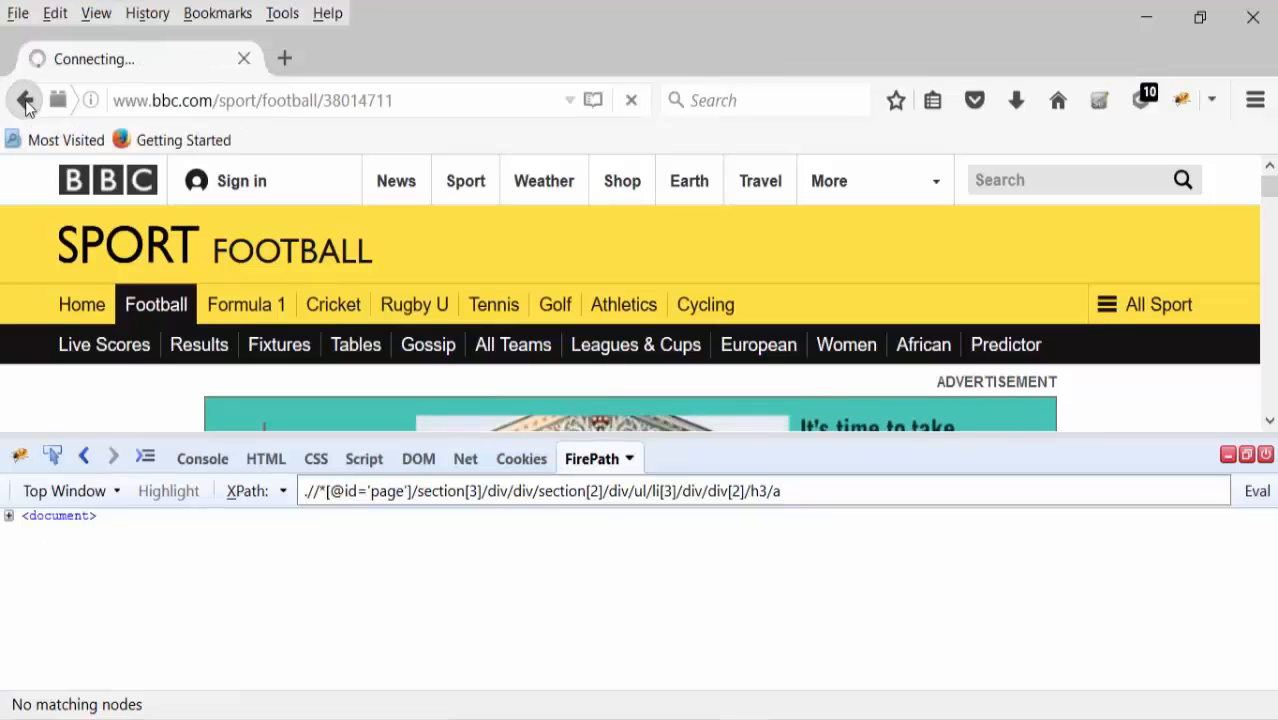
pyautogui.click(24, 100)
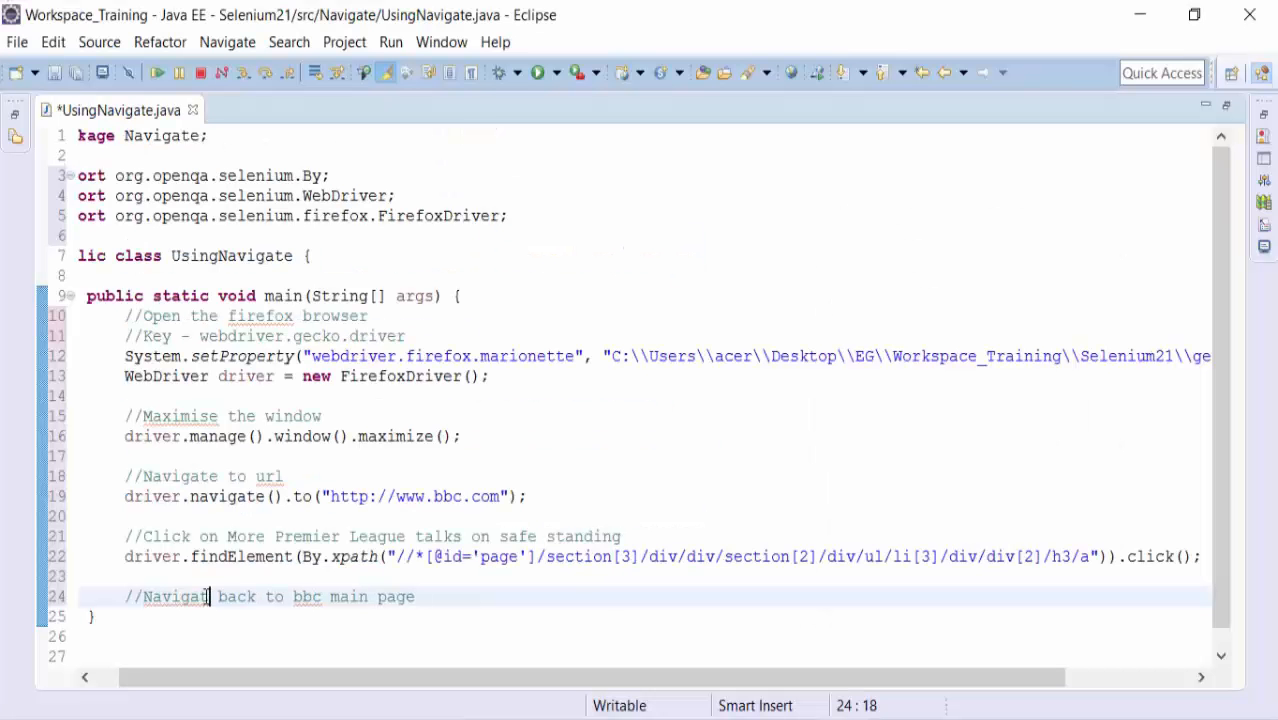
# Correct the comment to Navigate and add driver.navigate().back(); below it.
pyautogui.click(458, 596)
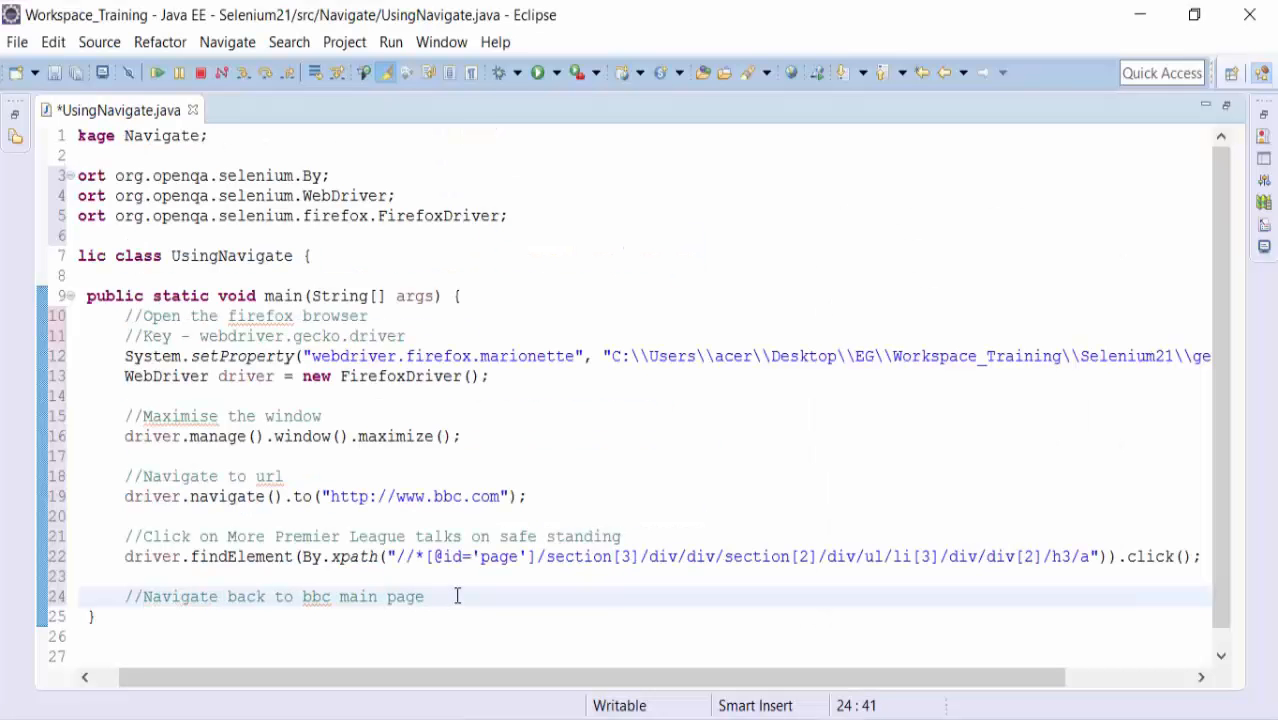
pyautogui.write('driv')
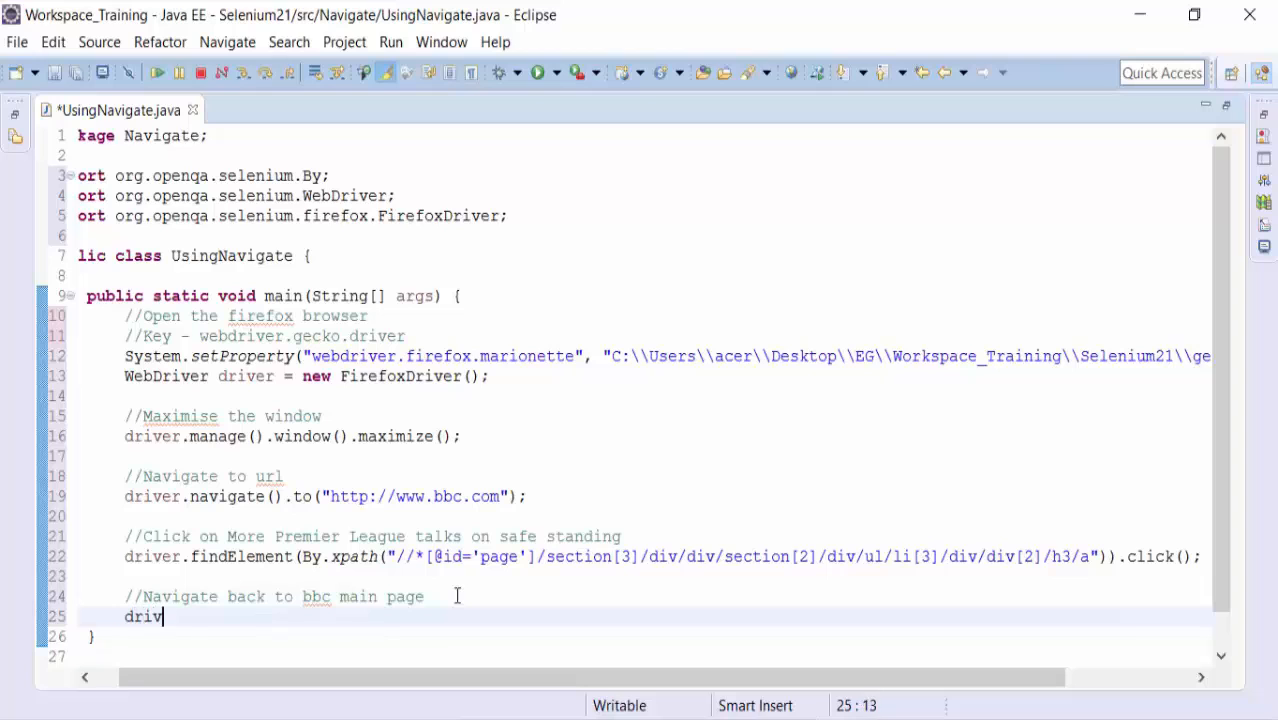
pyautogui.write('.navigate(')
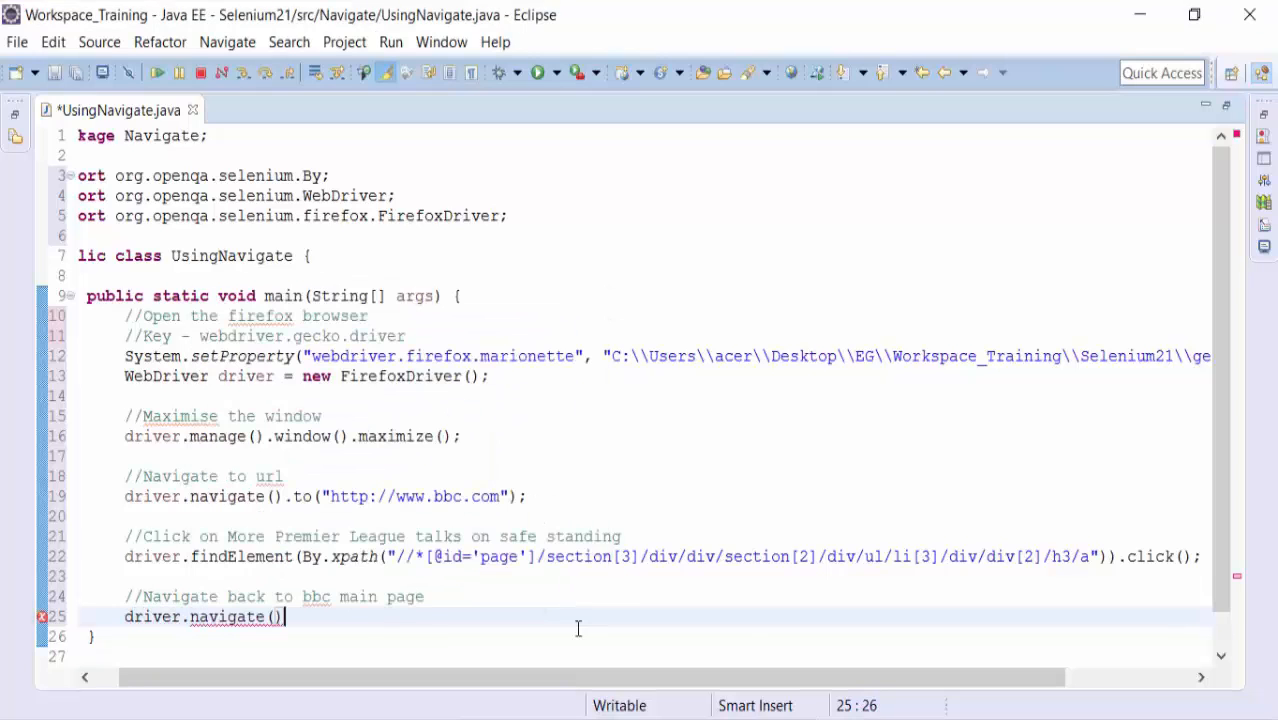
pyautogui.write('.back();')
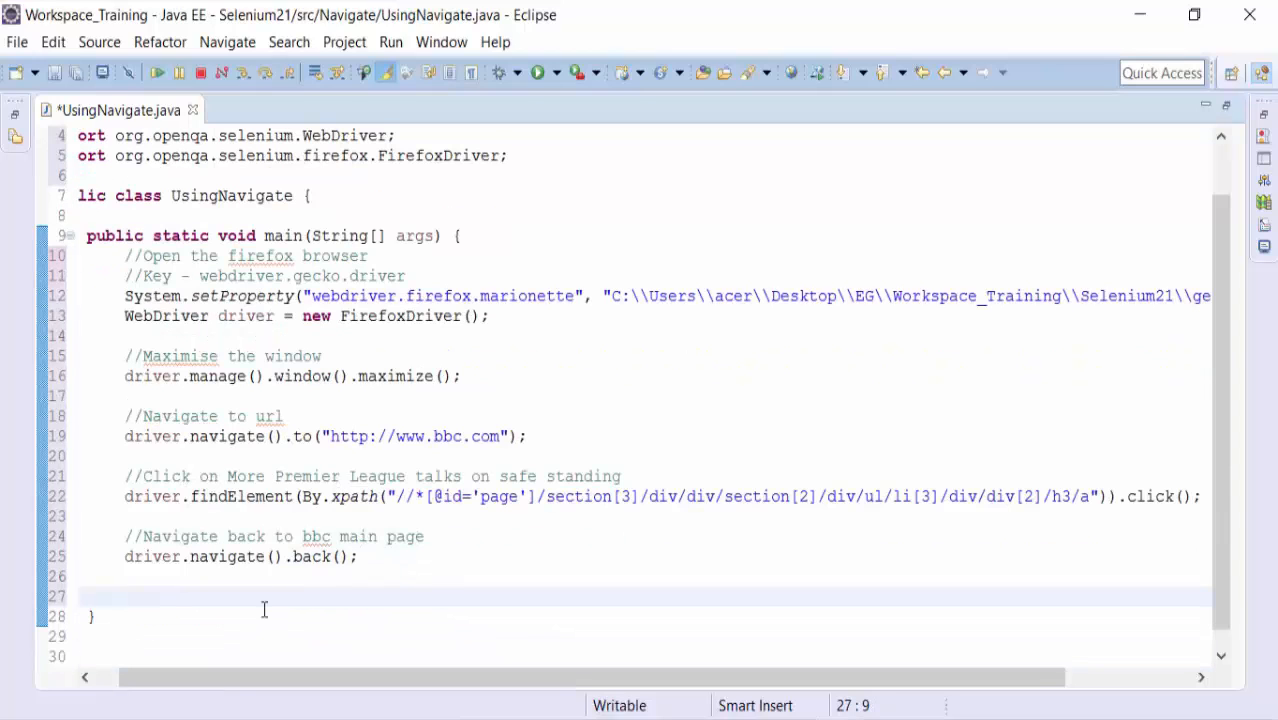
# Add the comment //Navigate to More Premier League talks on safe standing.
pyautogui.write('//Navigate')
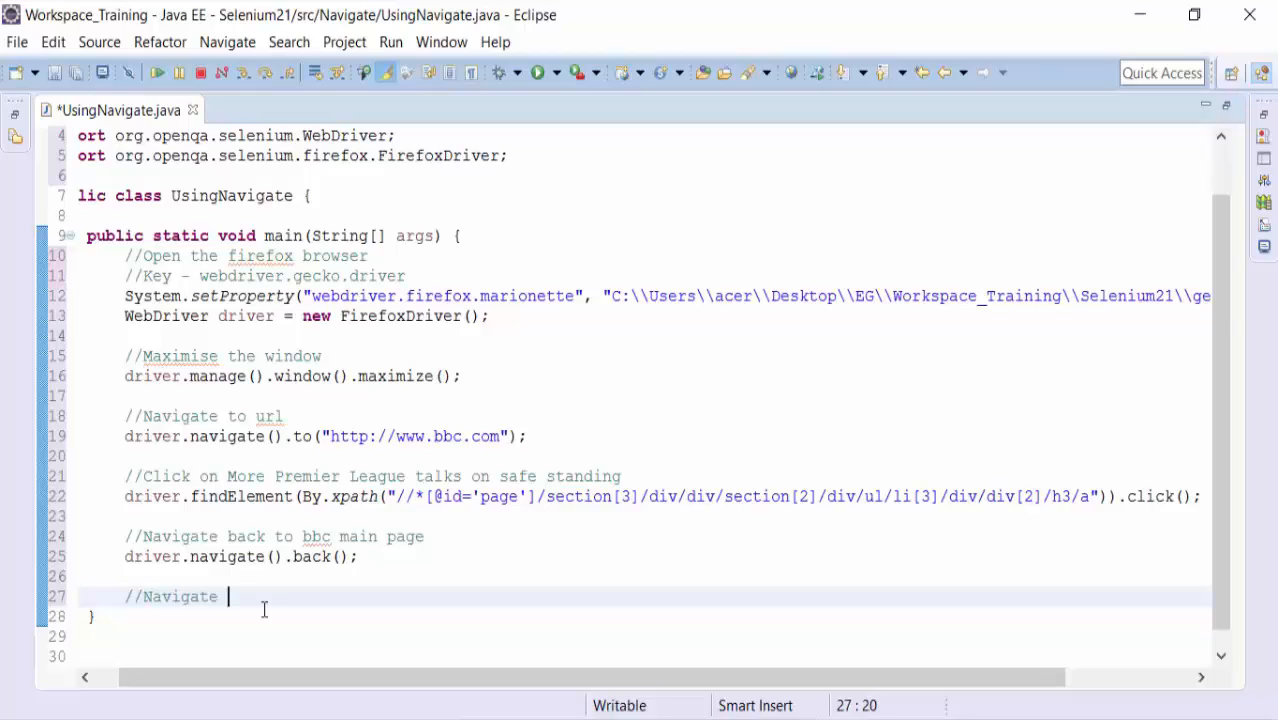
pyautogui.press('Backspace')
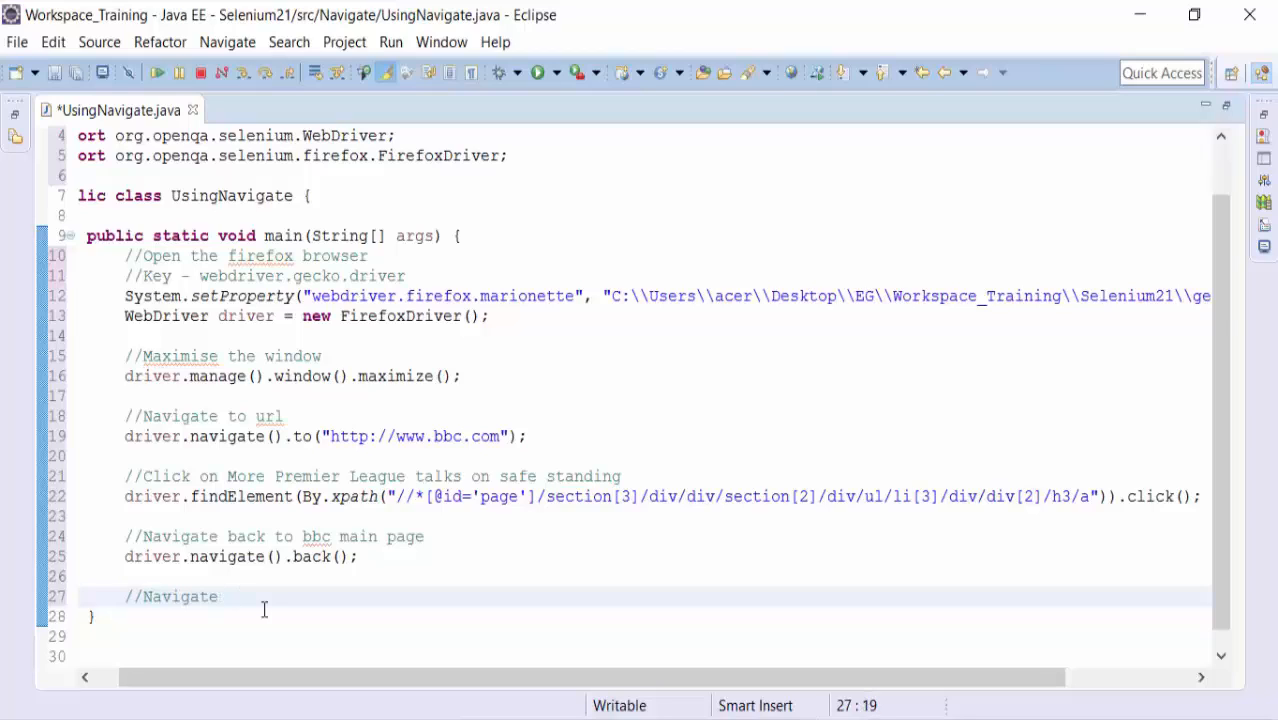
pyautogui.write('to')
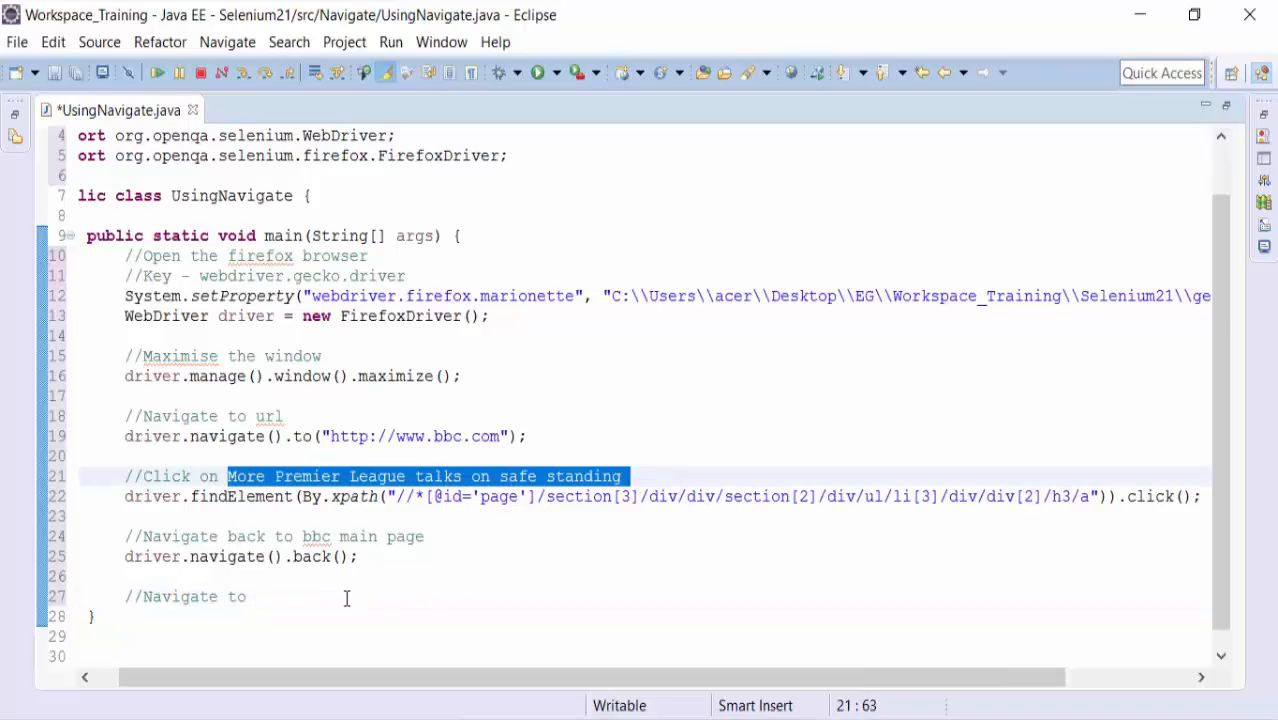
pyautogui.write('More Premier League talks on safe standing')
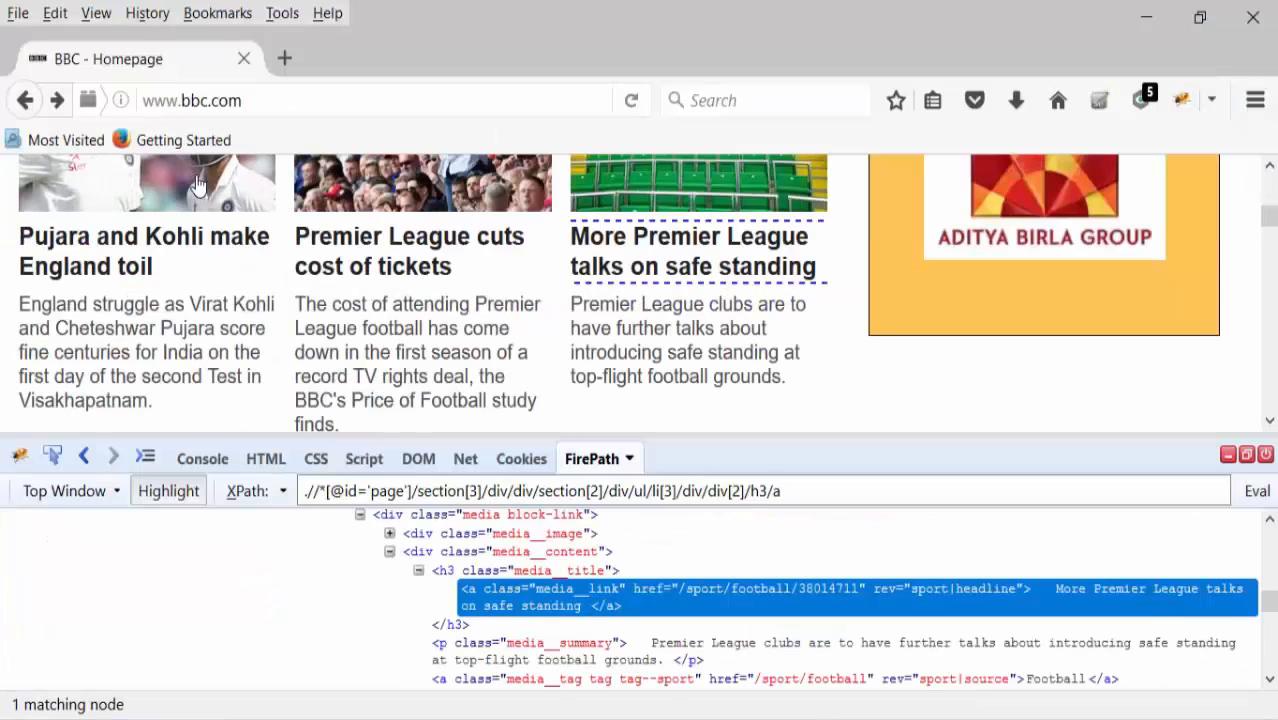
pyautogui.moveTo(670, 258)
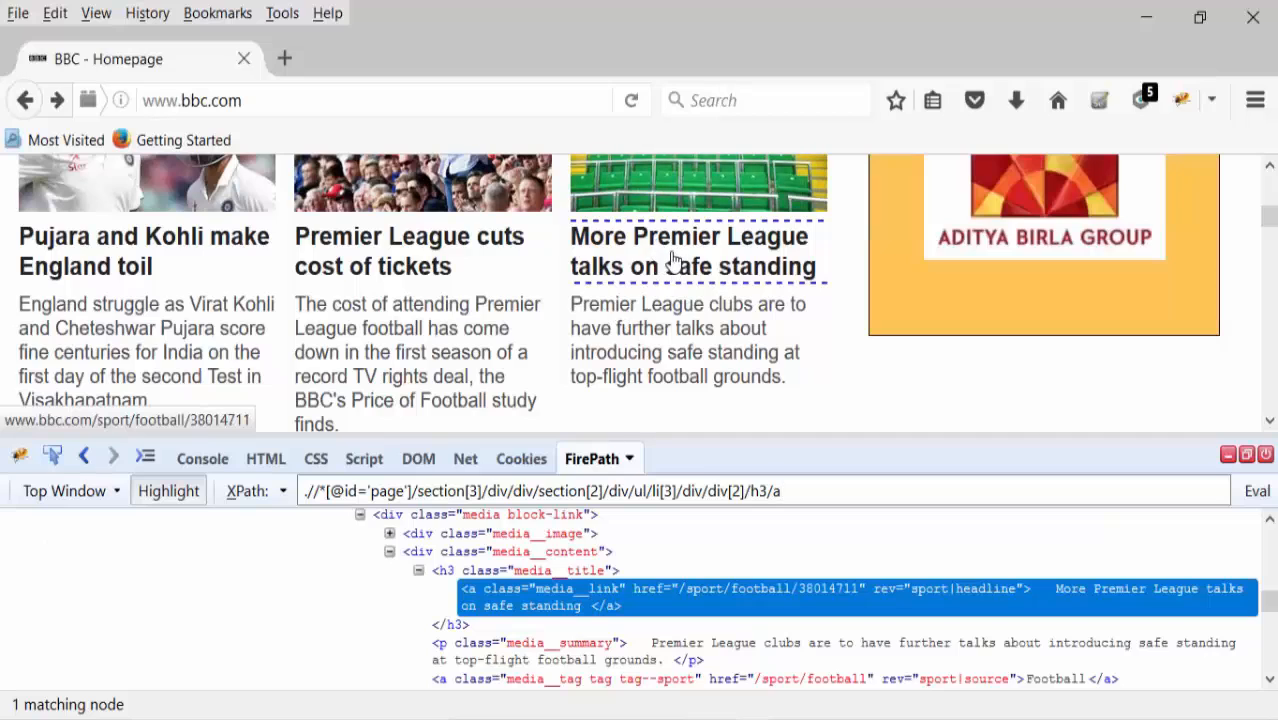
pyautogui.moveTo(614, 248)
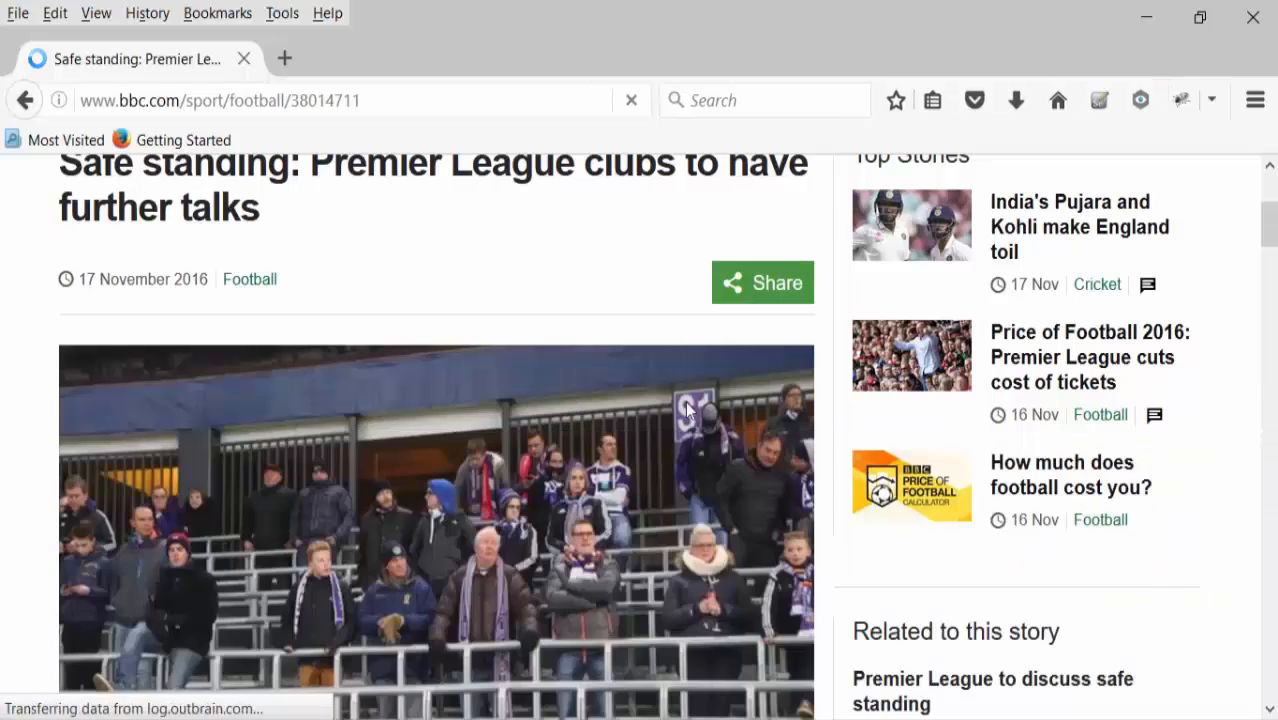
# Scroll the reopened safe standing article in Firefox.
pyautogui.scroll(3)
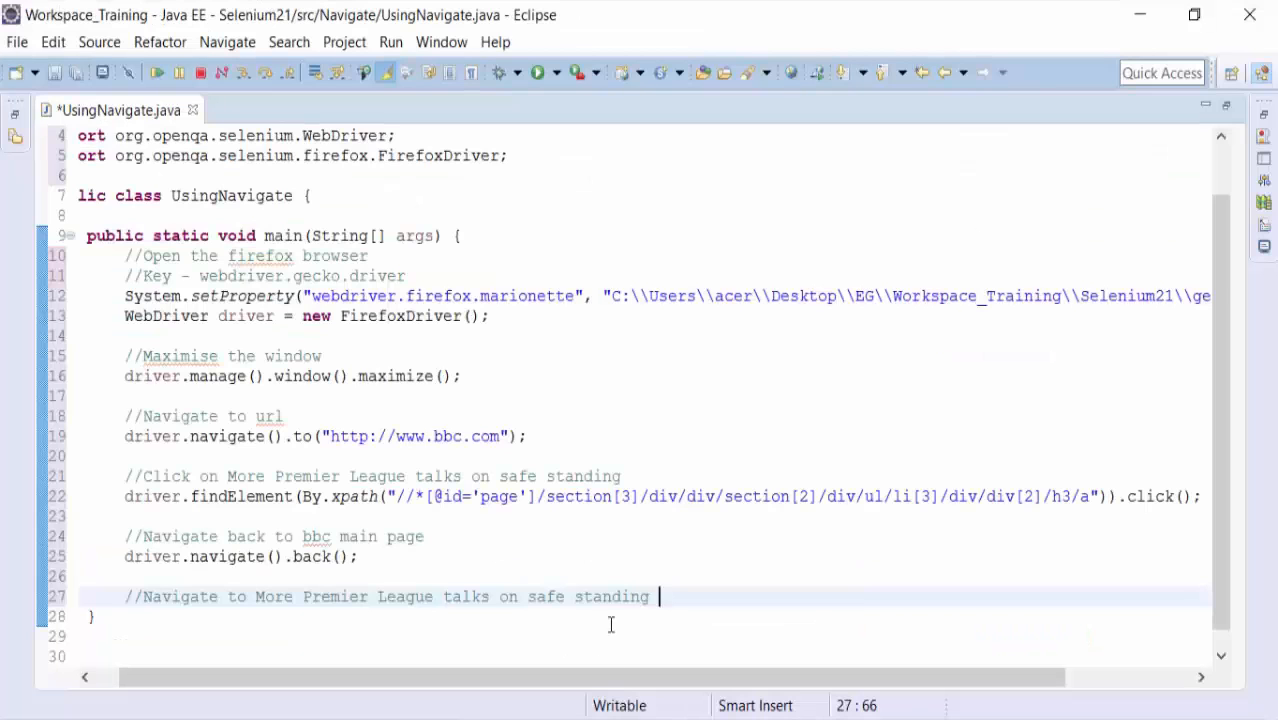
# Add driver.navigate().forward(); on a new line under the comment and save.
pyautogui.press('Return')
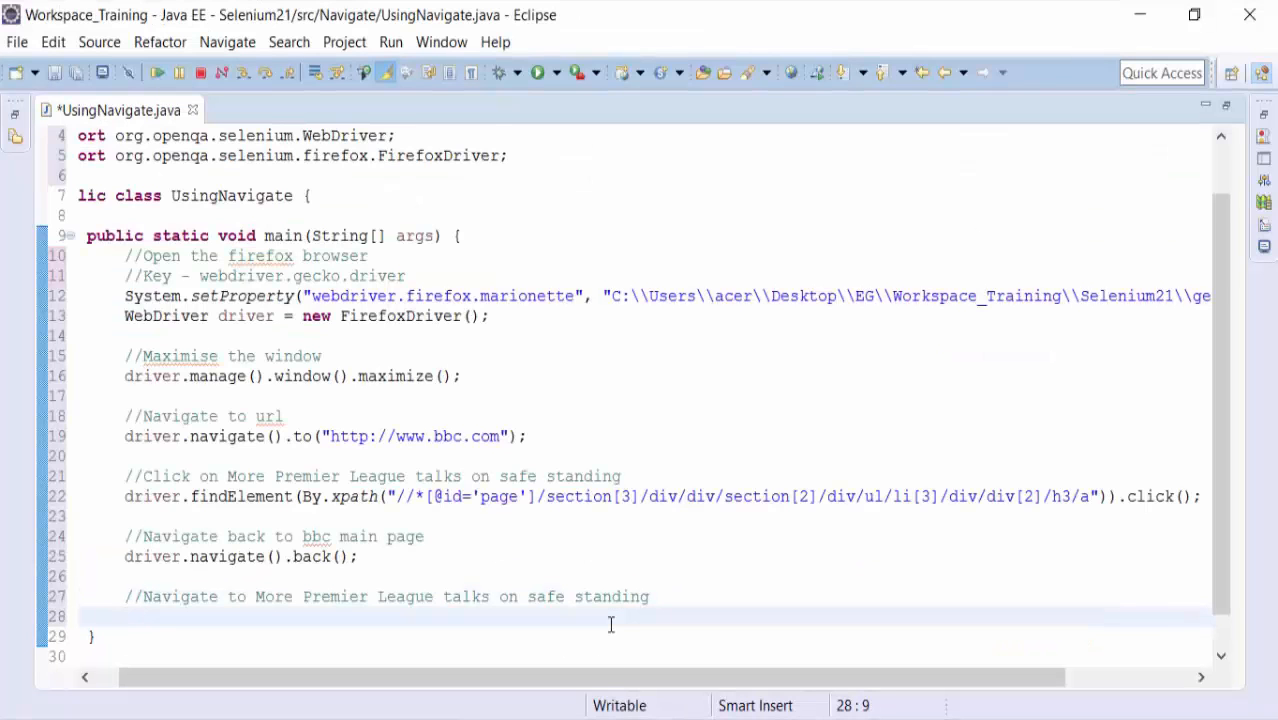
pyautogui.write('driver.')
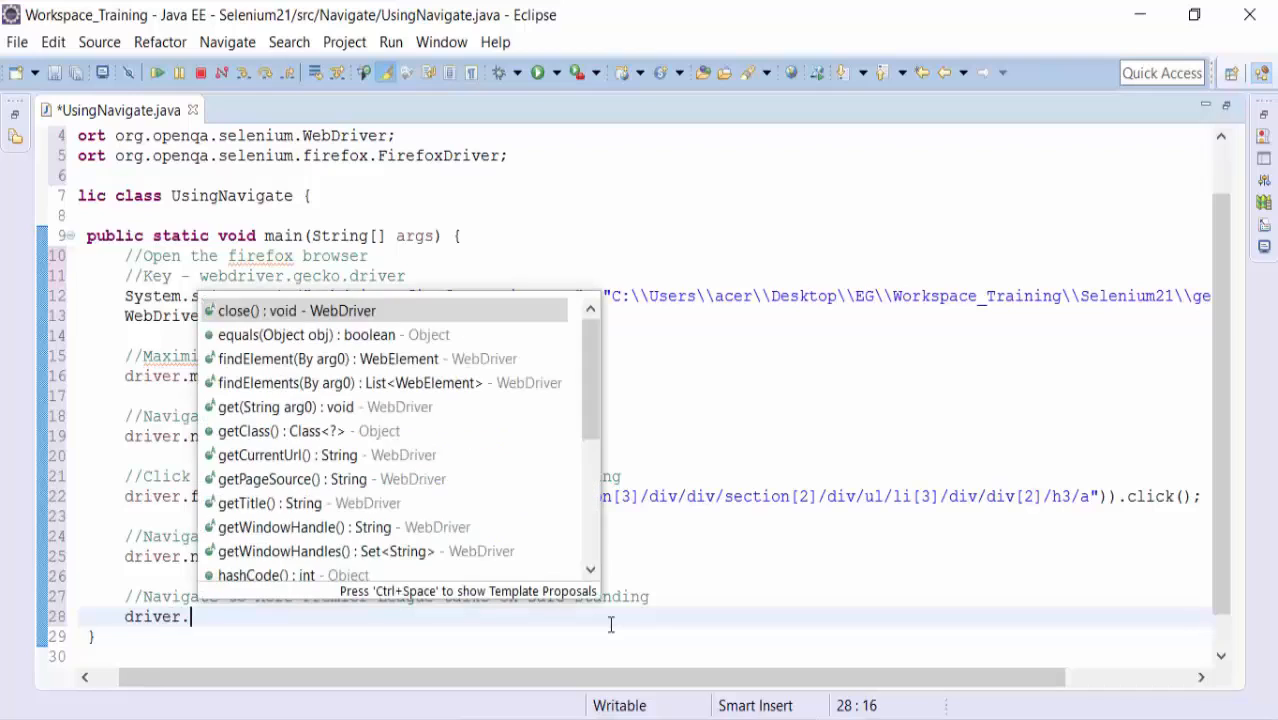
pyautogui.write('navigate().forward();')
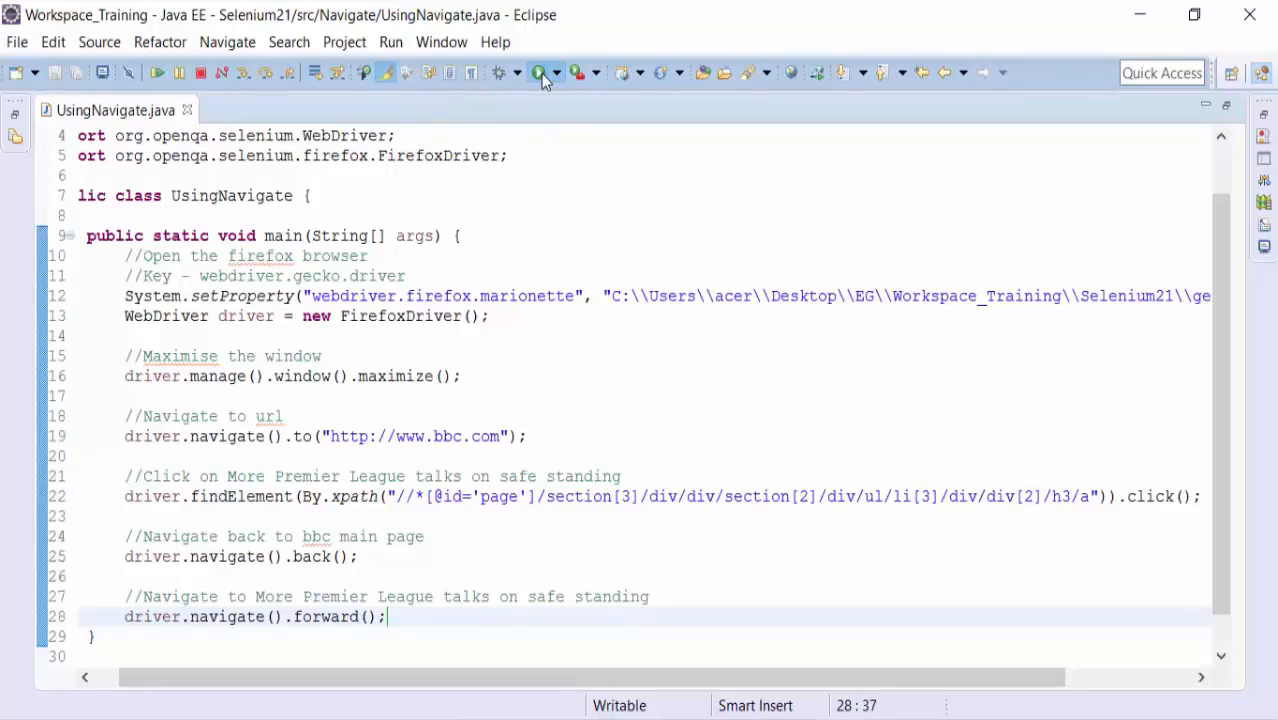
pyautogui.moveTo(556, 300)
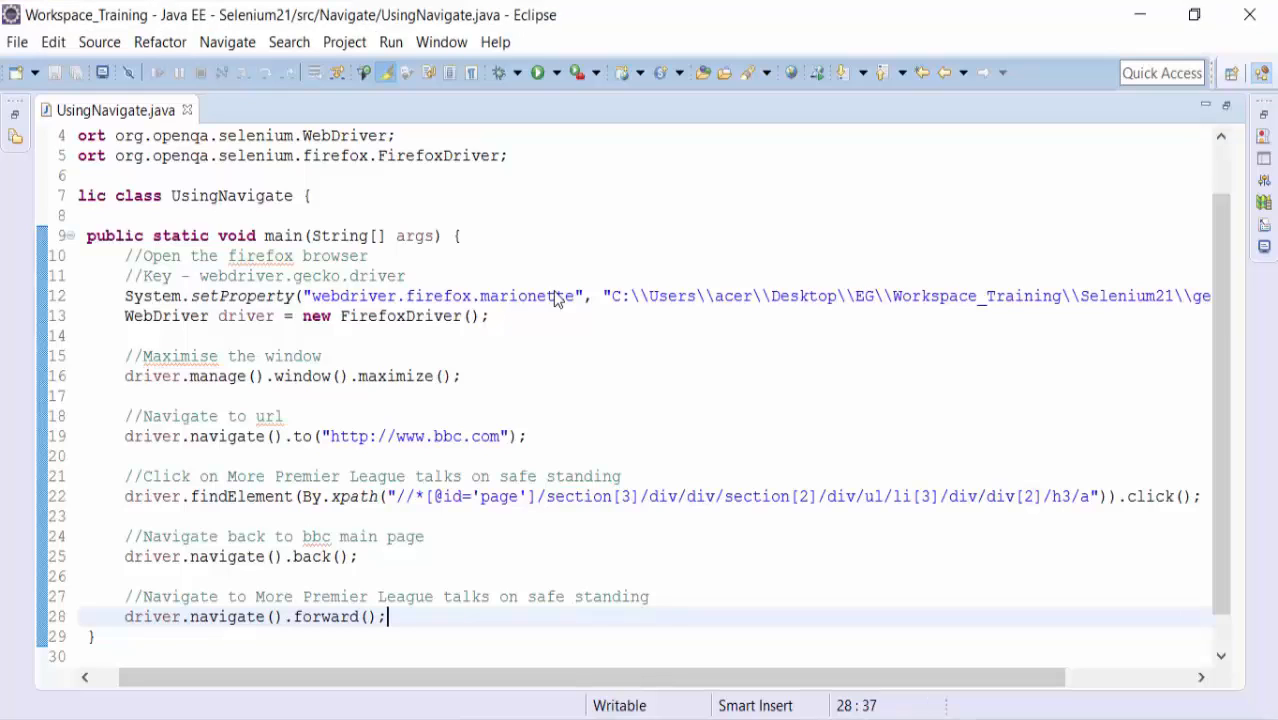
# Run UsingNavigate and watch Firefox open bbc.com and follow the safe standing link.
pyautogui.click(538, 72)
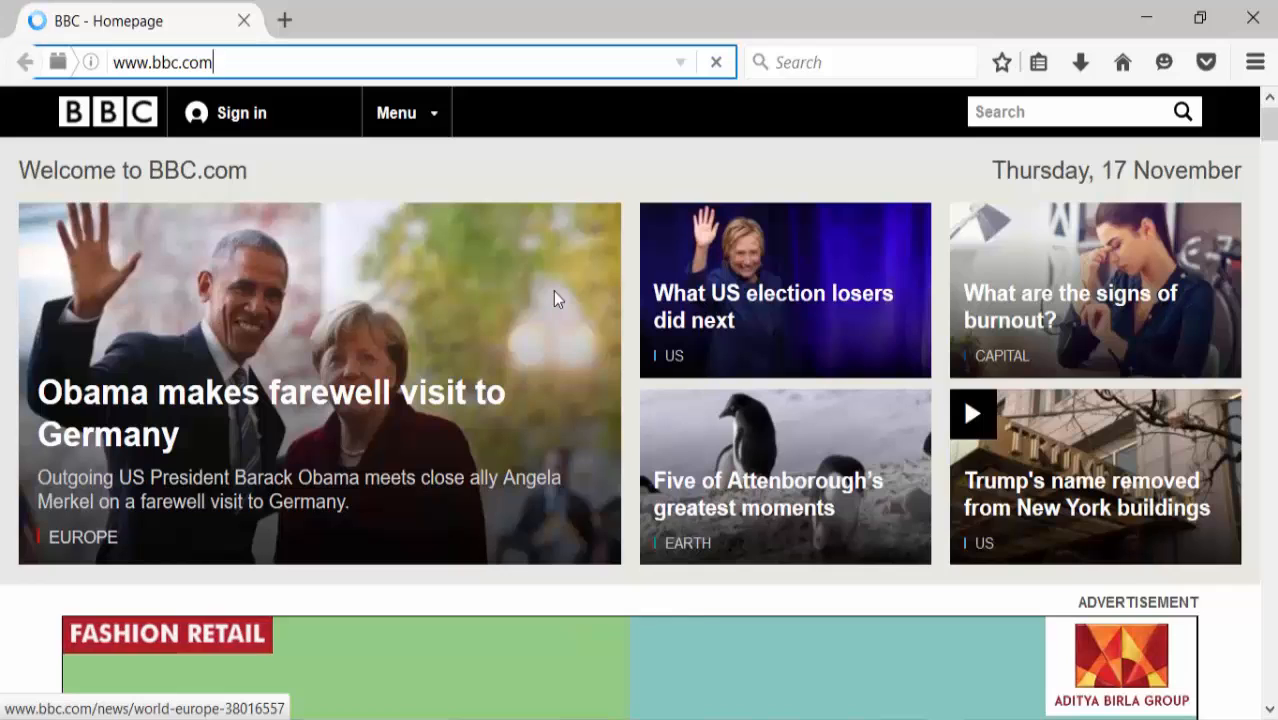
pyautogui.click(396, 112)
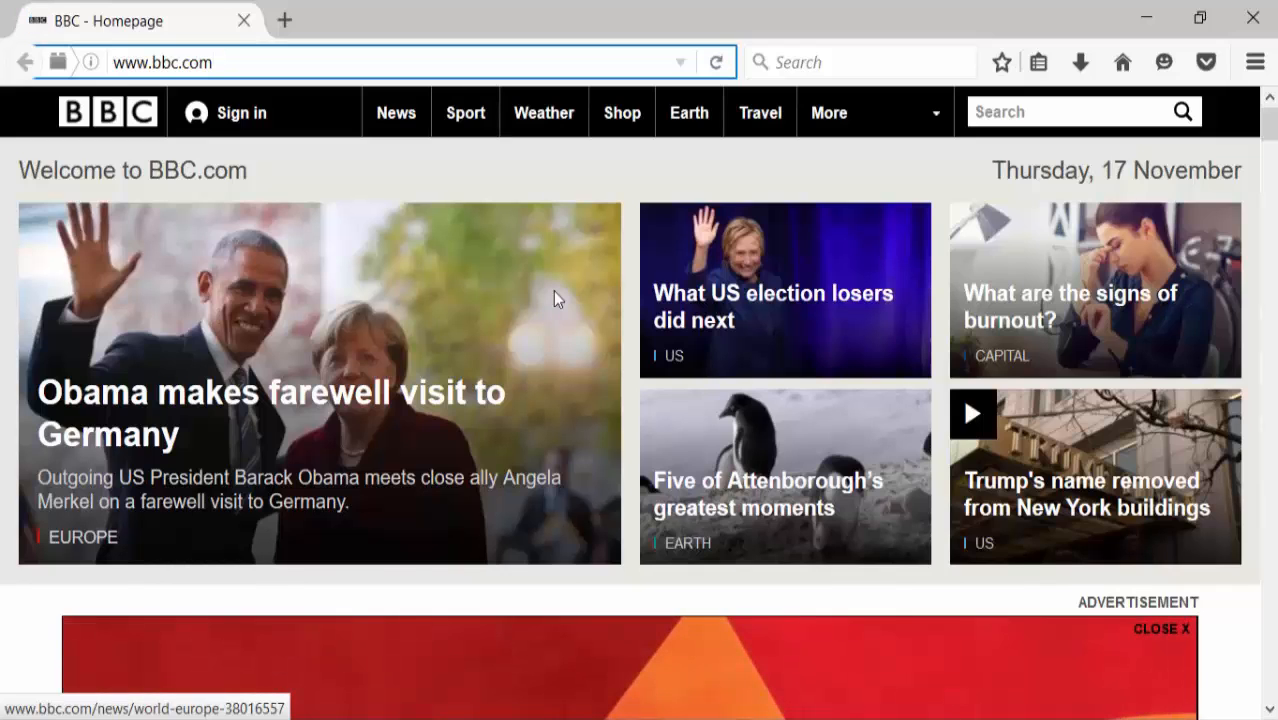
pyautogui.scroll(-3)
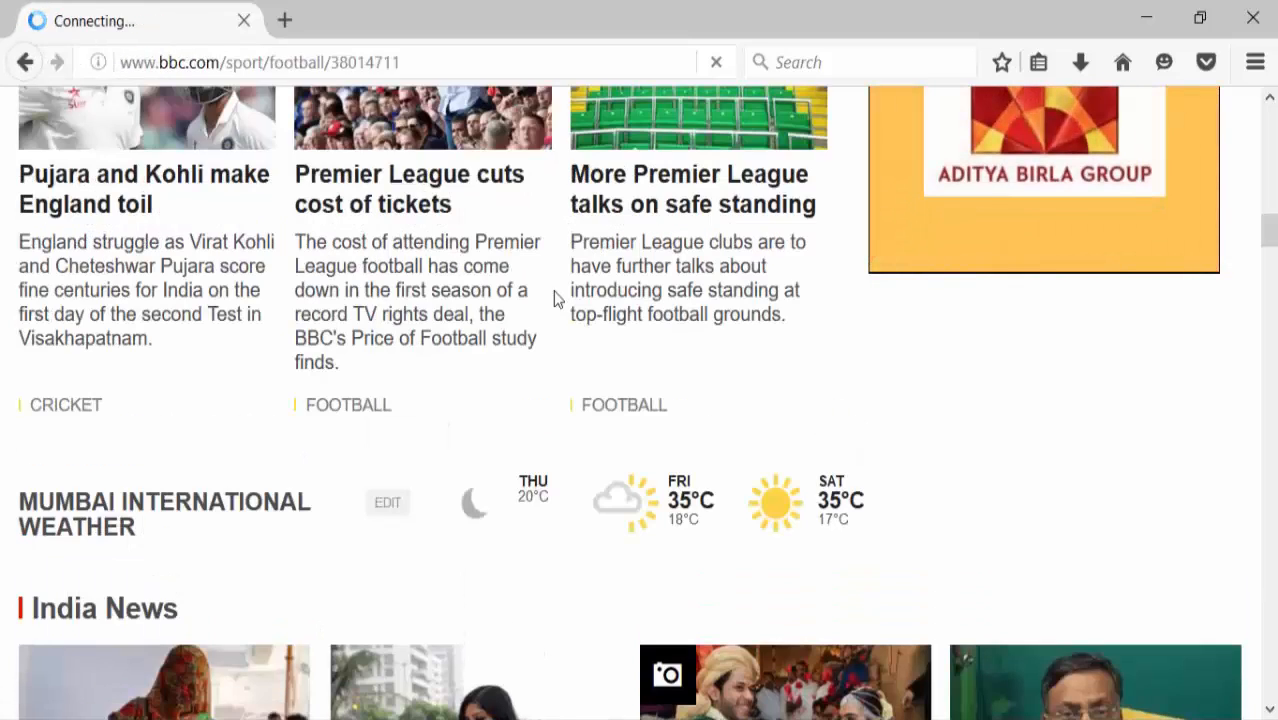
pyautogui.click(694, 188)
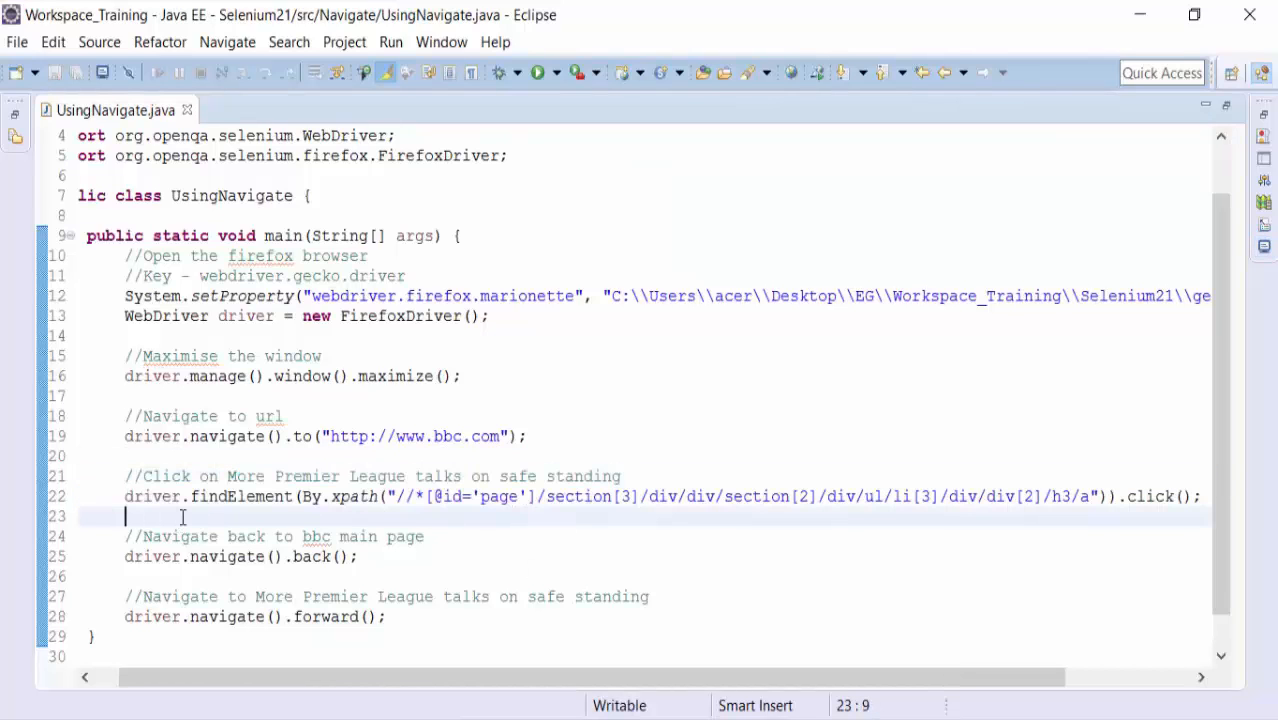
# Add Thread.sleep(200001); after the click and declare main throws InterruptedException.
pyautogui.press('Return')
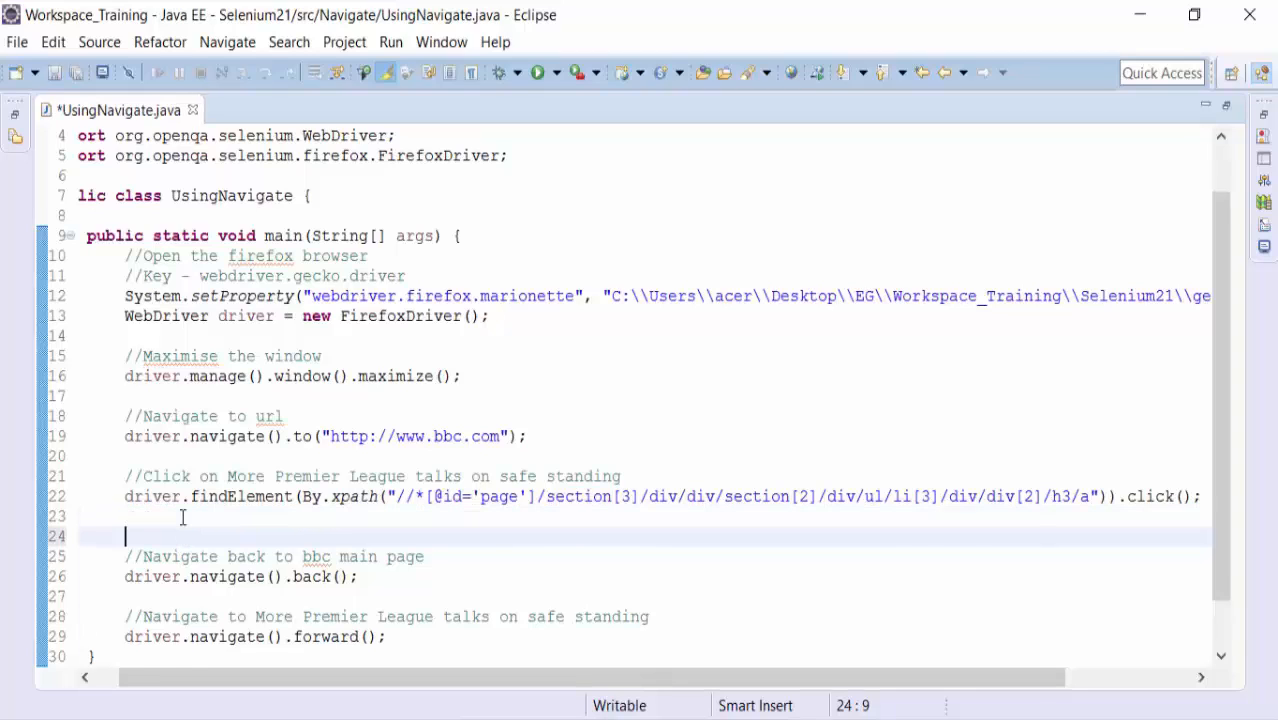
pyautogui.write('THr')
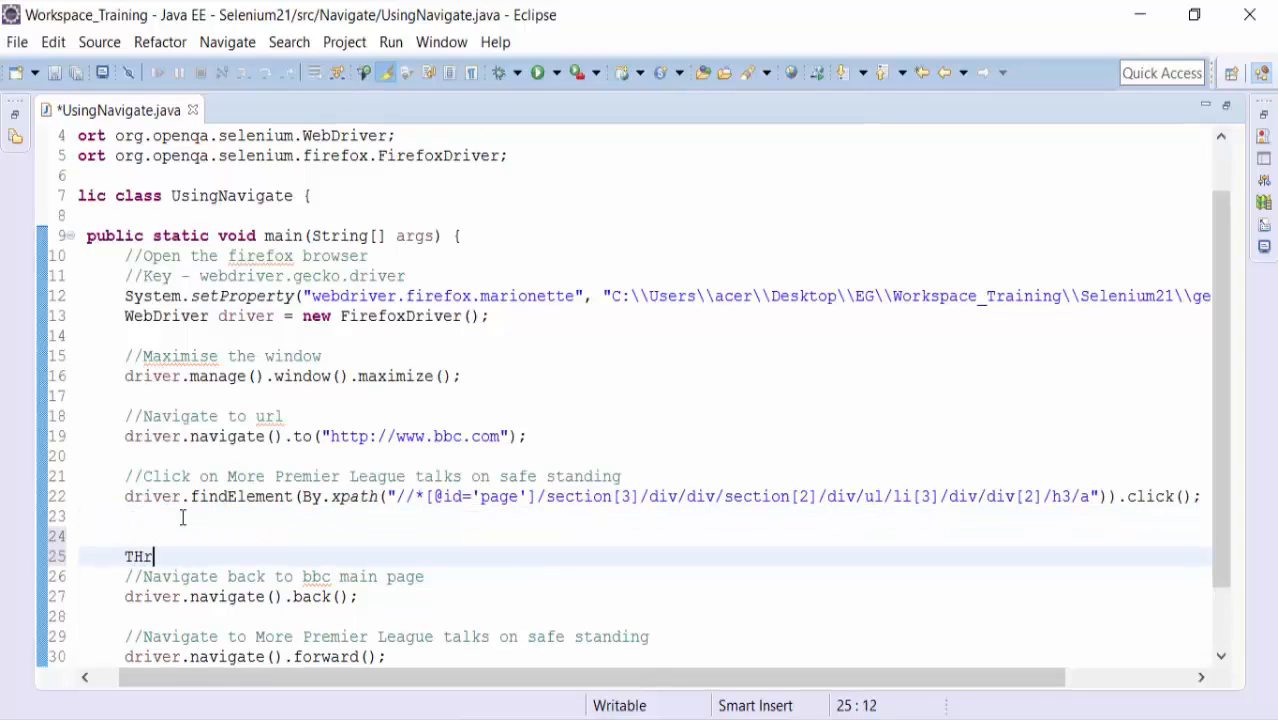
pyautogui.write('read')
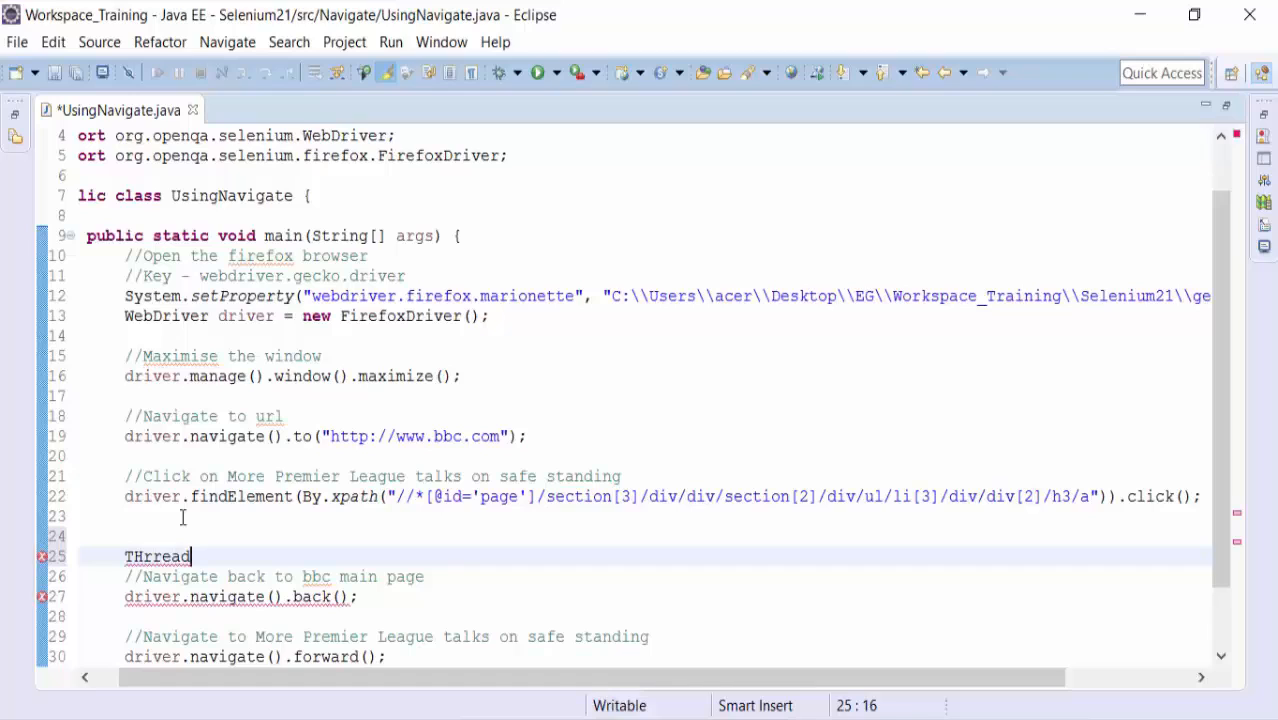
pyautogui.press('BackSpace')
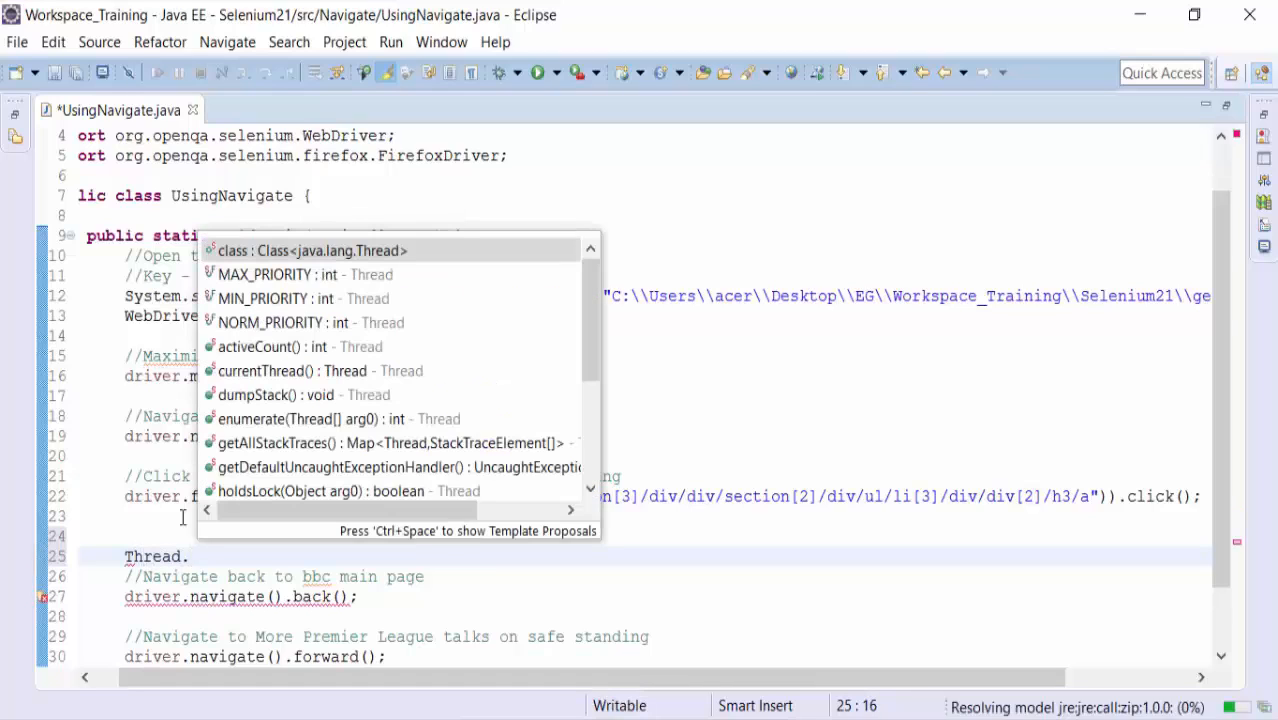
pyautogui.write('sleep(millis);')
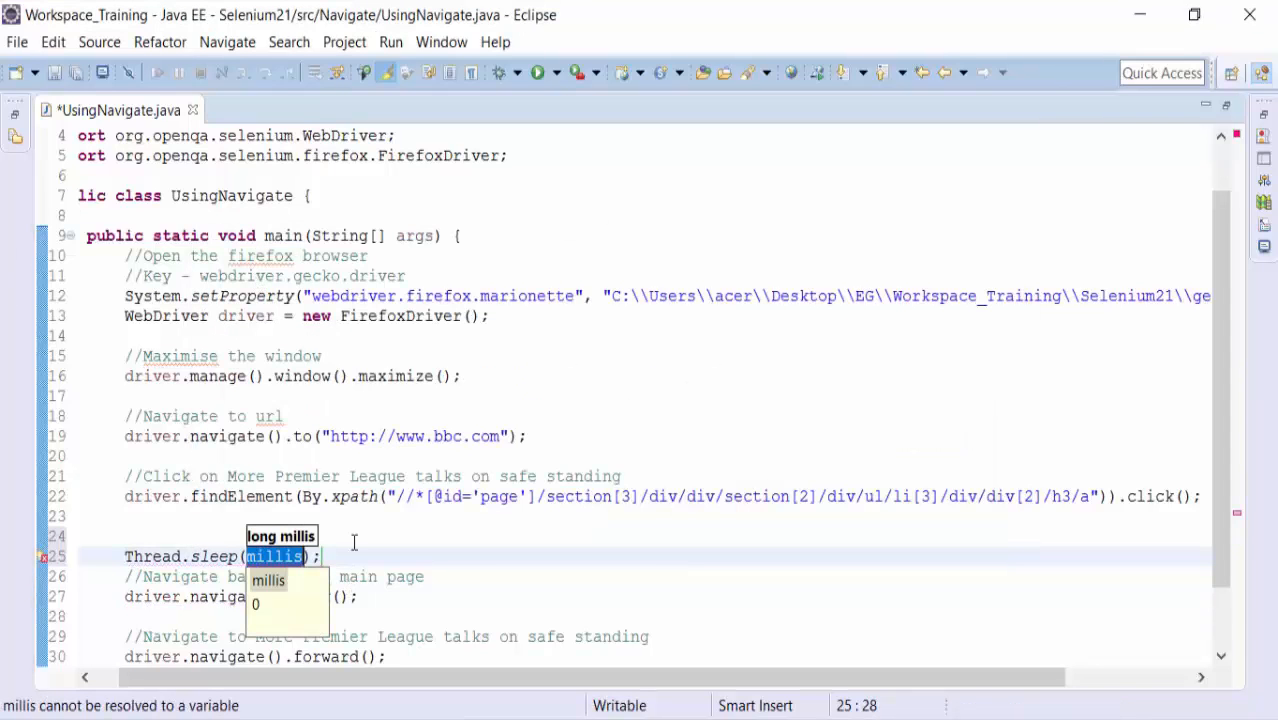
pyautogui.write('20000')
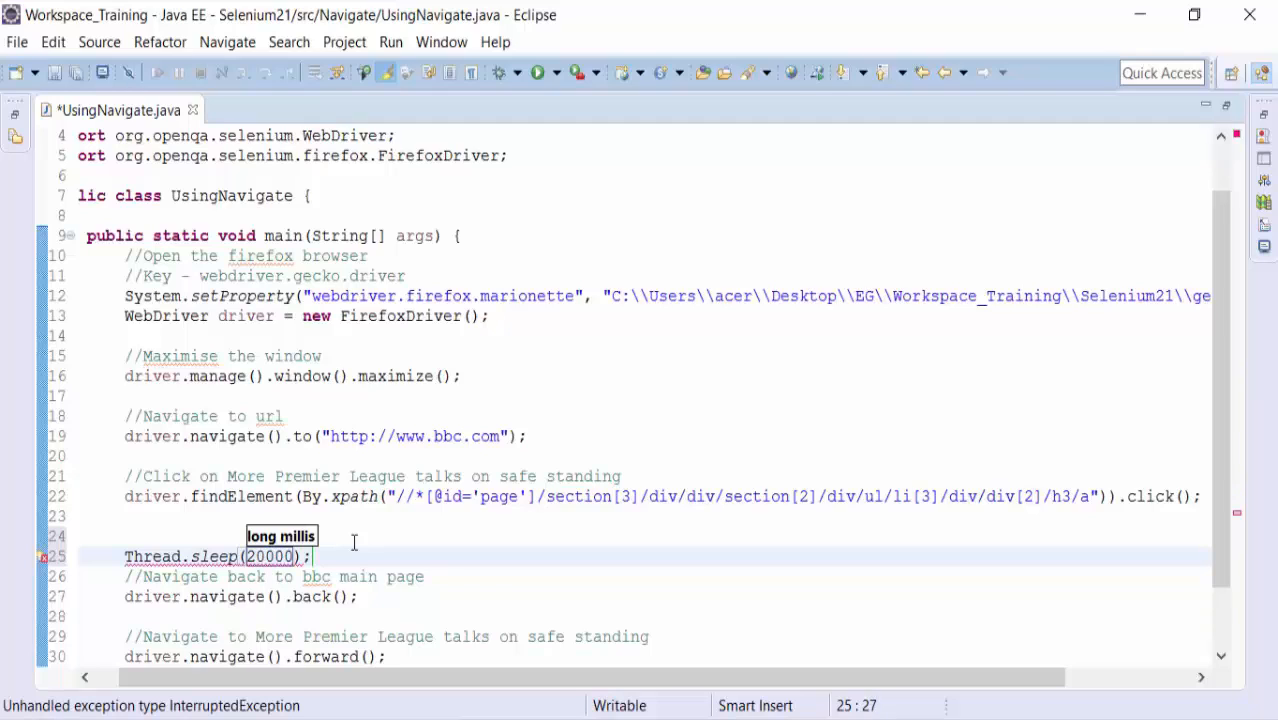
pyautogui.write('1')
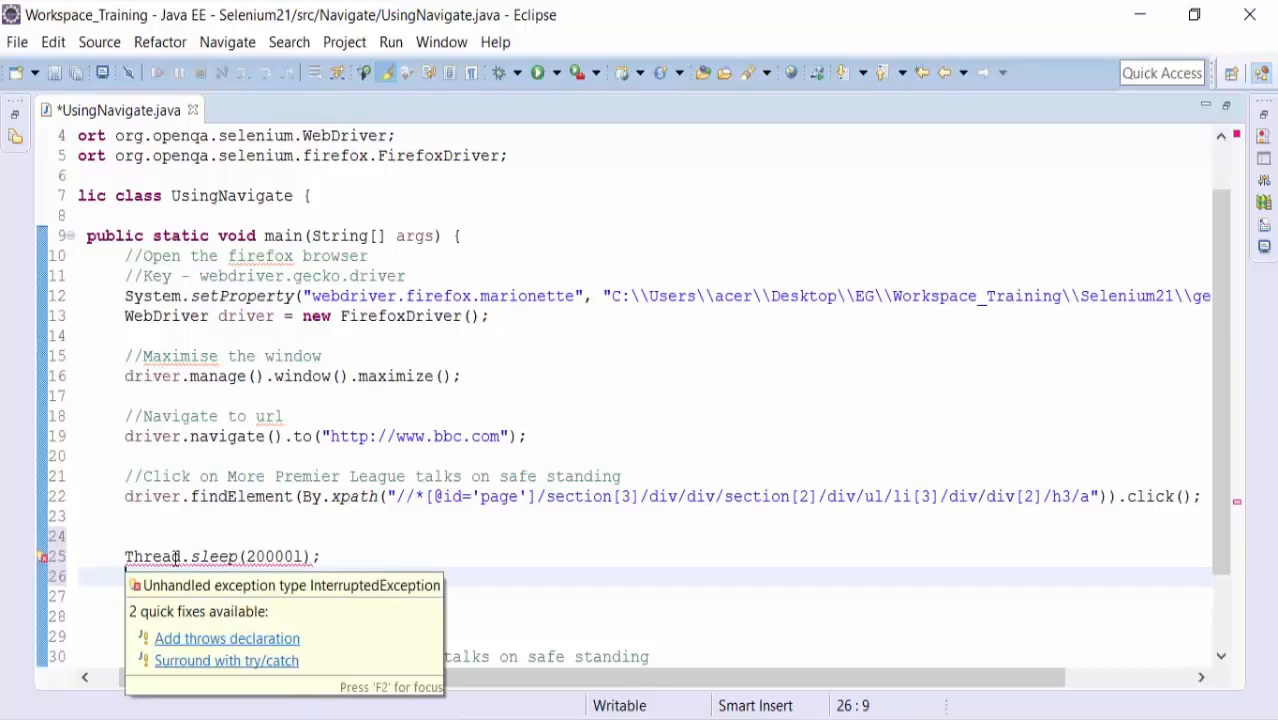
pyautogui.click(226, 638)
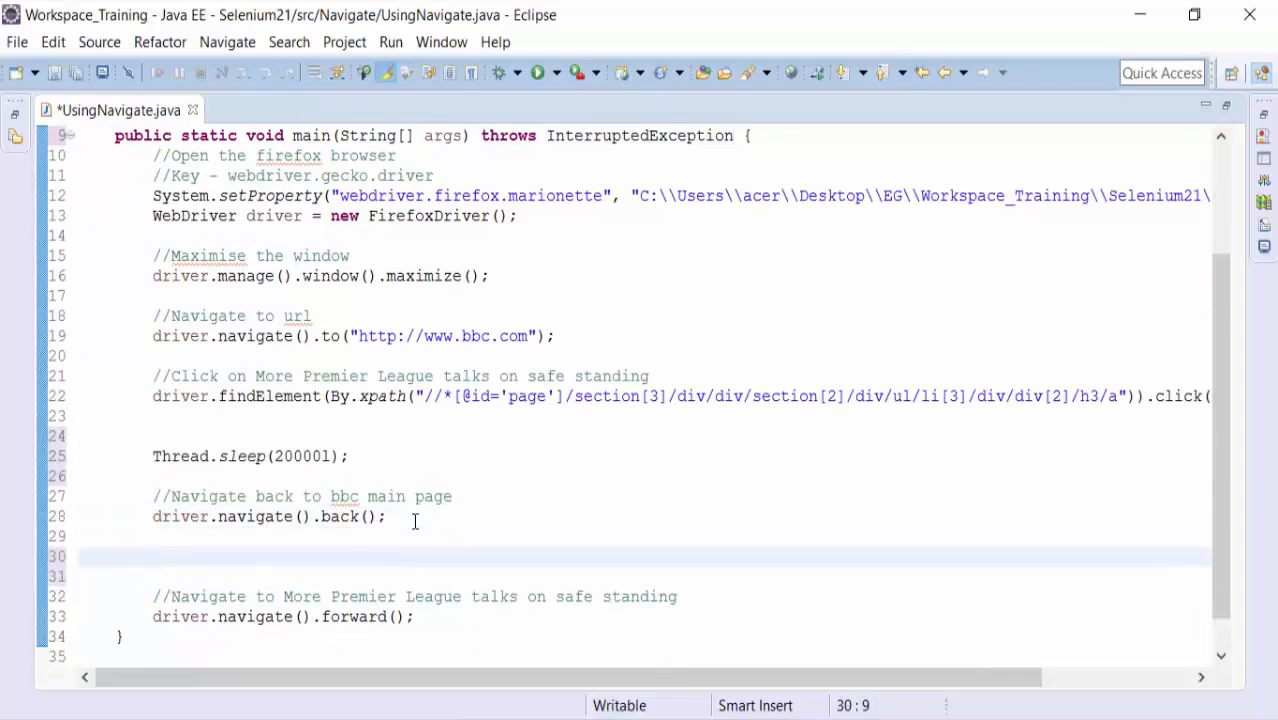
# Add a second Thread.sleep(200001); after the back navigation.
pyautogui.write('Thread.sleep(200001);')
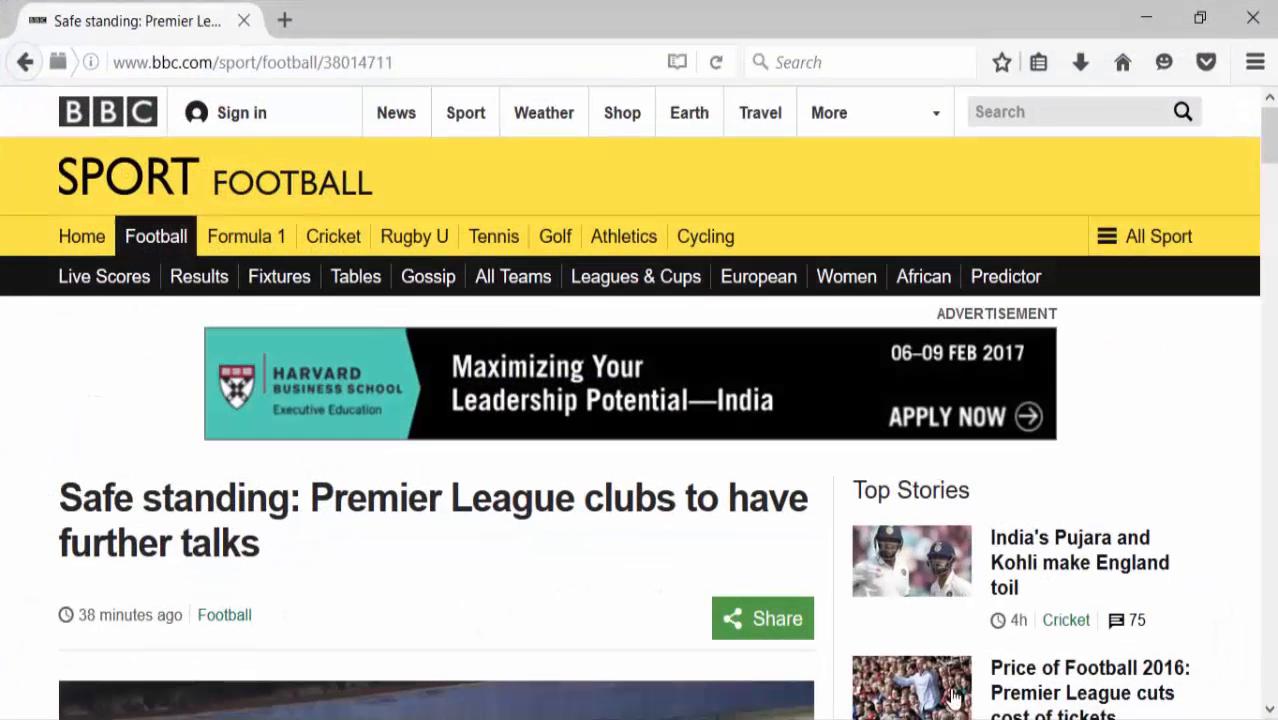
pyautogui.moveTo(1252, 18)
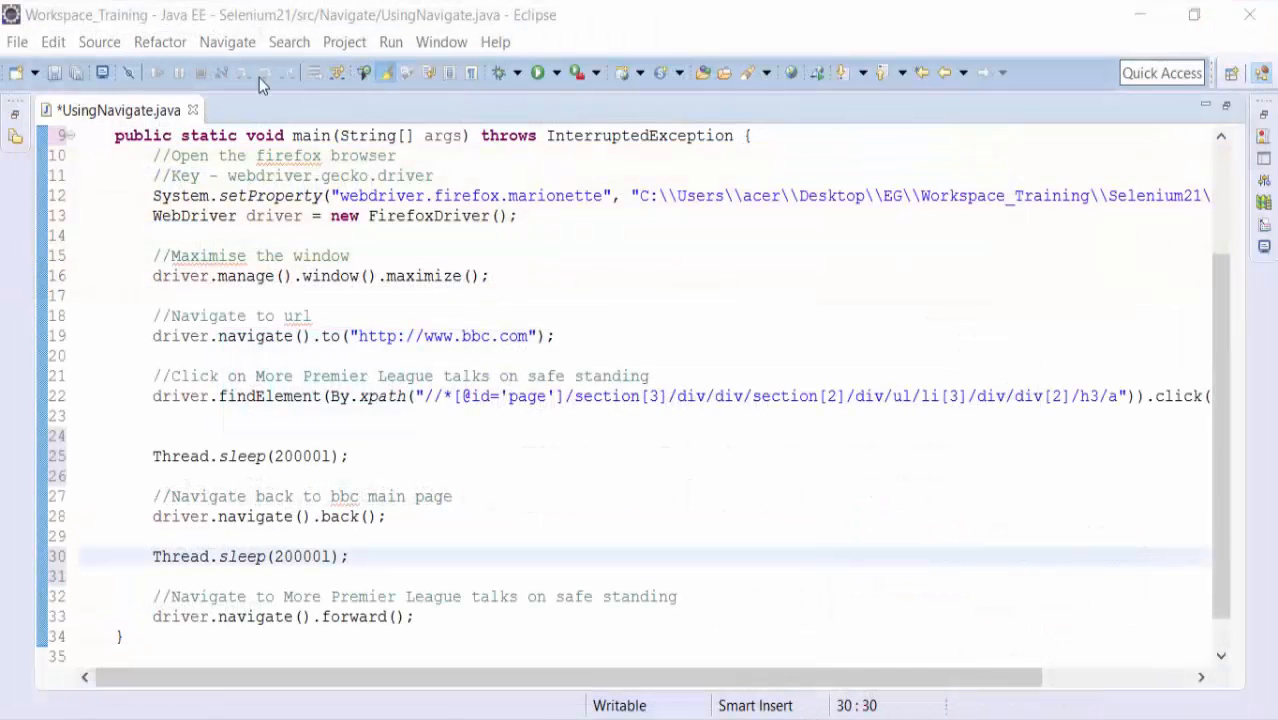
# Save and rerun so Firefox shows bbc.com, the article, then the homepage with pauses.
pyautogui.press('ctrl+s')
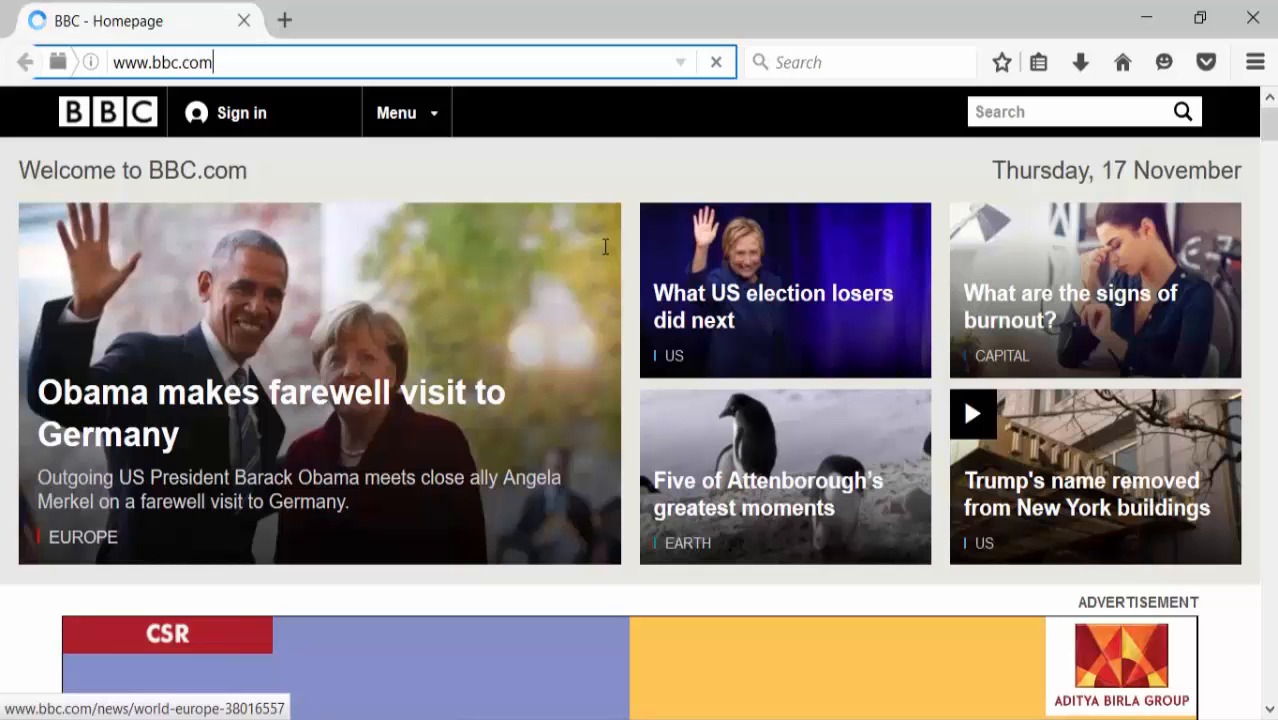
pyautogui.scroll(-3)
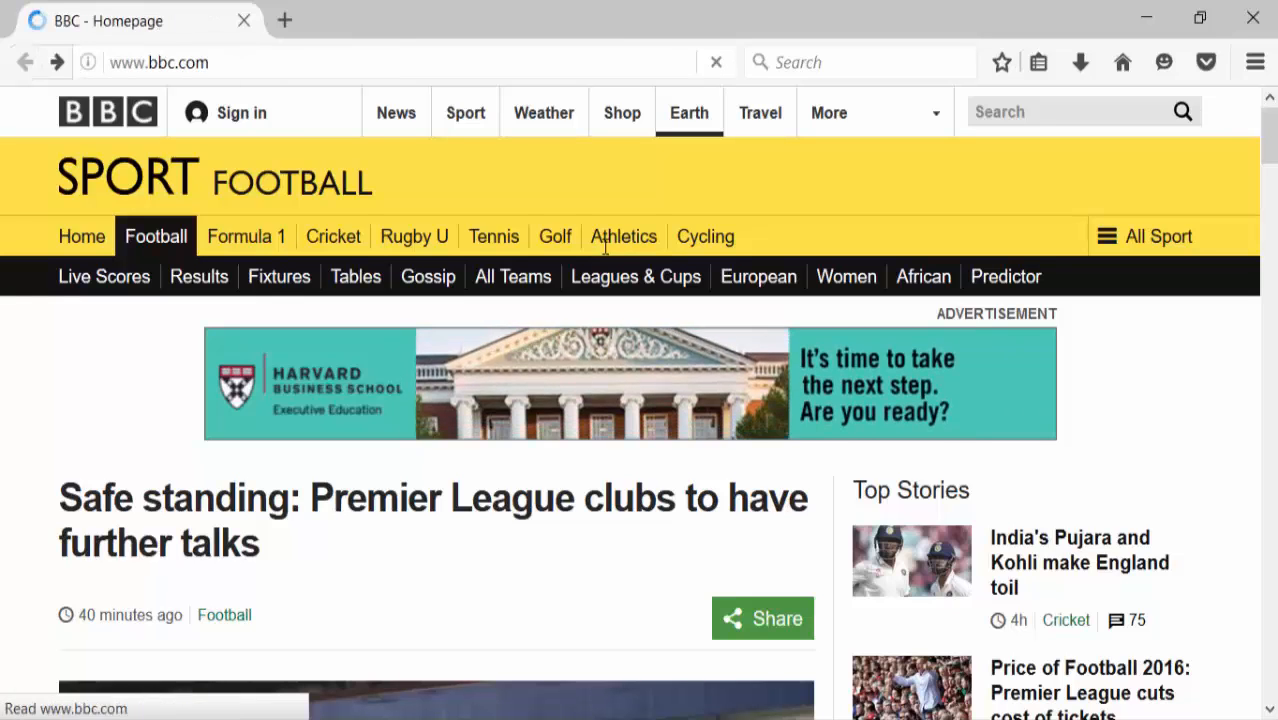
pyautogui.scroll(-3)
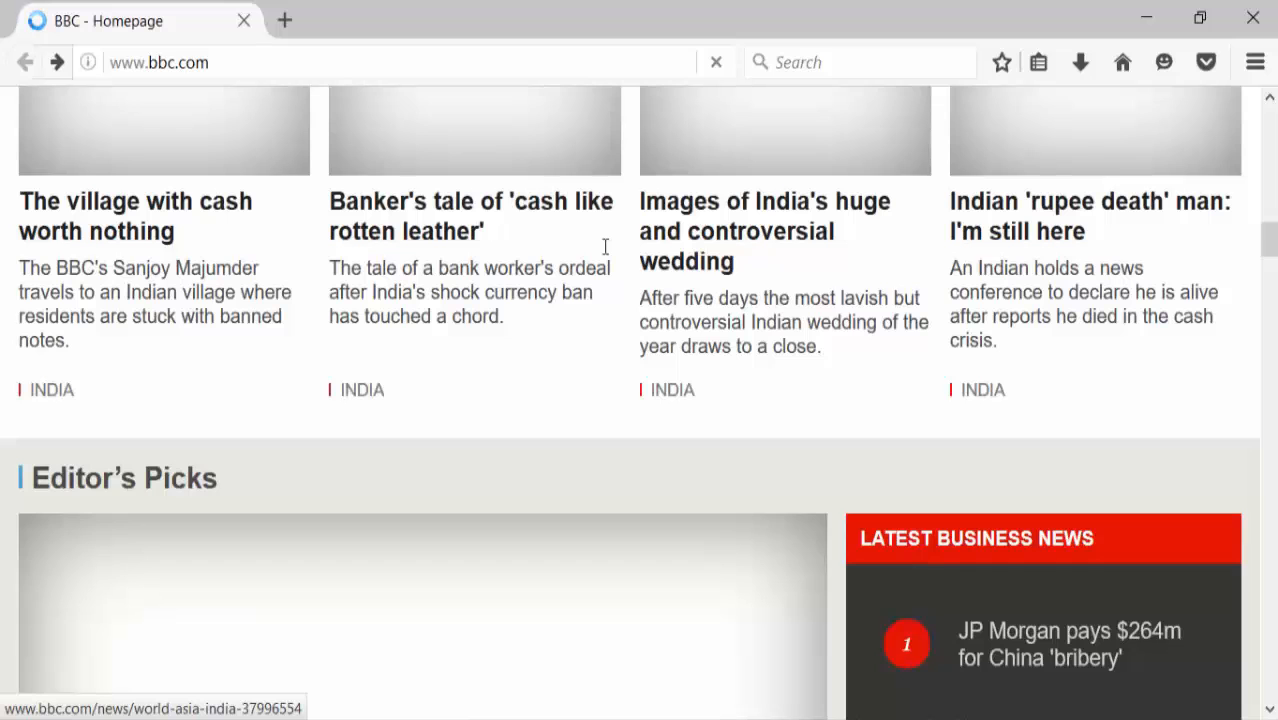
pyautogui.scroll(3)
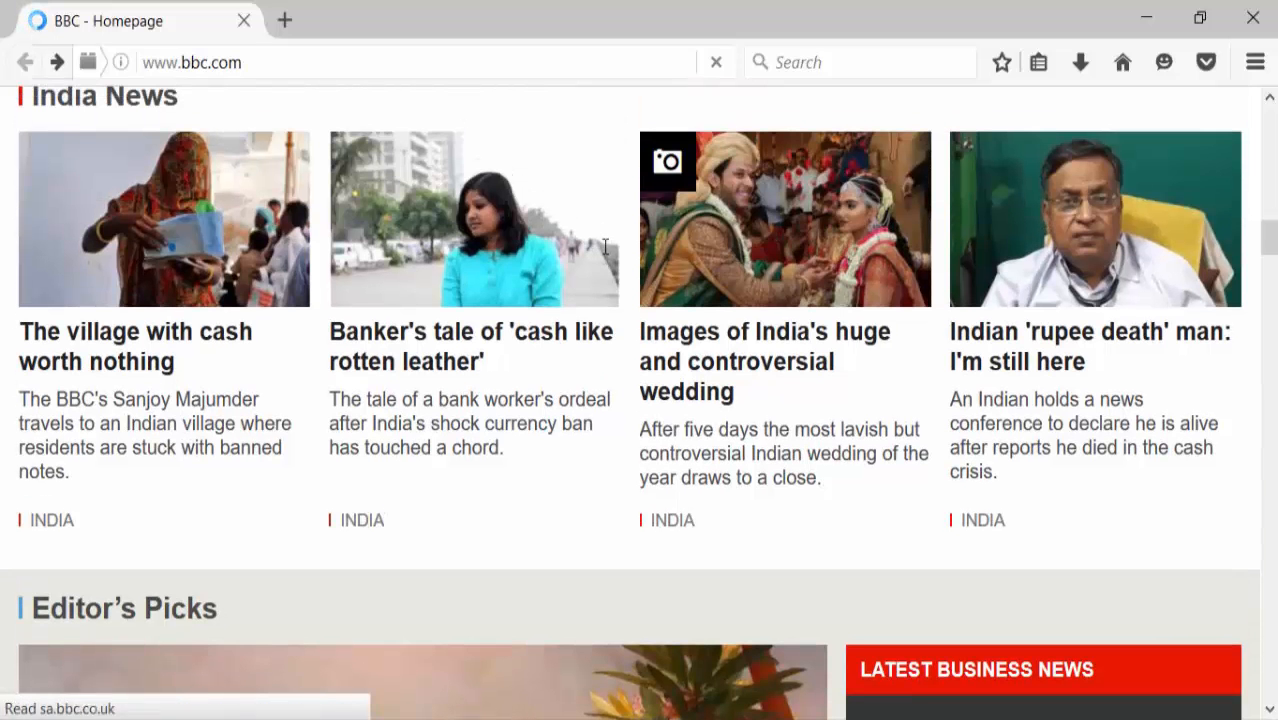
pyautogui.scroll(3)
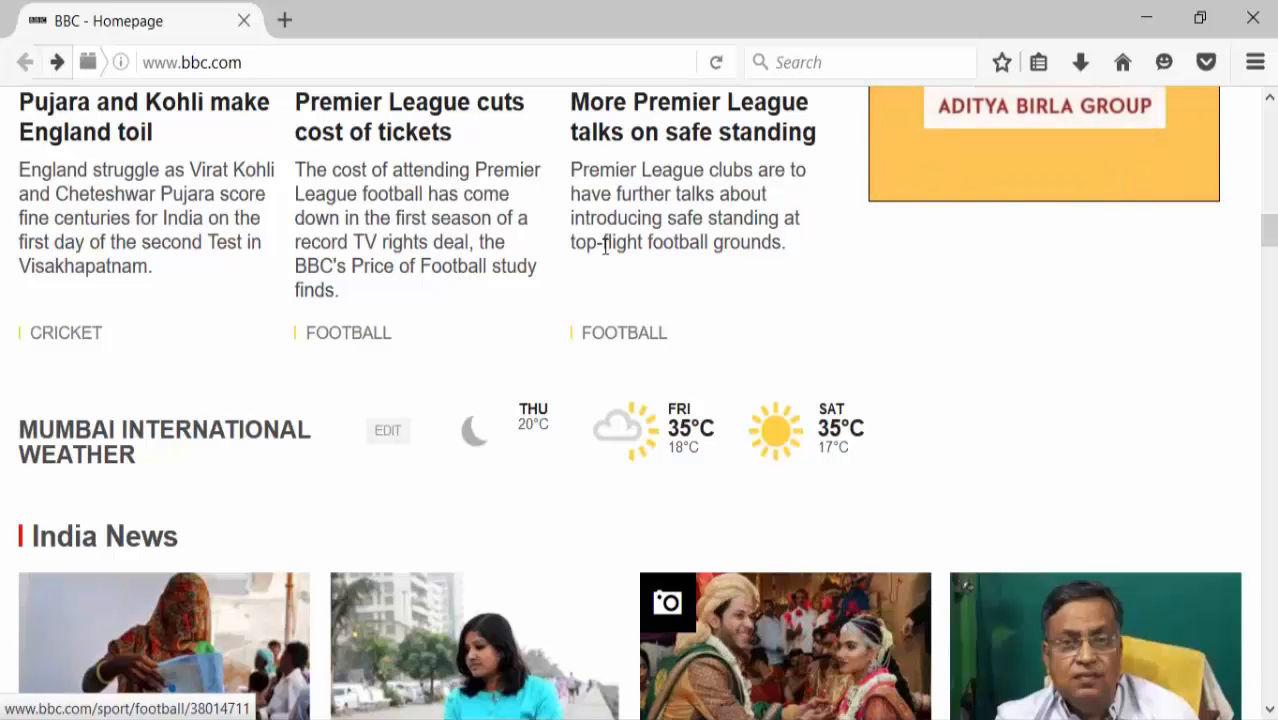
pyautogui.scroll(-3)
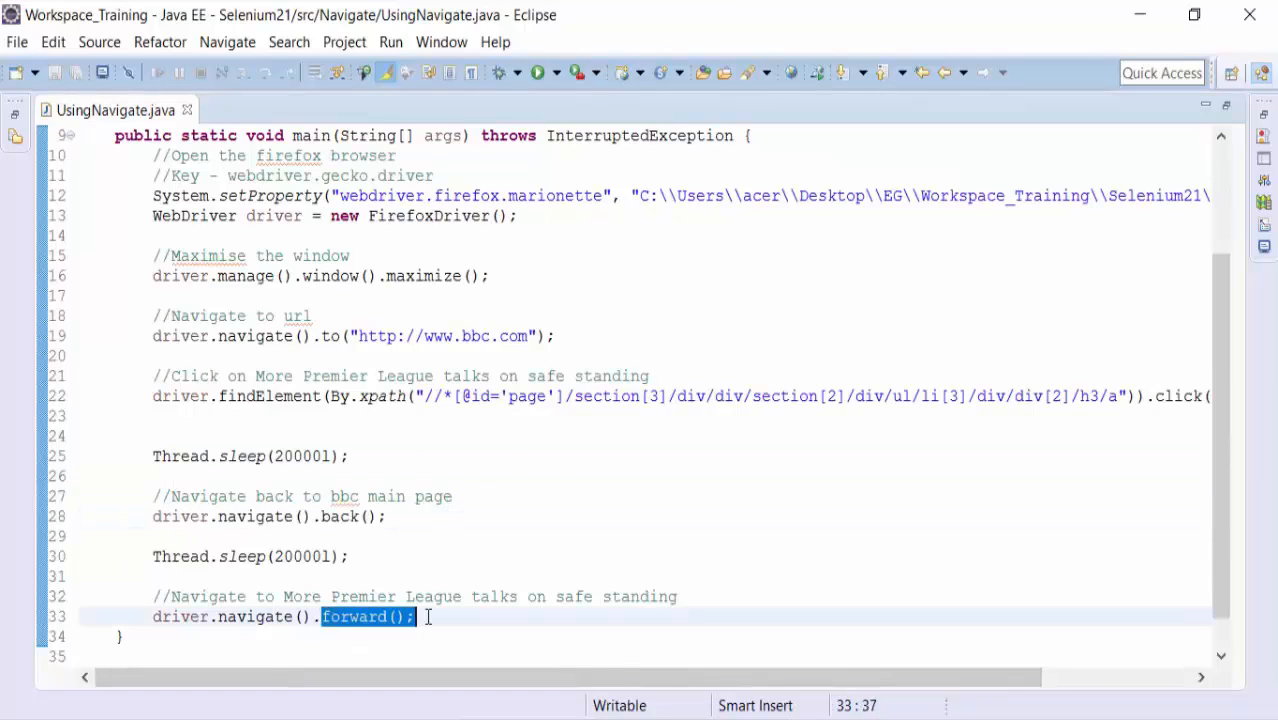
# Highlight the forward() navigation call in the editor.
pyautogui.doubleClick(250, 616)
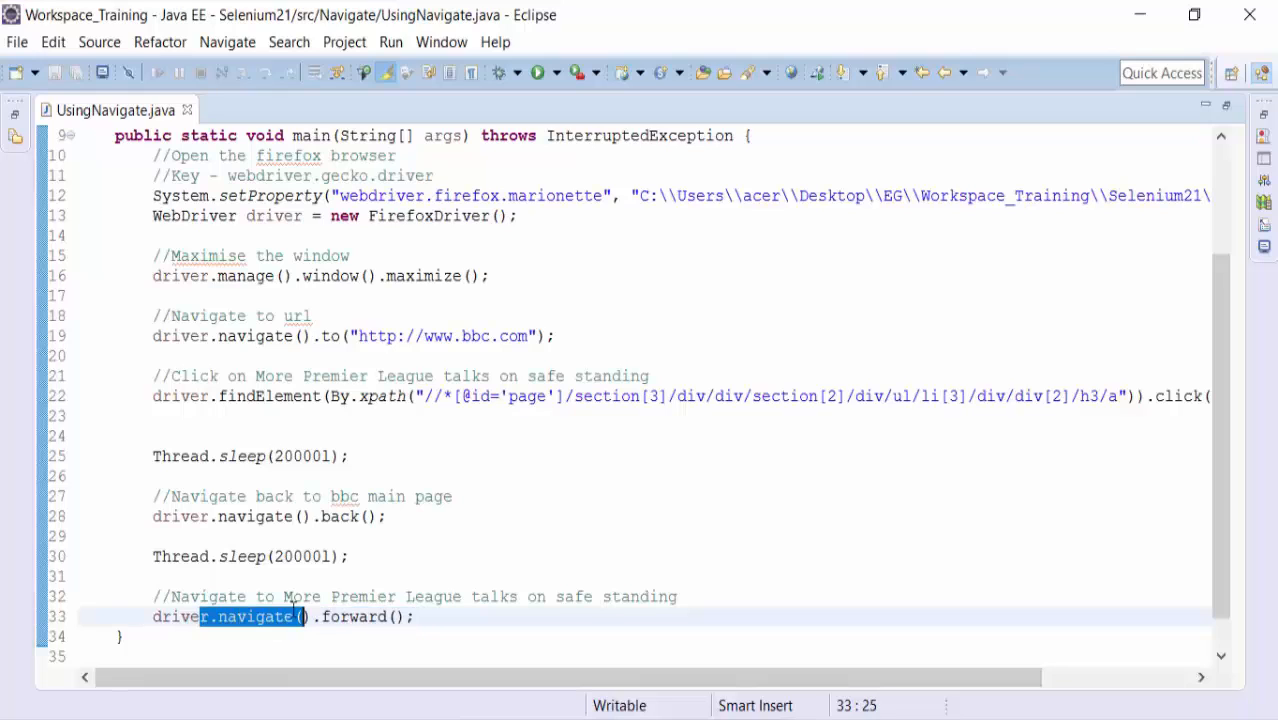